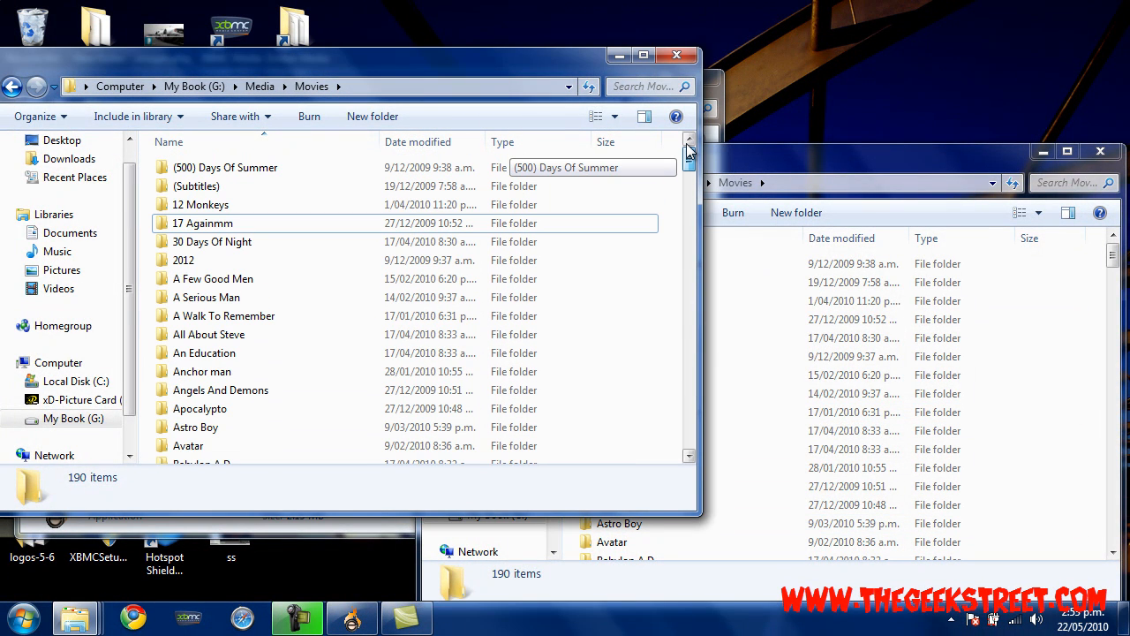
Browse the Movies folder: view Yes Man's files, return, and point out the loose 17 Again video.
scroll("down", 3)
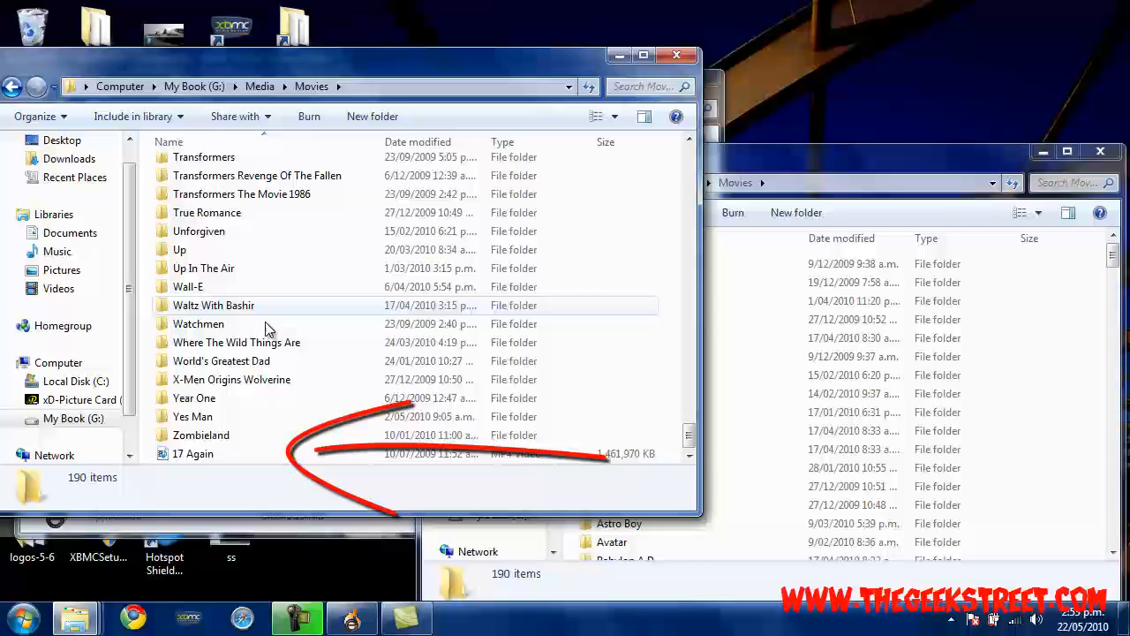
double_click(192, 416)
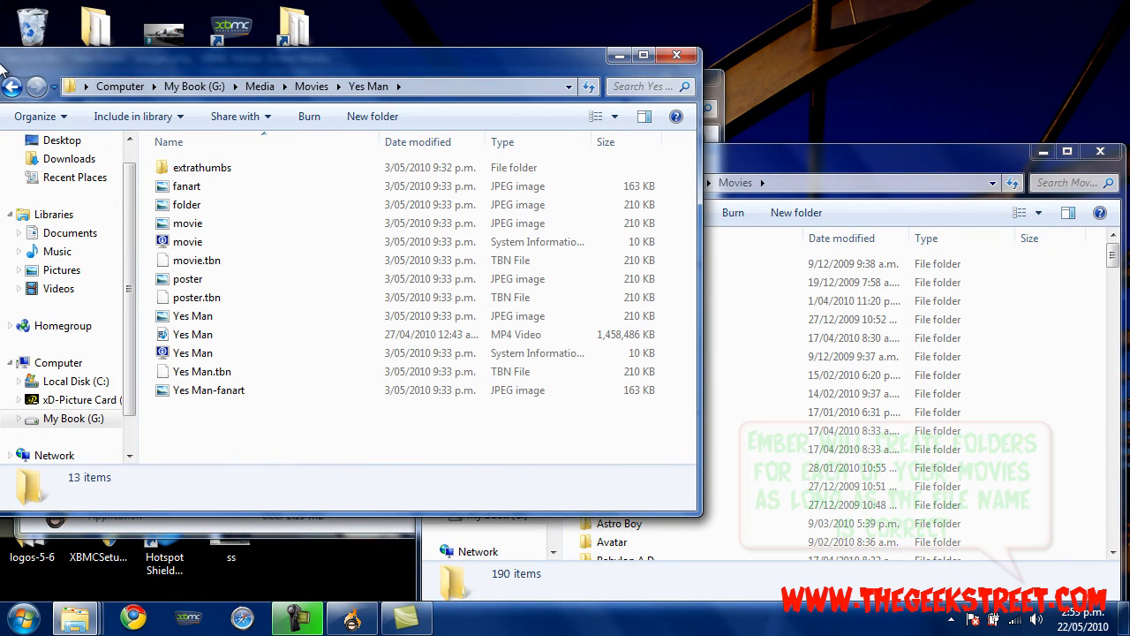
left_click(13, 86)
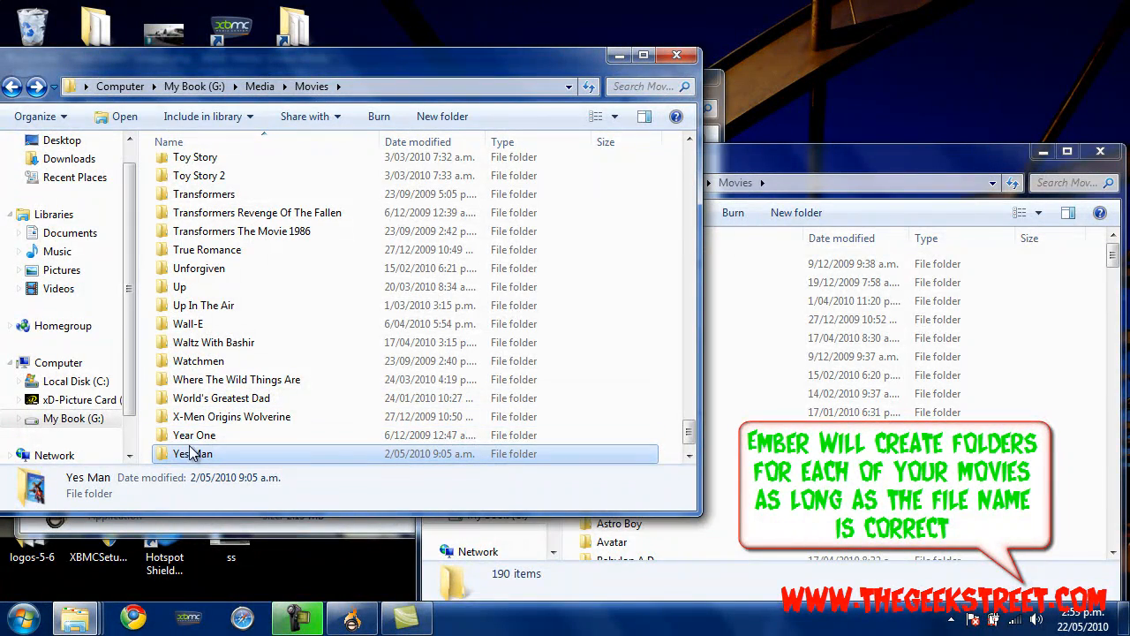
scroll("down", 3)
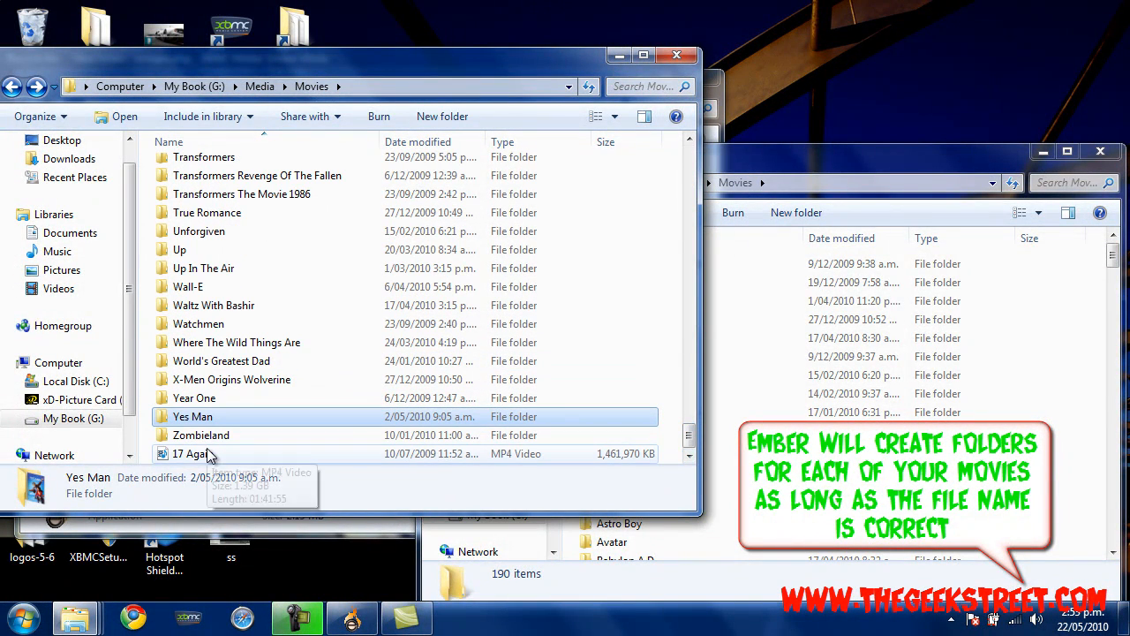
left_click(195, 453)
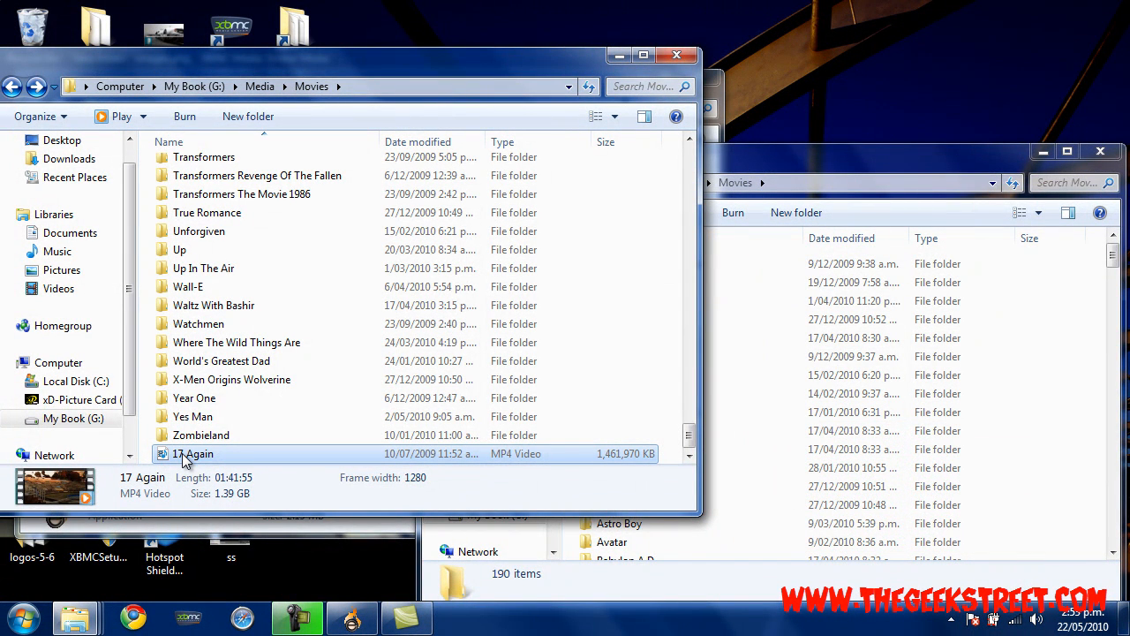
left_click(201, 435)
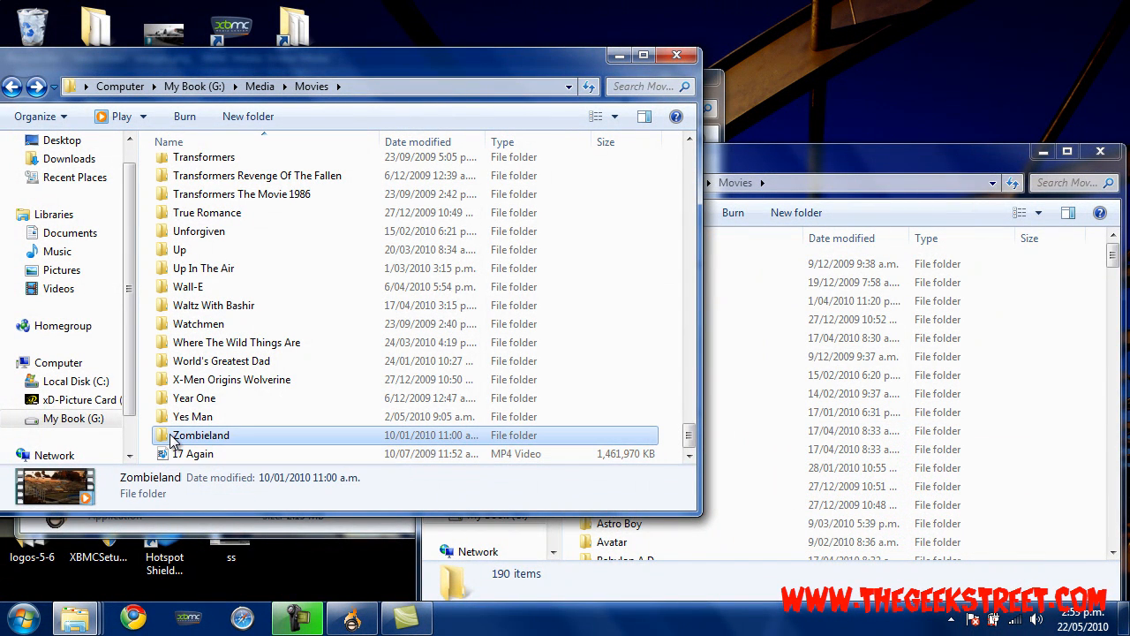
left_click(195, 453)
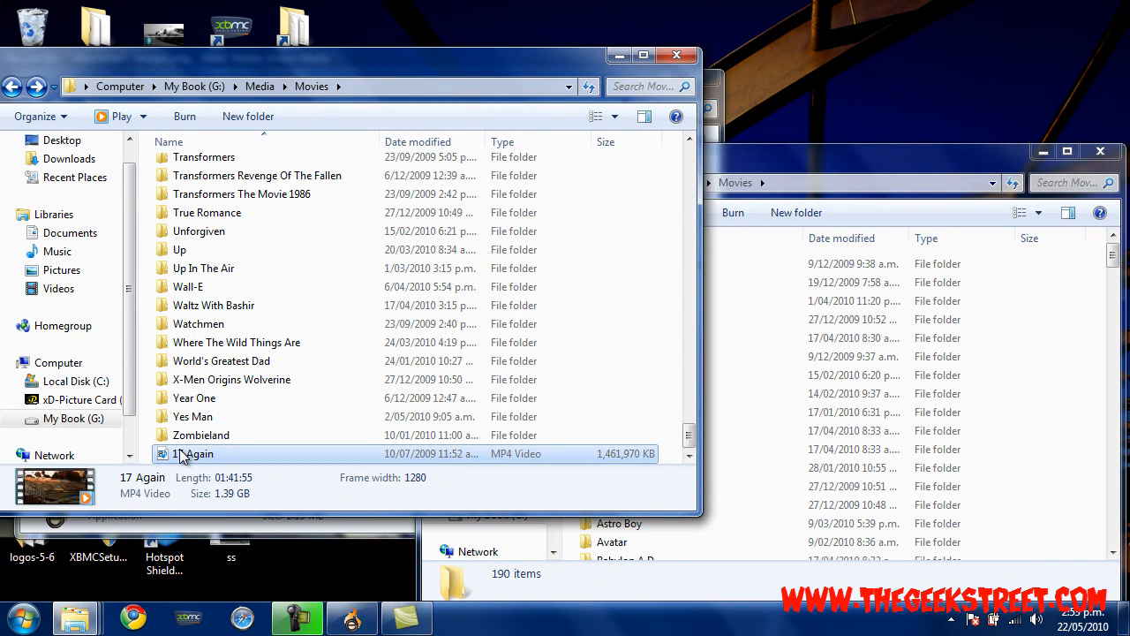
mouse_move(201, 434)
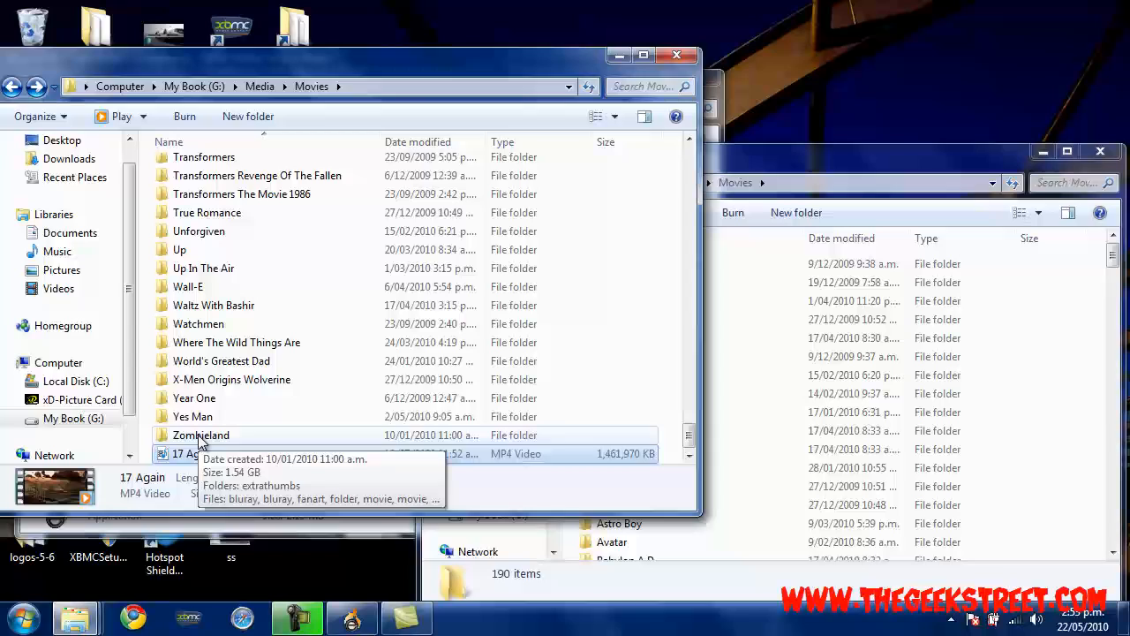
Open the Zombieland folder and inspect its movie.tbn thumbnail and poster image.
left_click(200, 435)
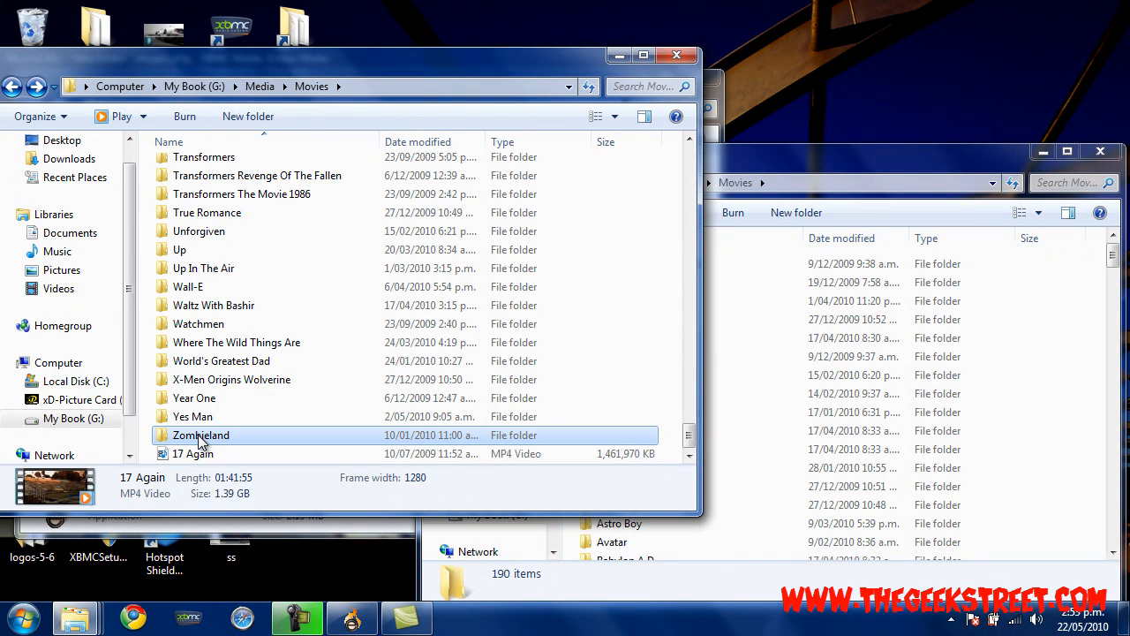
double_click(201, 435)
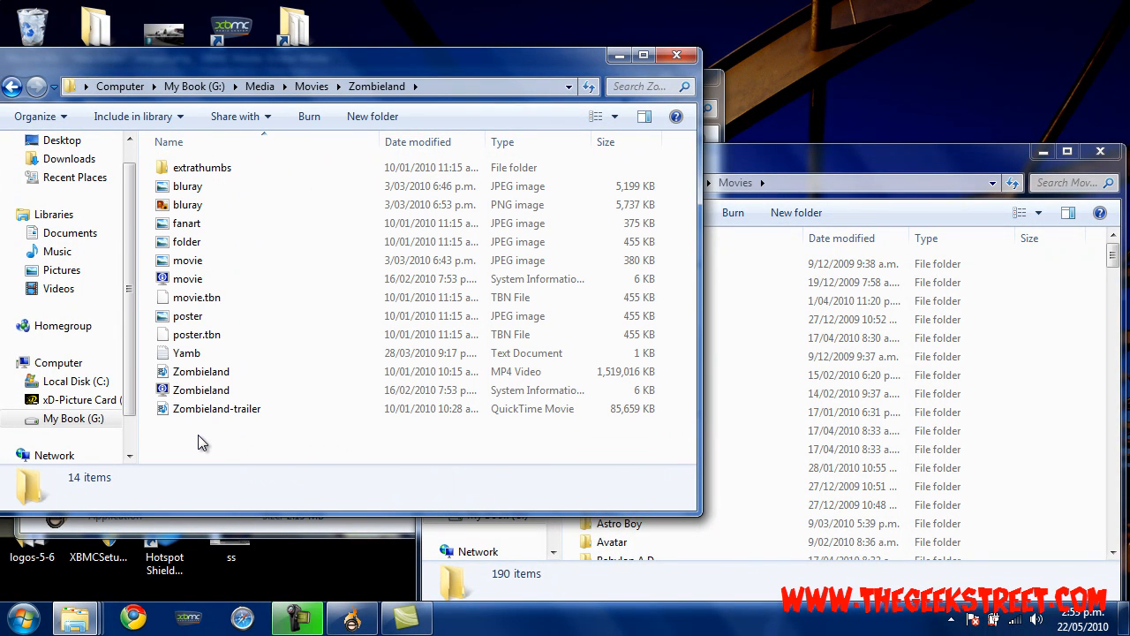
left_click(196, 297)
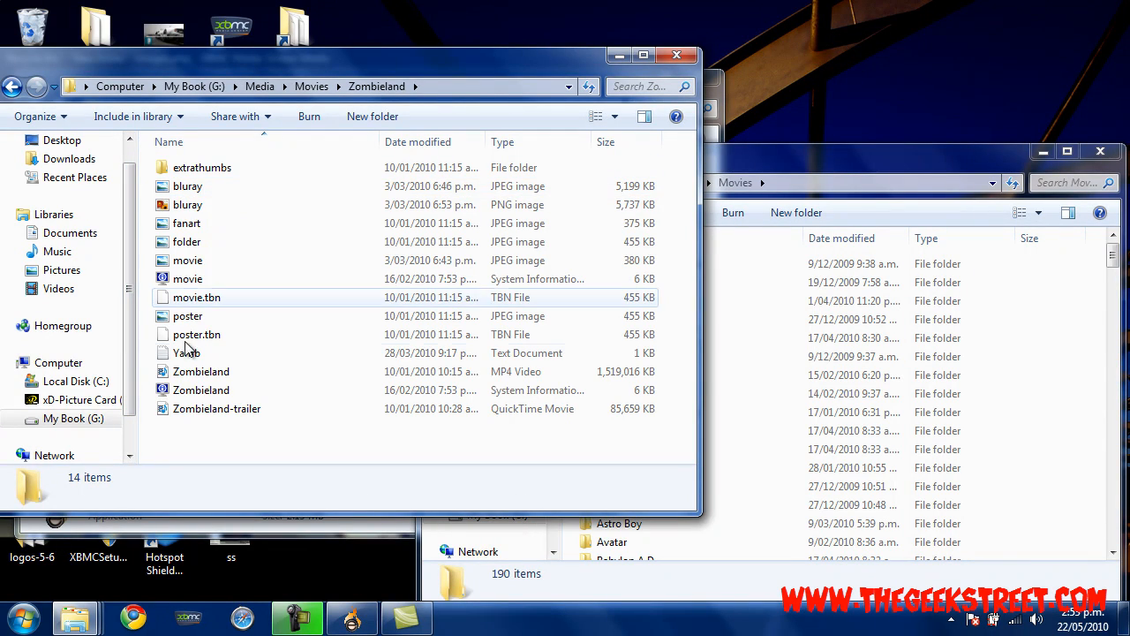
left_click(188, 315)
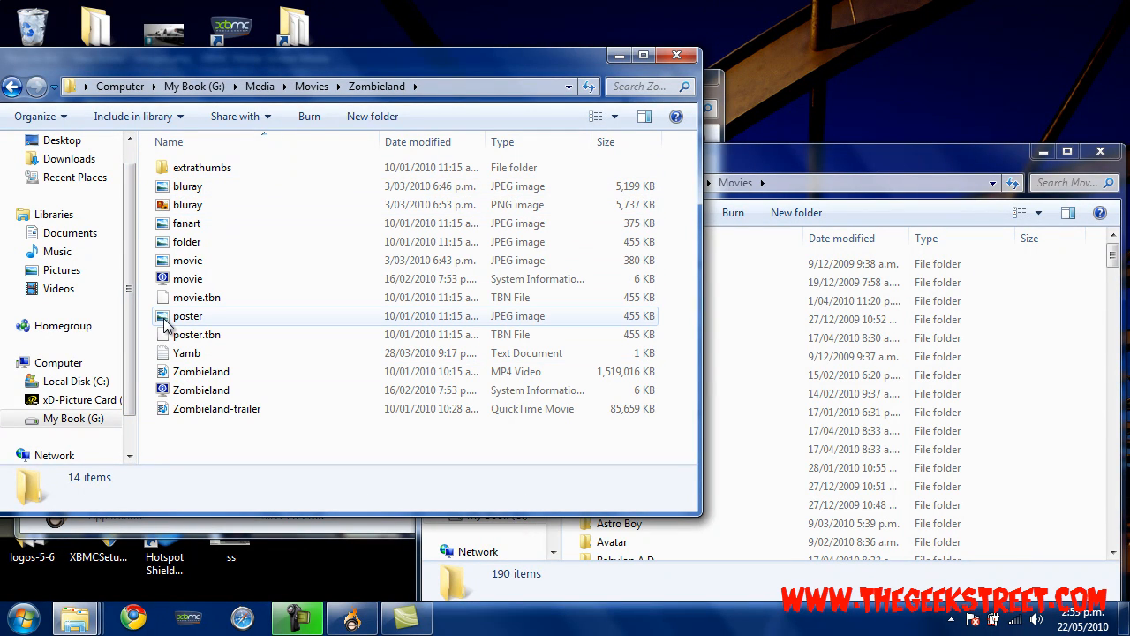
mouse_move(216, 408)
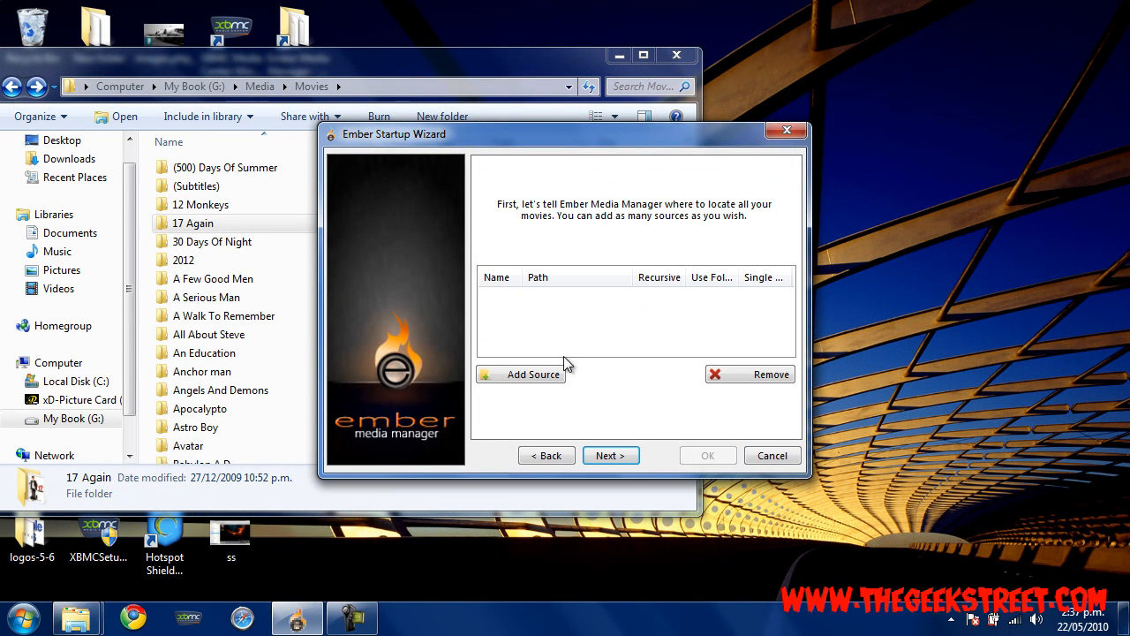
mouse_move(524, 395)
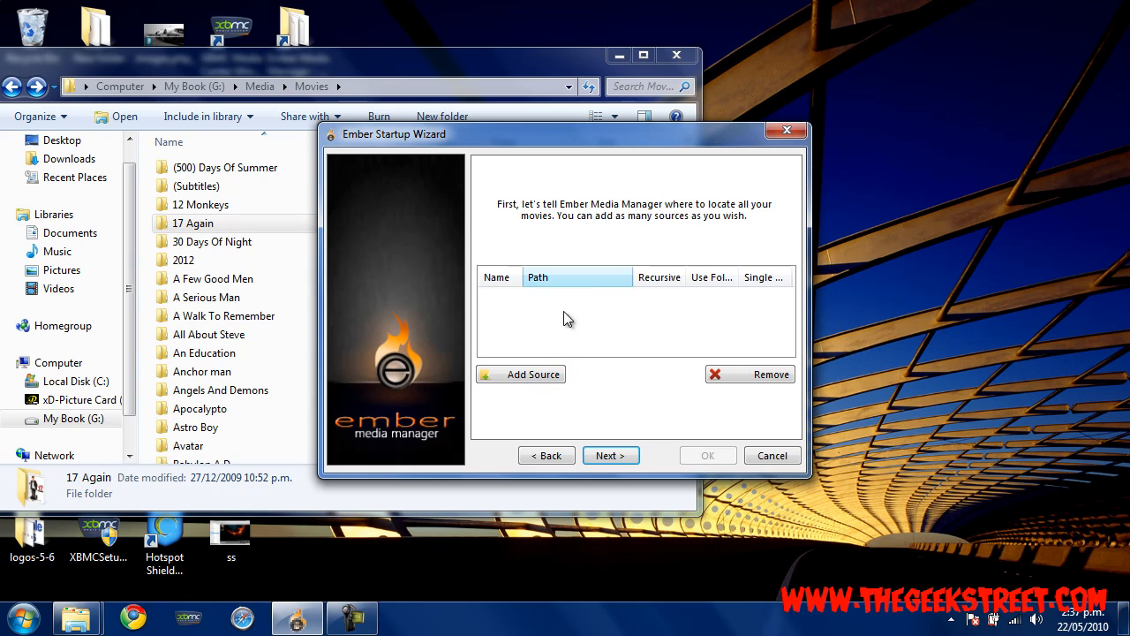
Add a movie source named 'Movies' at G:\Media\Movies with recursive scanning enabled.
left_click(521, 373)
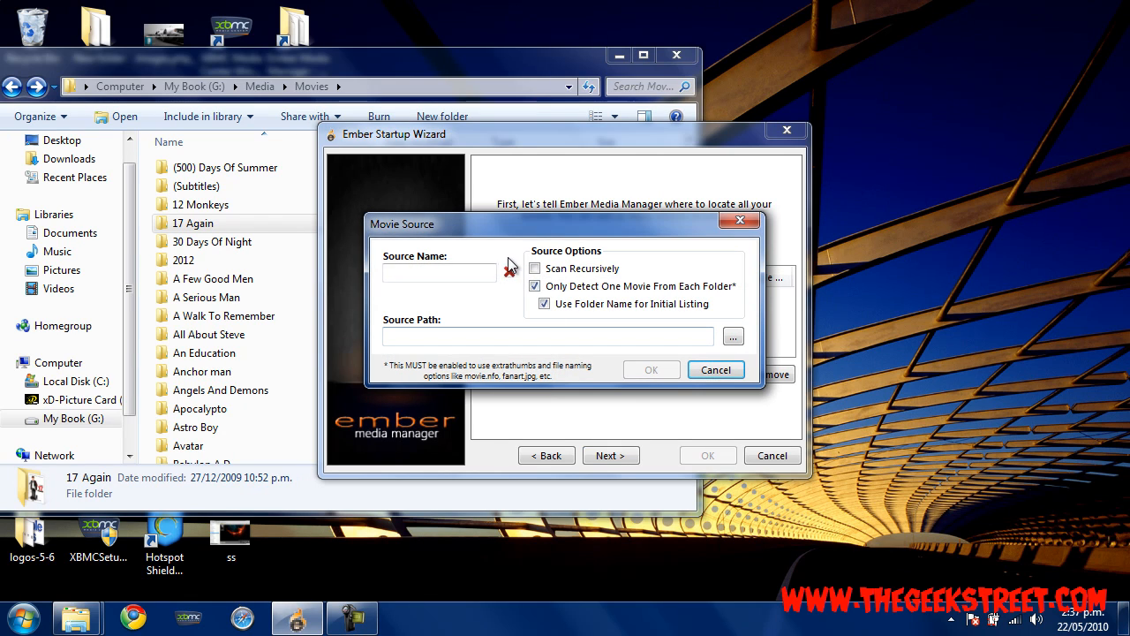
type("M")
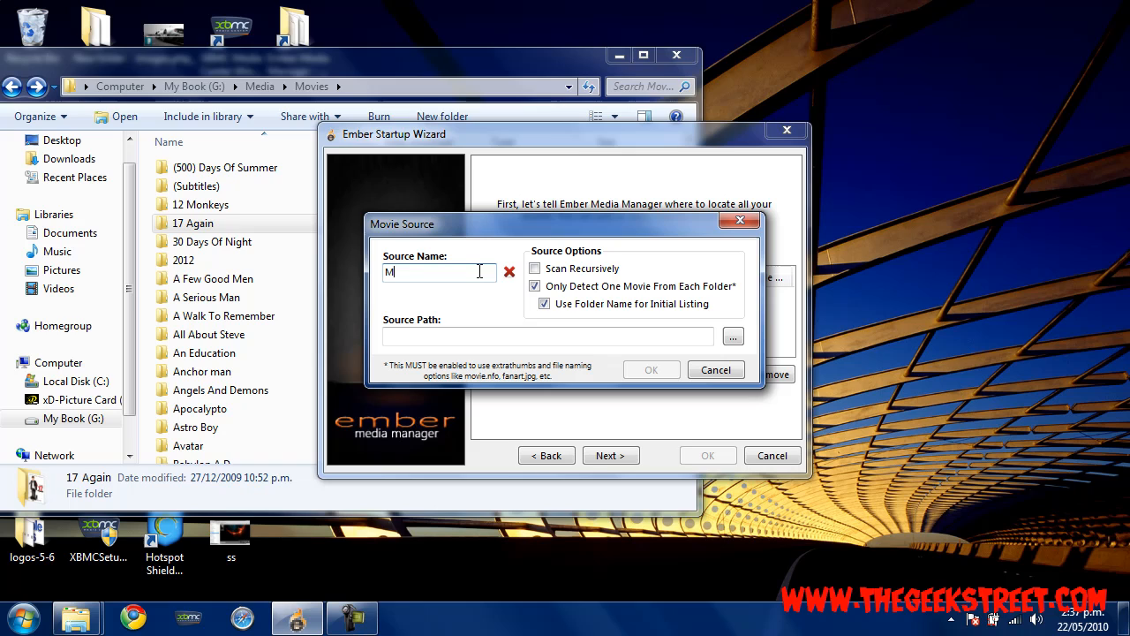
type("ovies")
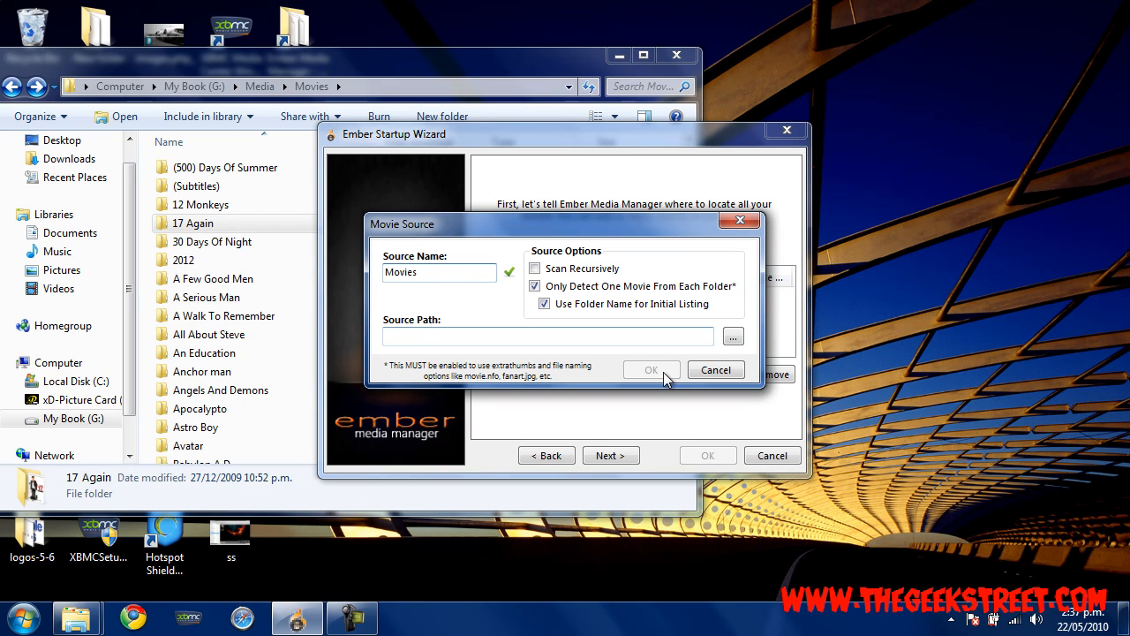
left_click(733, 335)
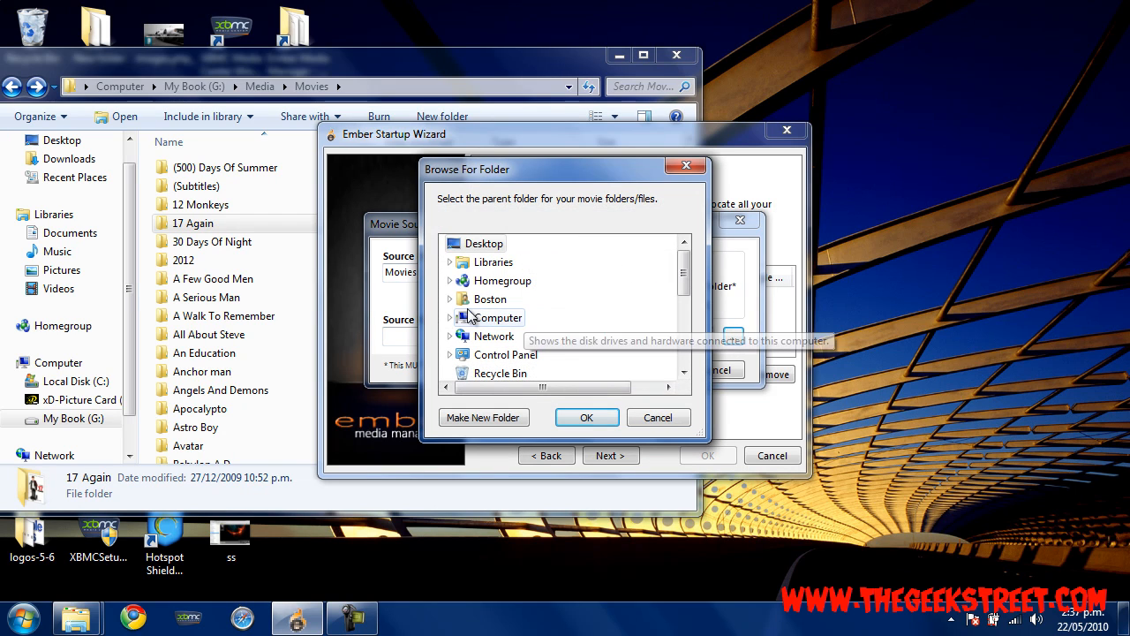
left_click(450, 317)
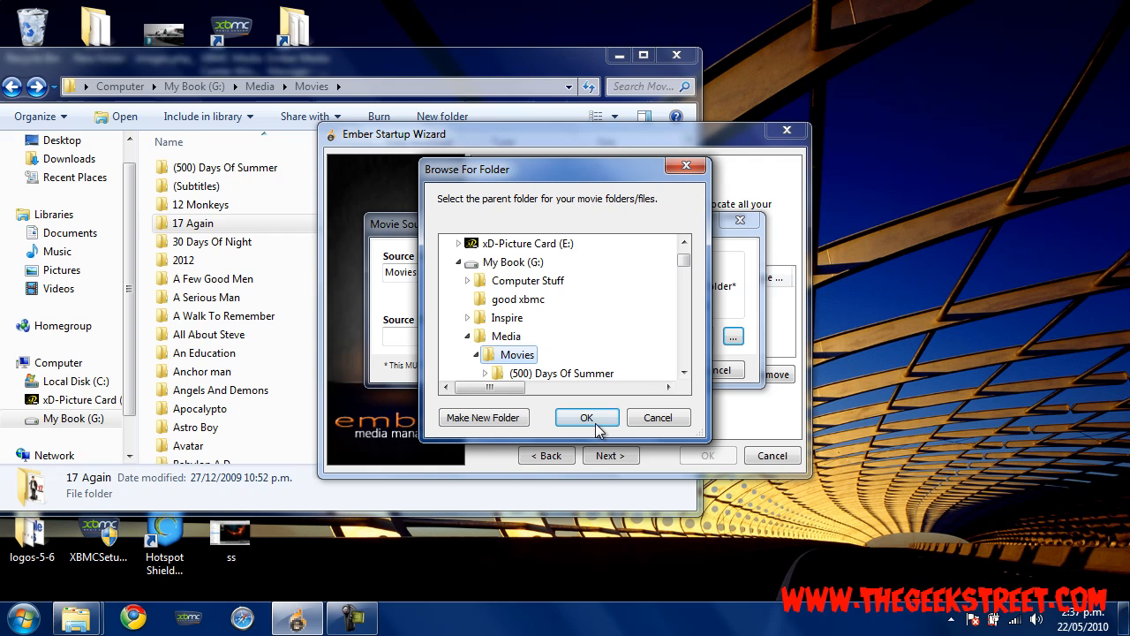
left_click(586, 417)
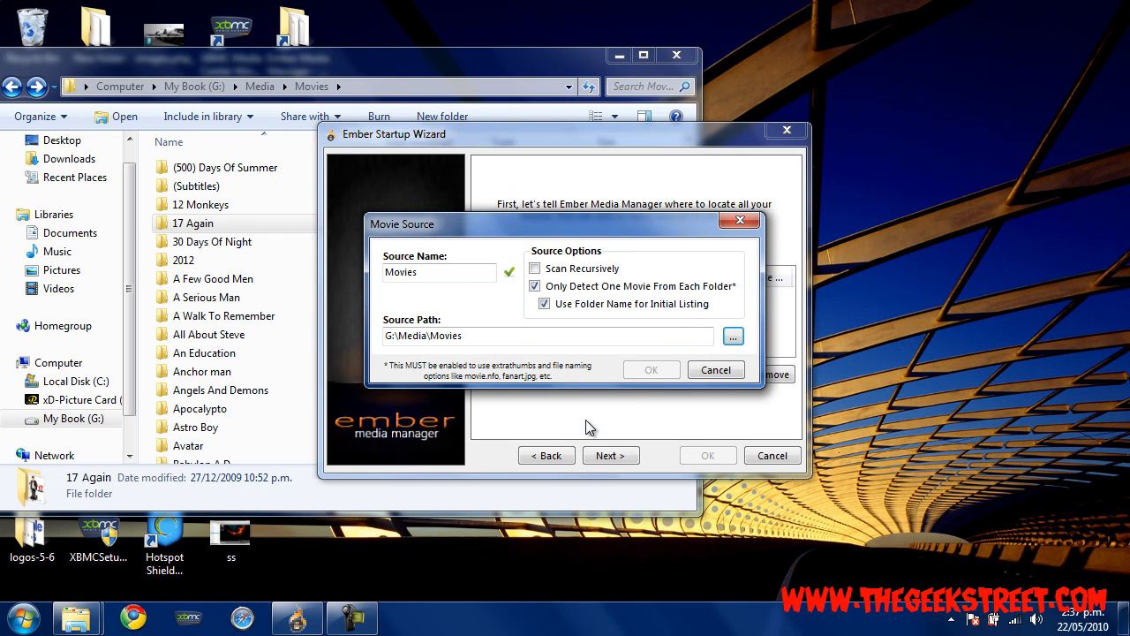
left_click(535, 268)
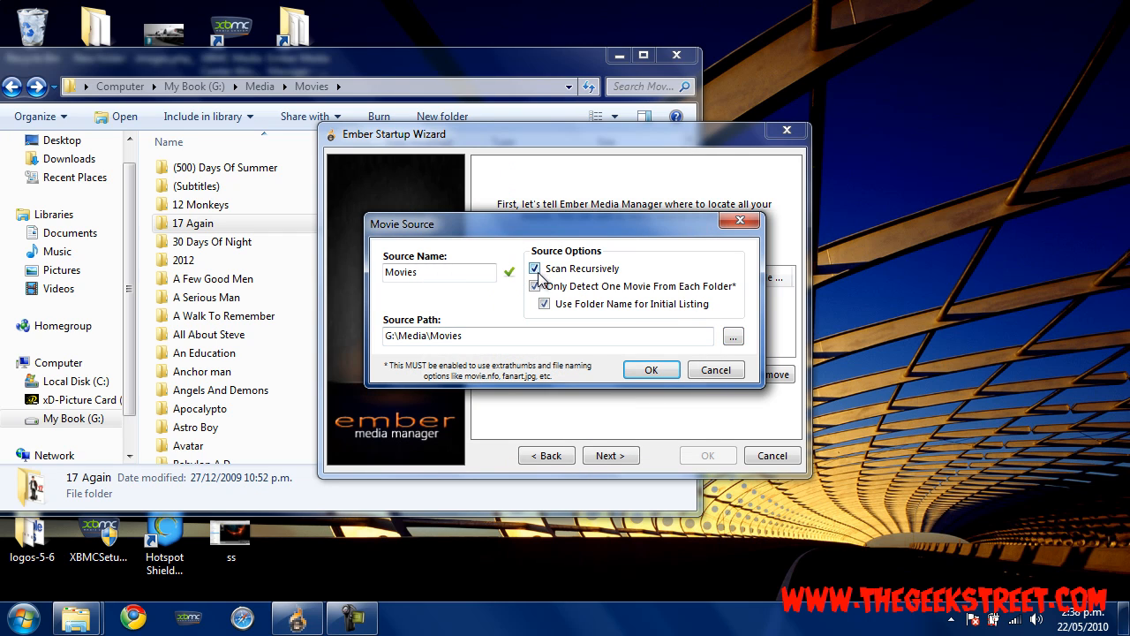
left_click(534, 285)
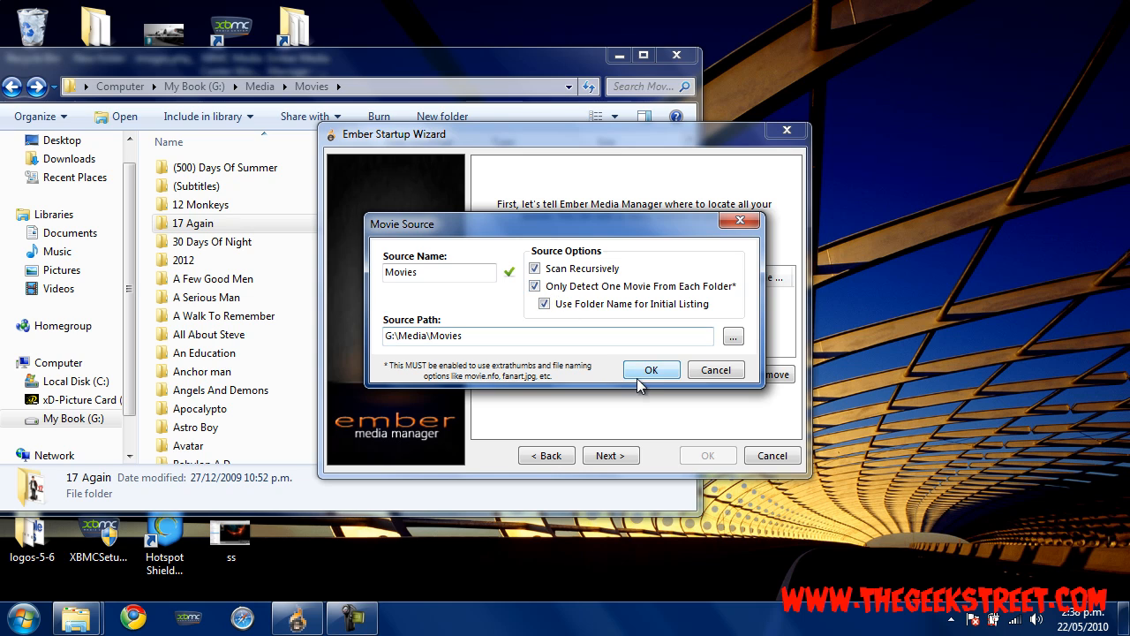
left_click(651, 369)
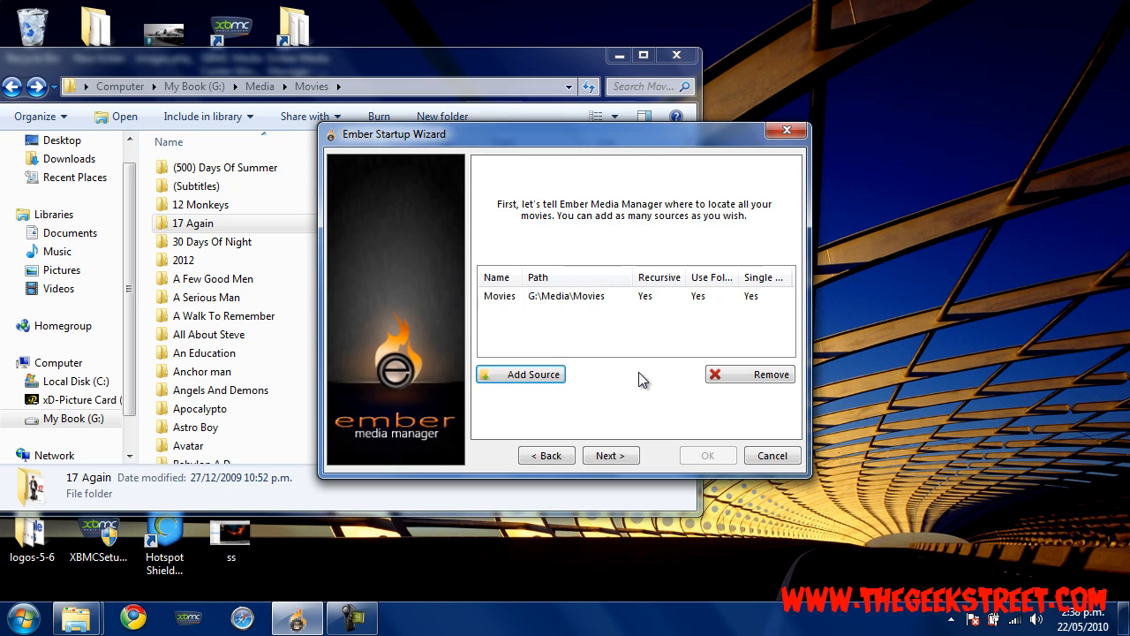
Accept the movie file-type choices and add TV source 'Tv' at G:\Media\TV Shows.
left_click(610, 455)
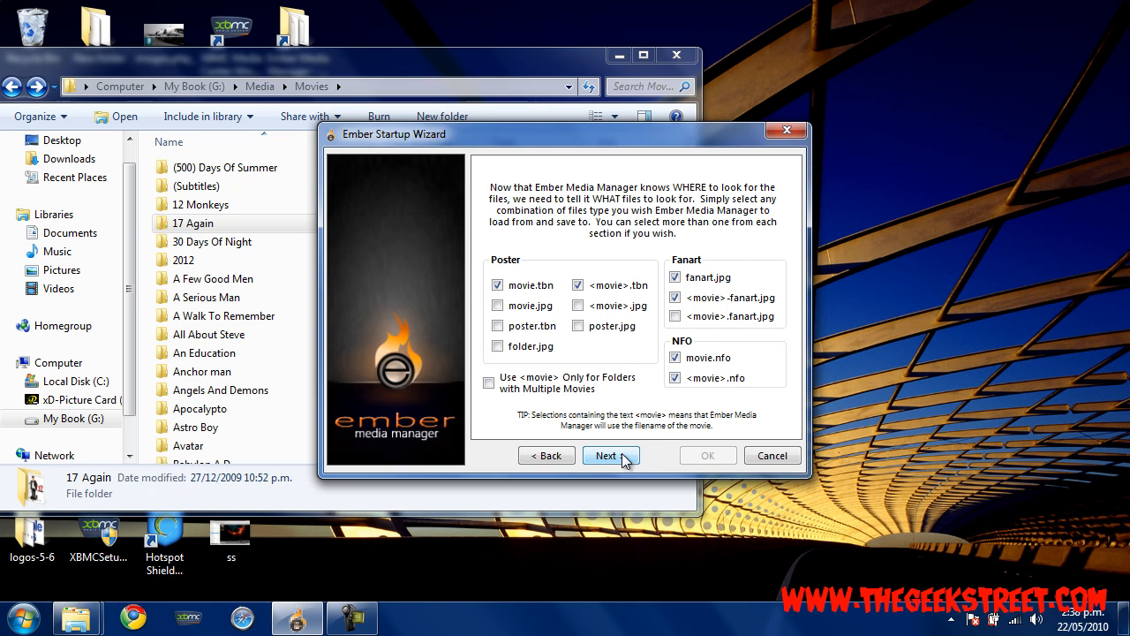
left_click(607, 455)
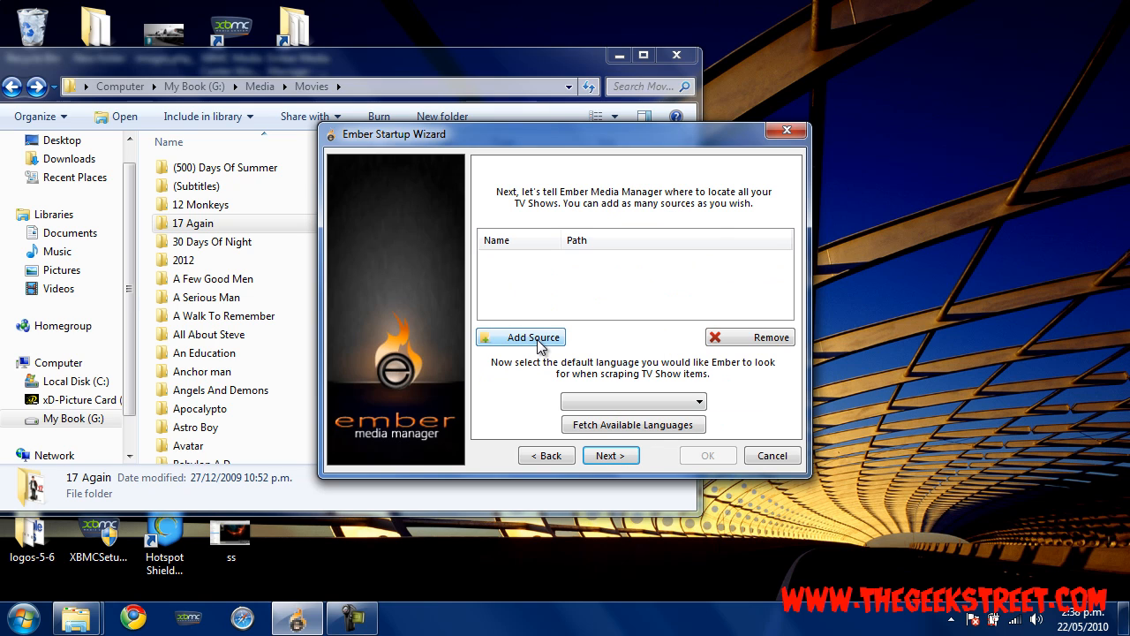
left_click(531, 336)
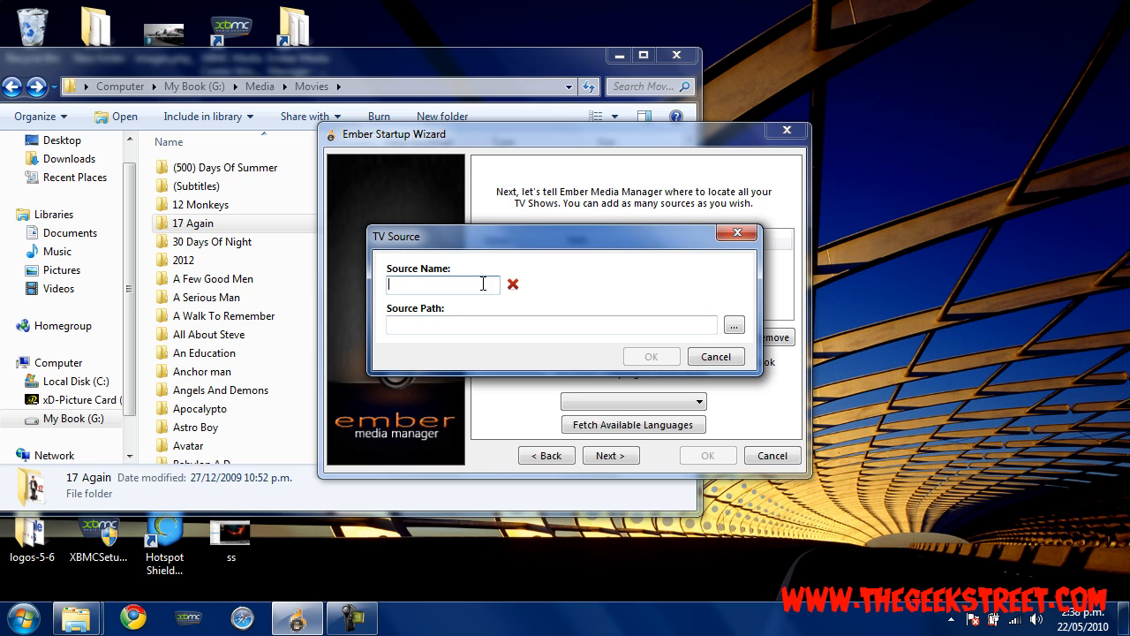
type("Tv")
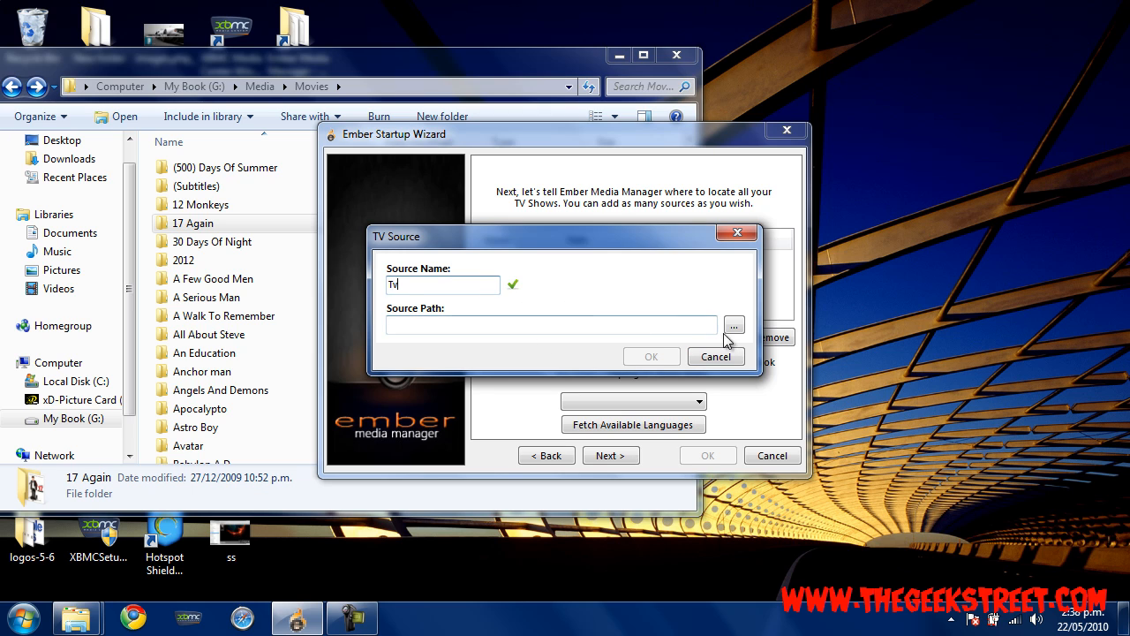
left_click(734, 325)
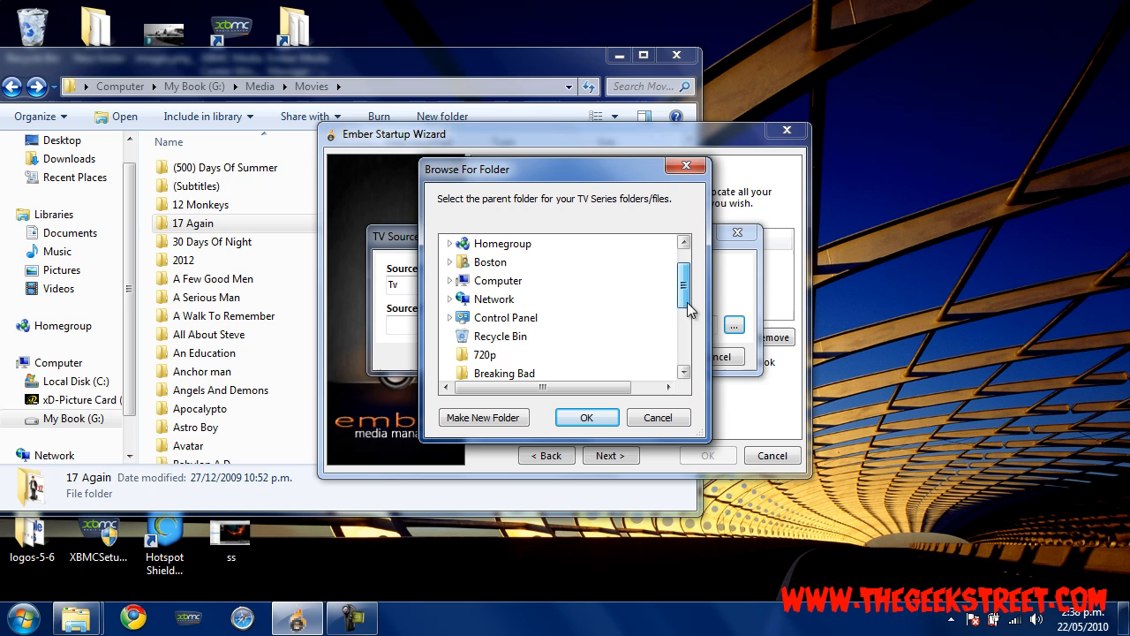
left_click(450, 280)
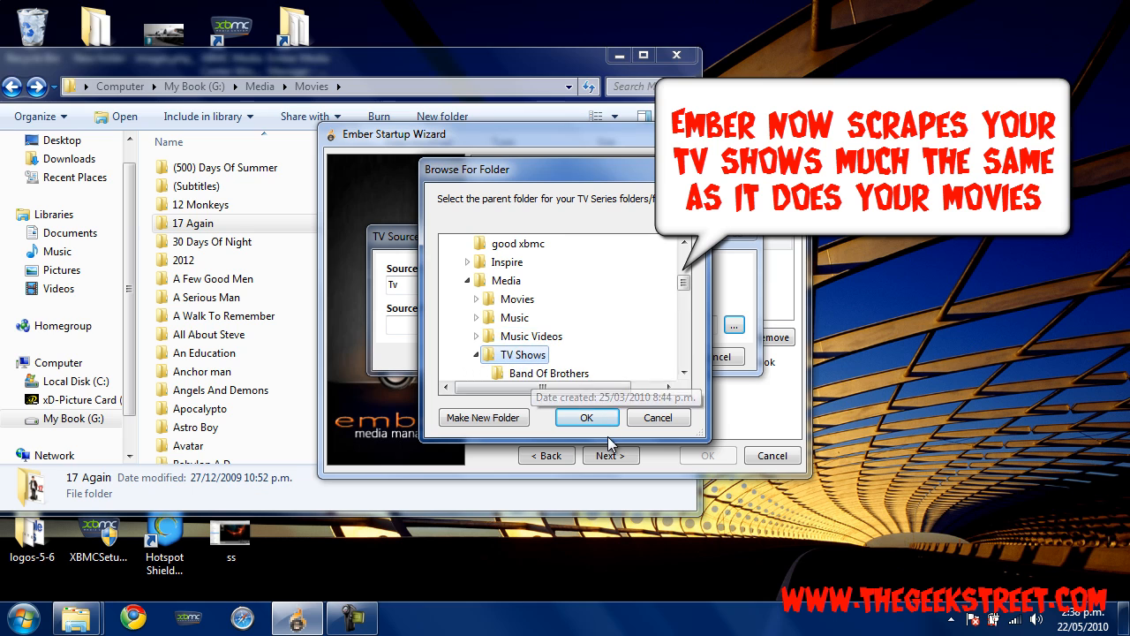
left_click(587, 417)
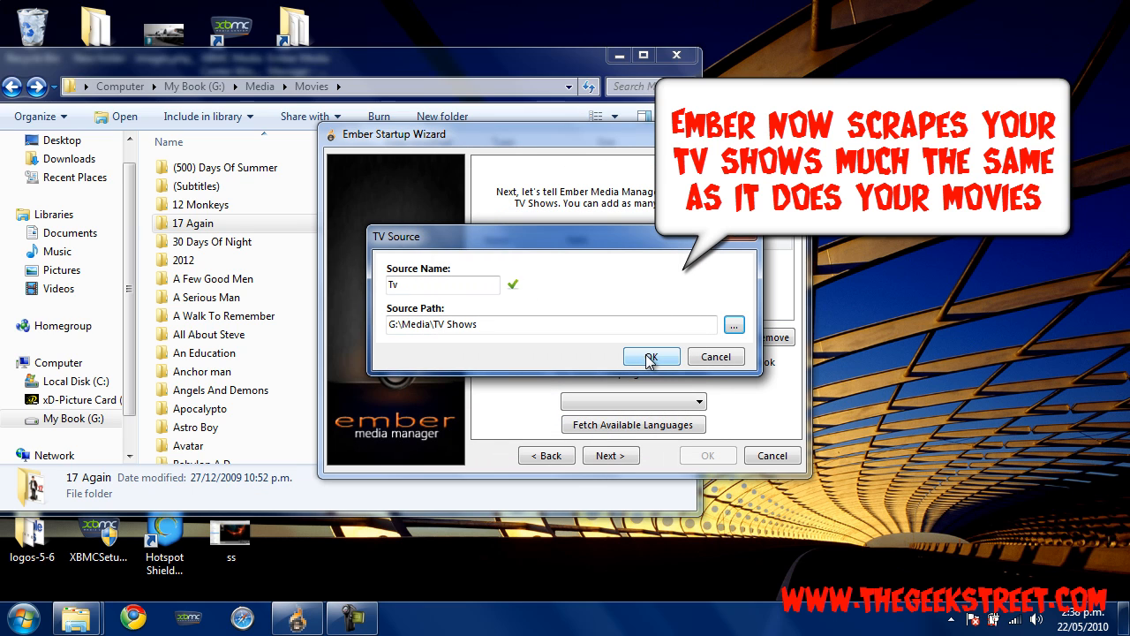
left_click(651, 356)
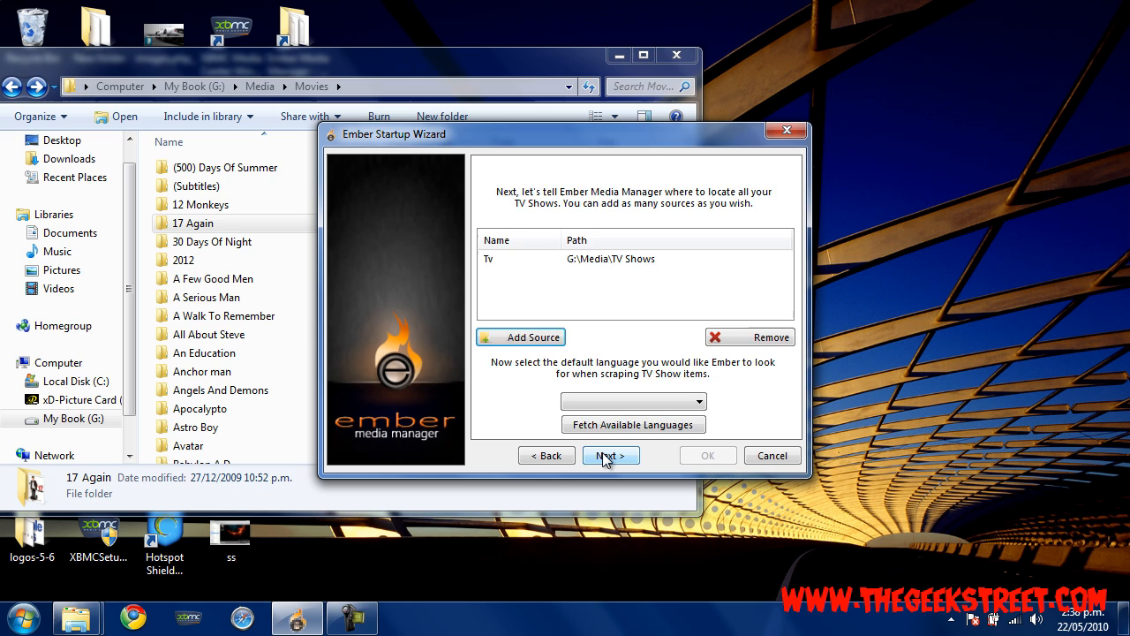
Keep the default TV show file types and finish the wizard to open the library.
left_click(611, 455)
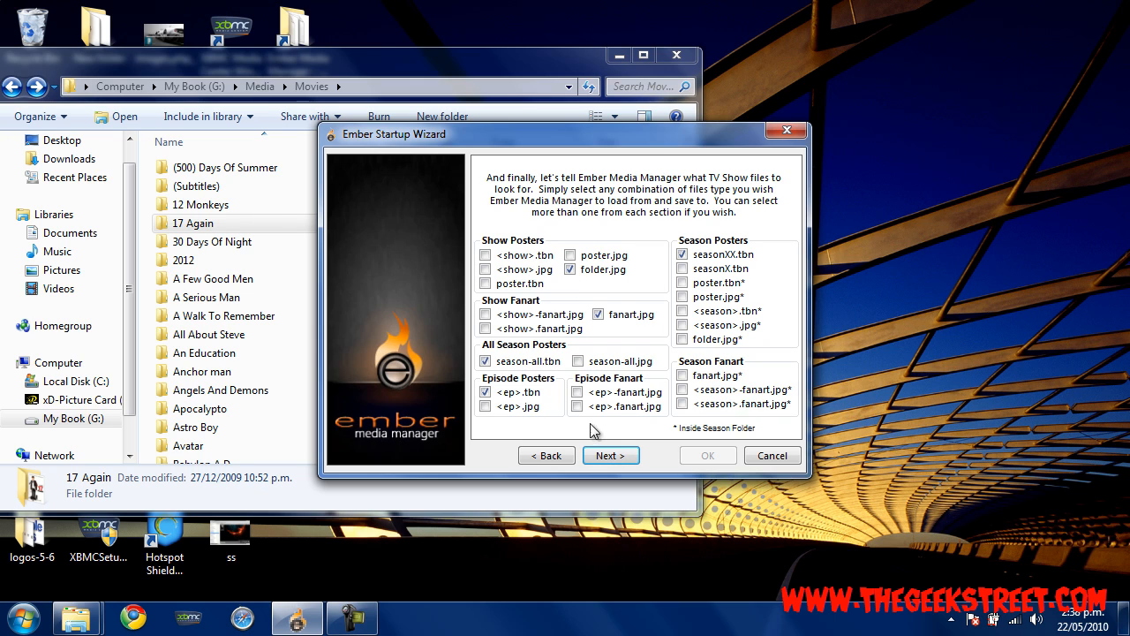
left_click(610, 455)
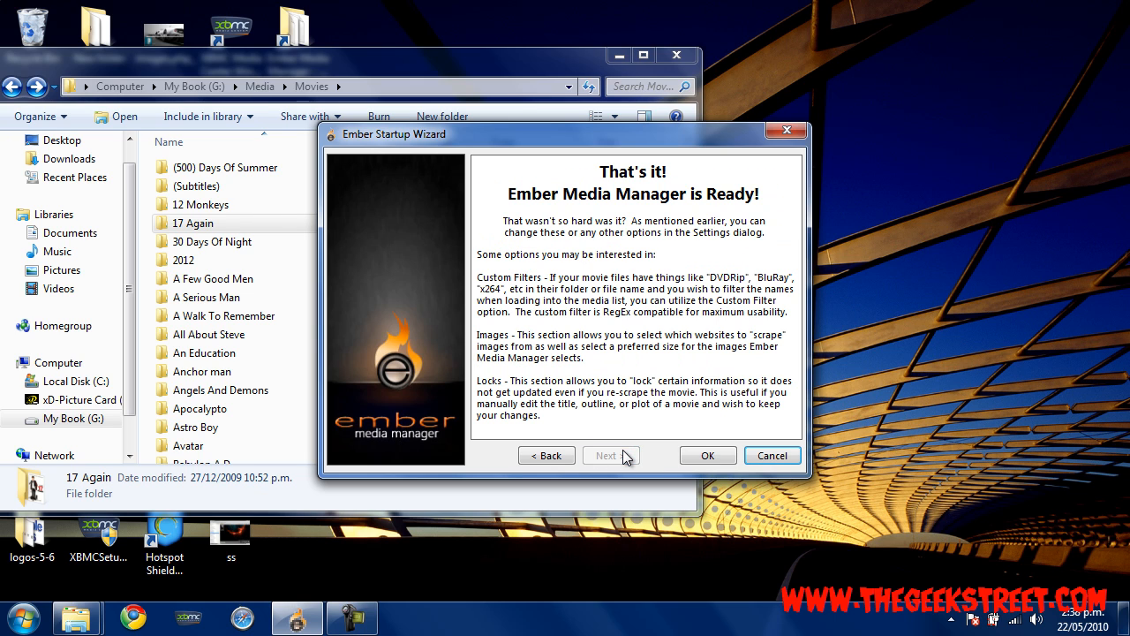
left_click(708, 455)
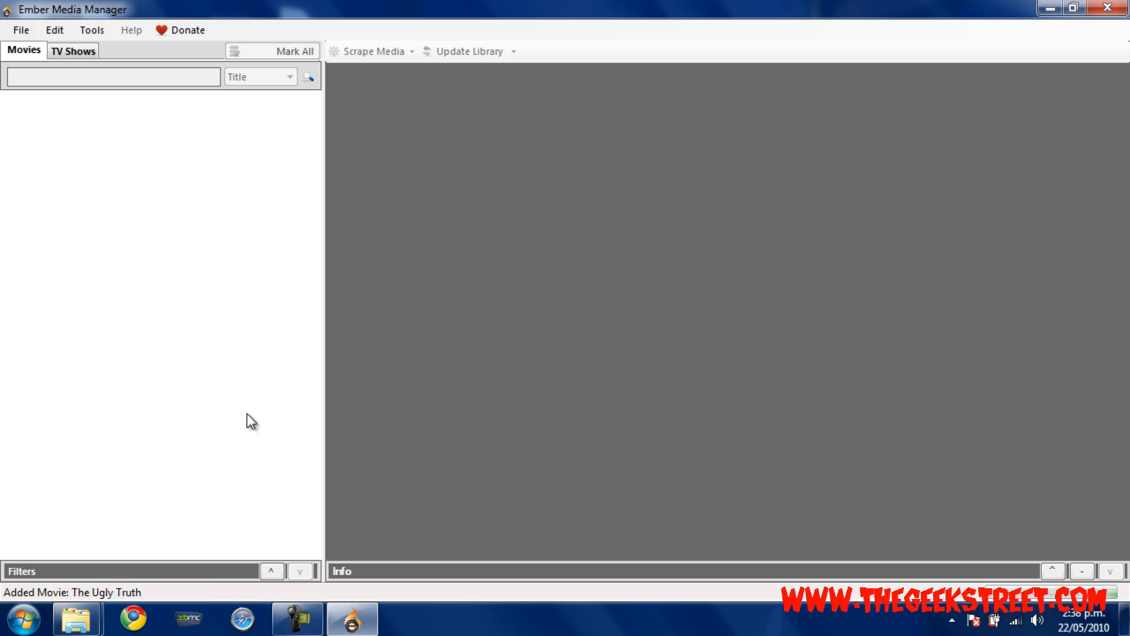
Look over the 12 TV shows, then return to the 189-movie list.
left_click(73, 50)
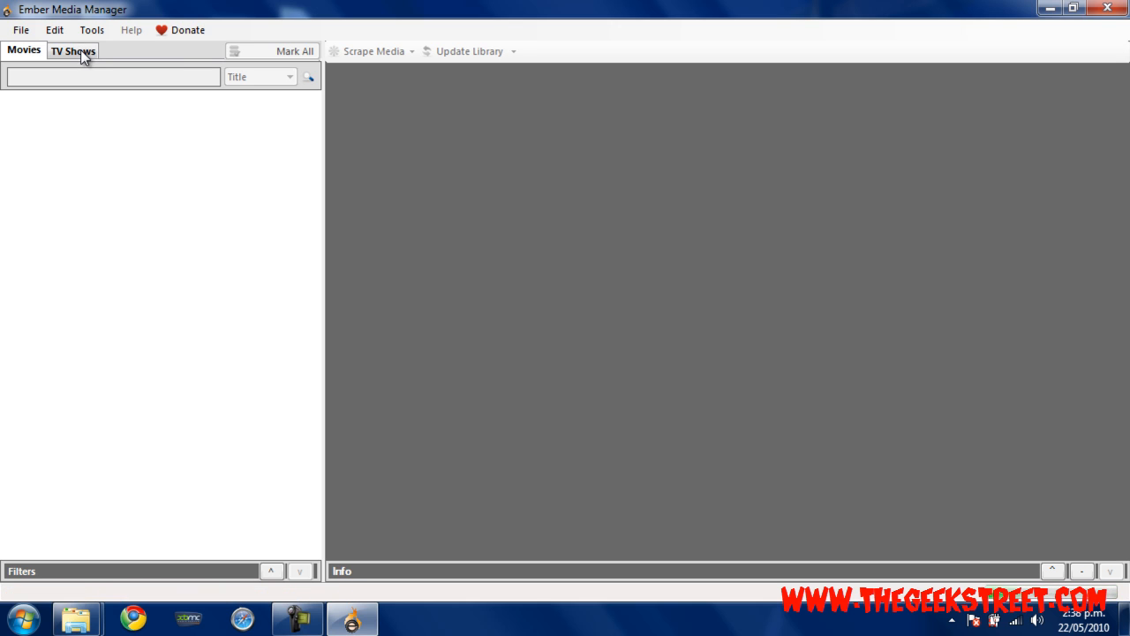
left_click(24, 50)
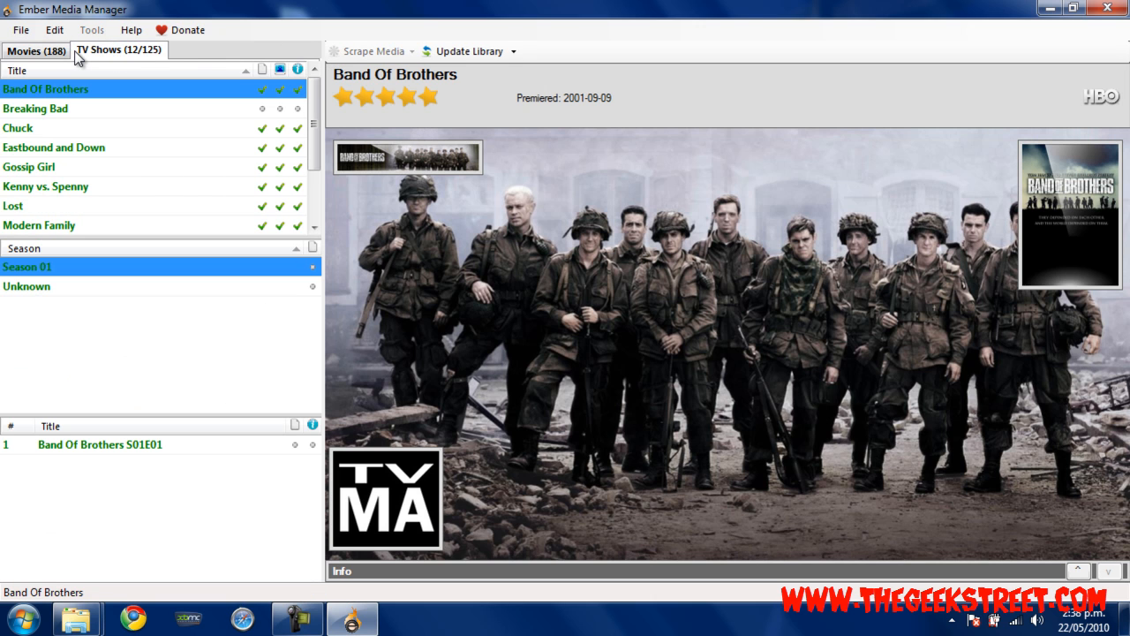
left_click(35, 51)
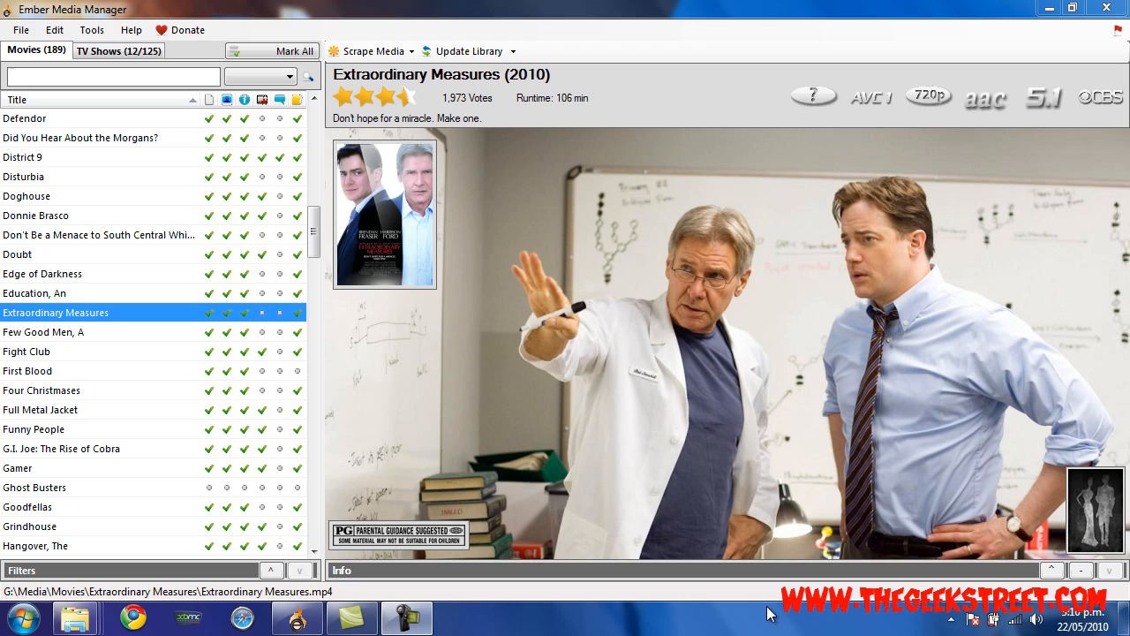
mouse_move(347, 392)
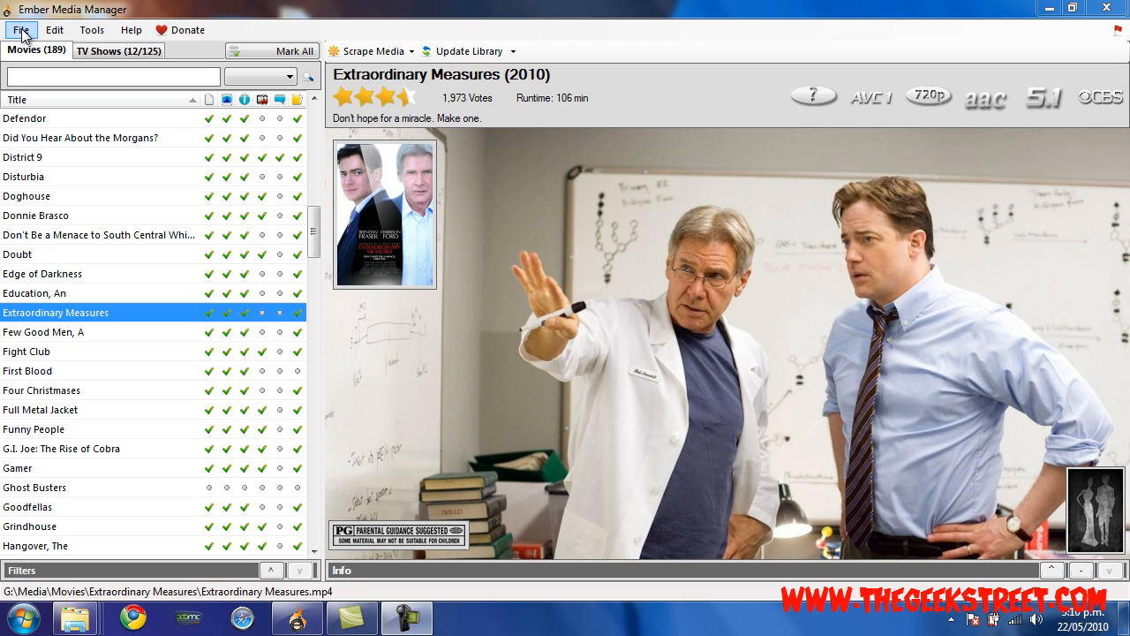
mouse_move(54, 29)
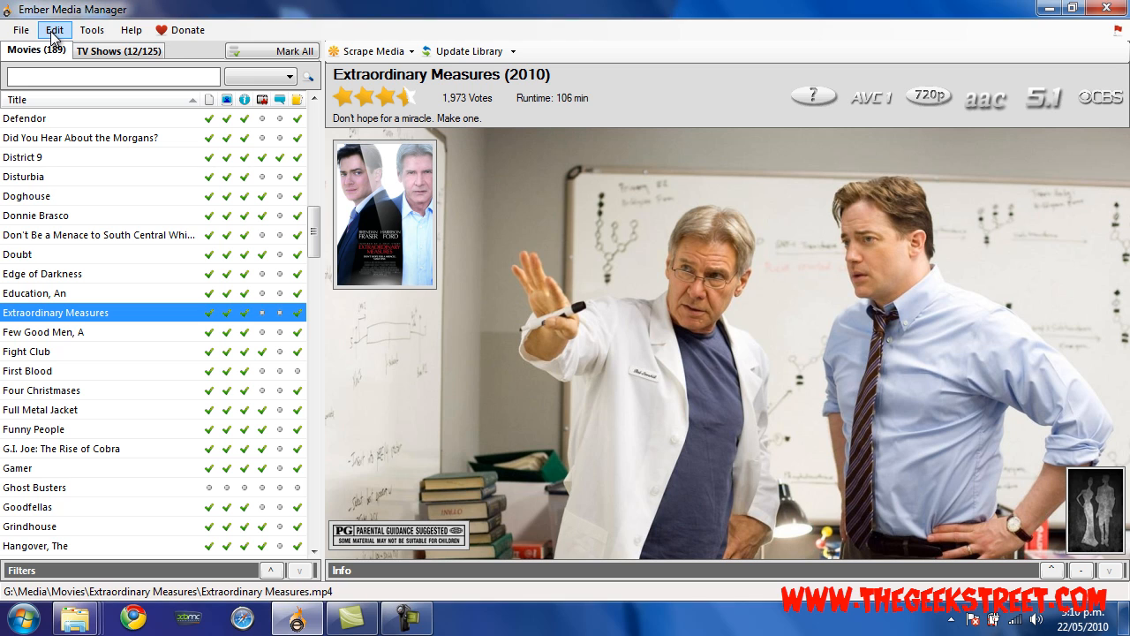
Review the Movies Files and Sources settings and save them with OK.
left_click(53, 29)
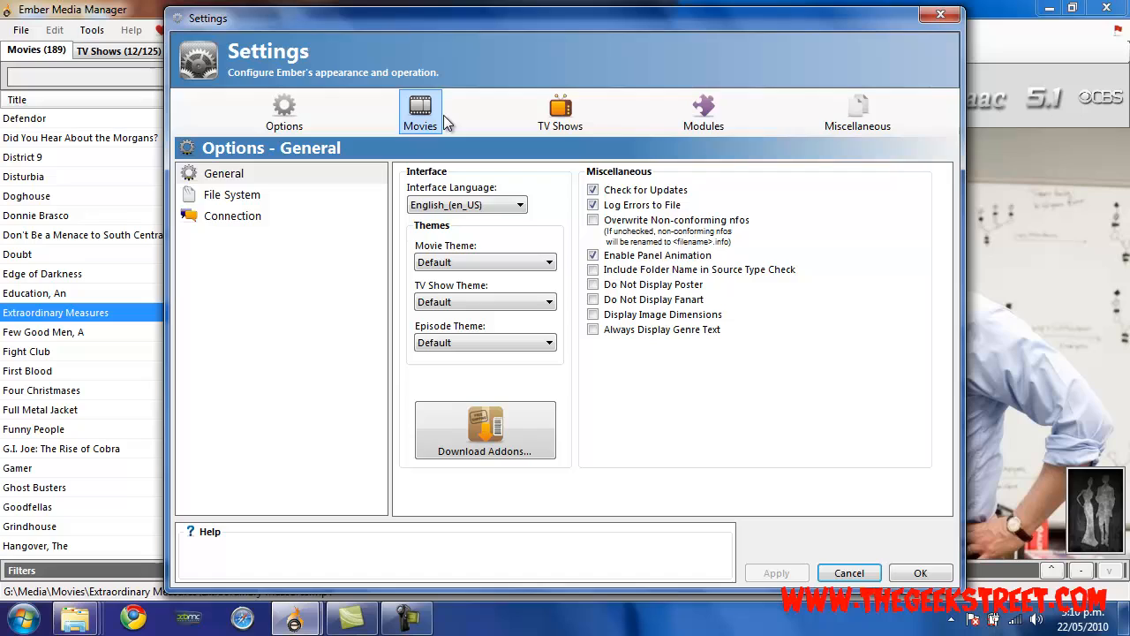
left_click(420, 110)
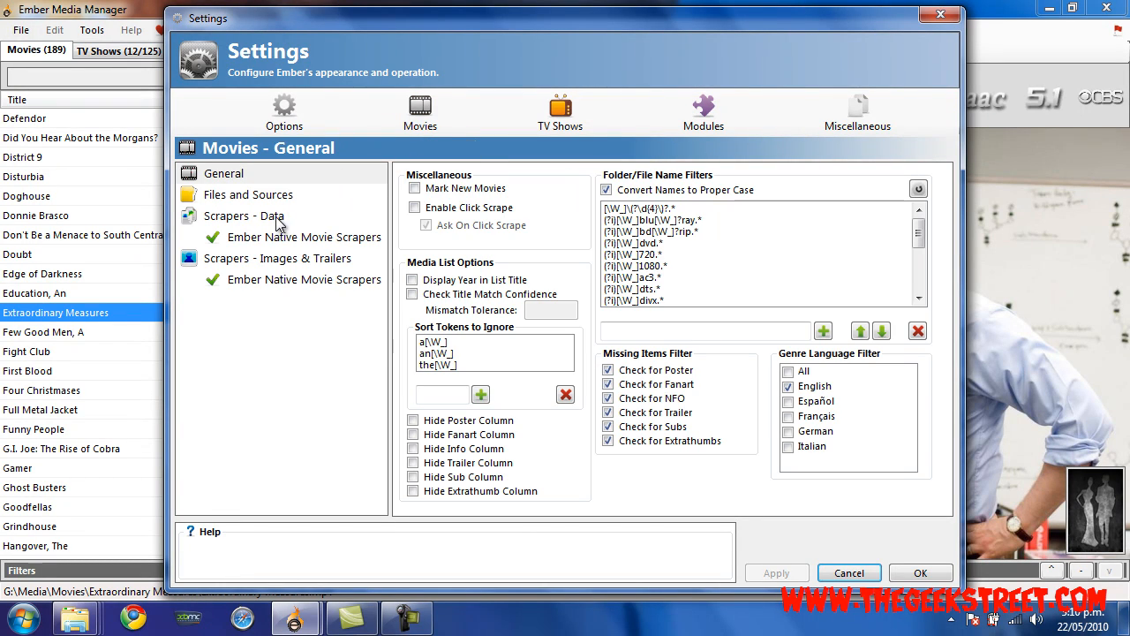
left_click(248, 194)
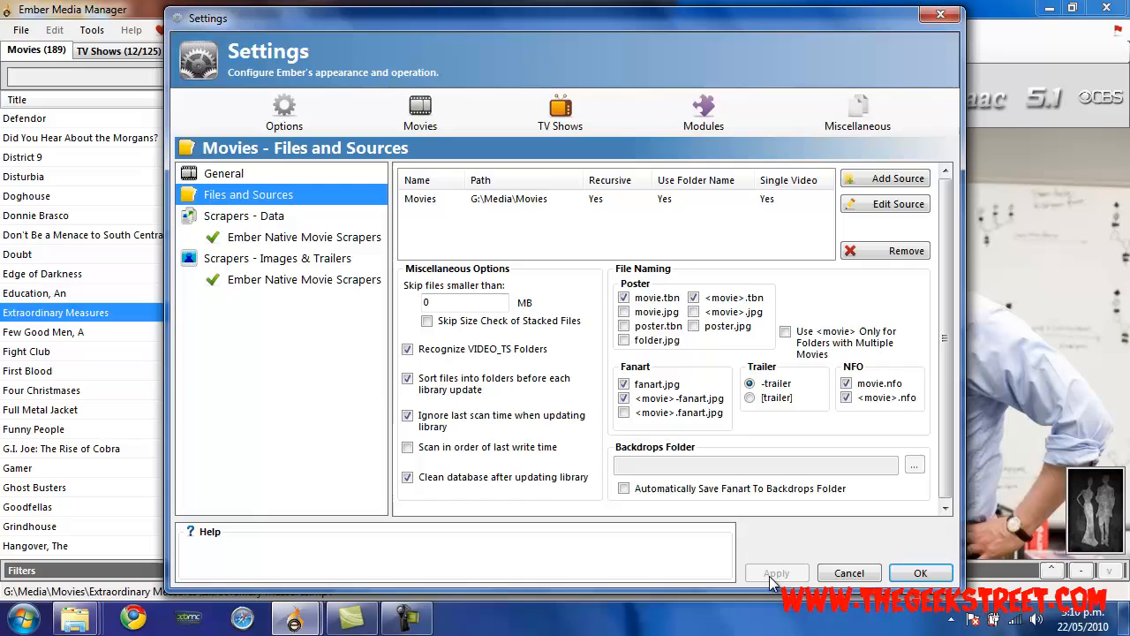
left_click(920, 572)
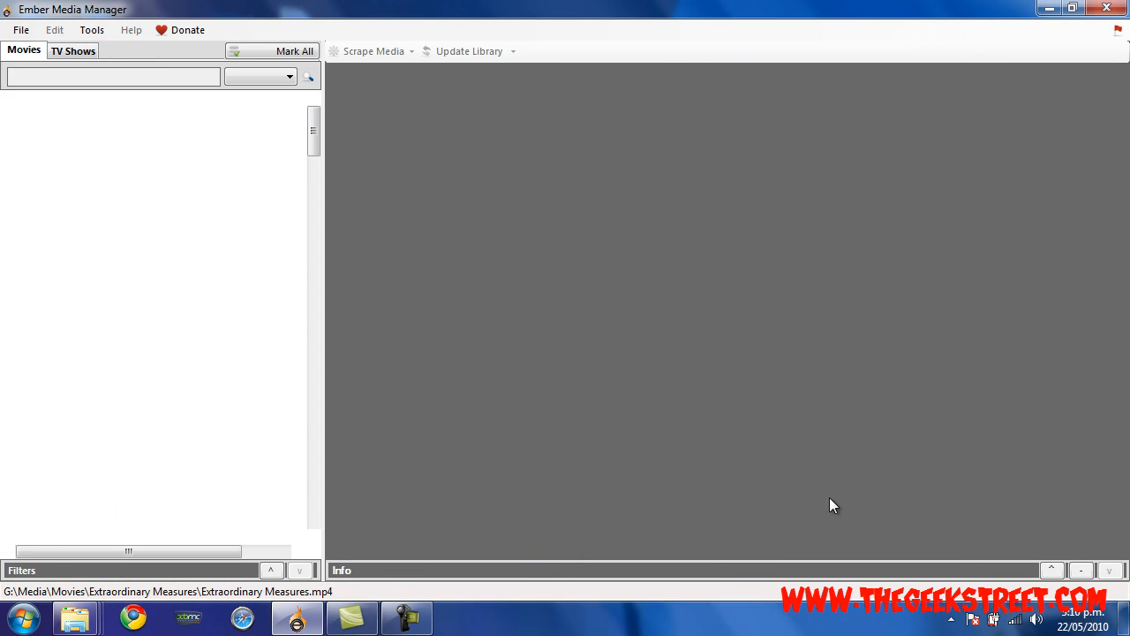
Let the library reload with 189 movies and 12 TV shows.
left_click(469, 50)
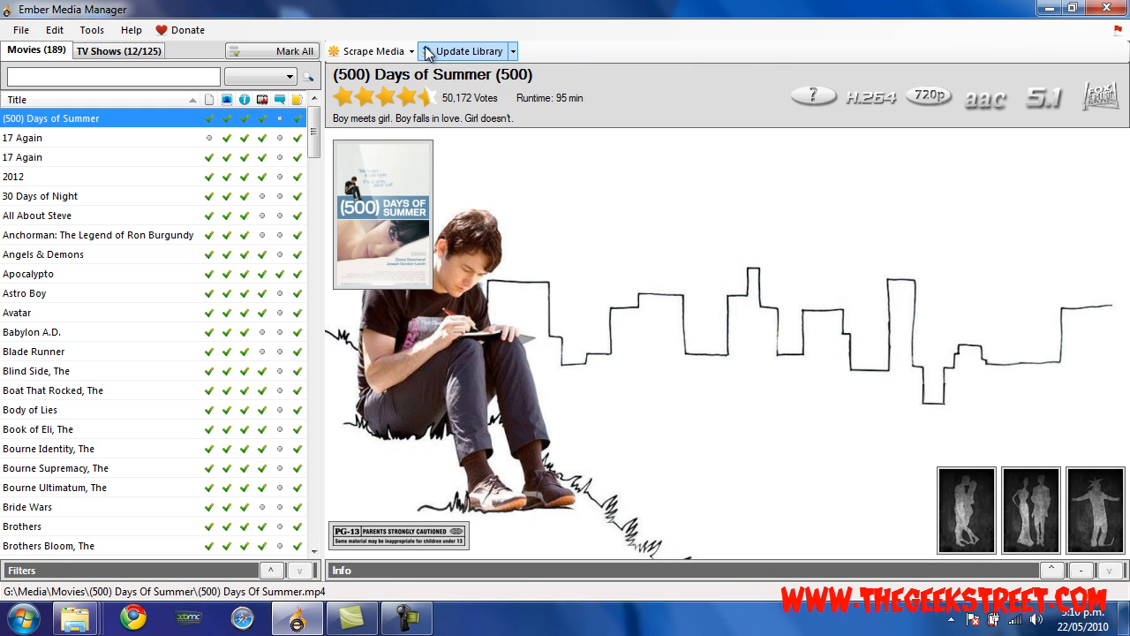
mouse_move(469, 58)
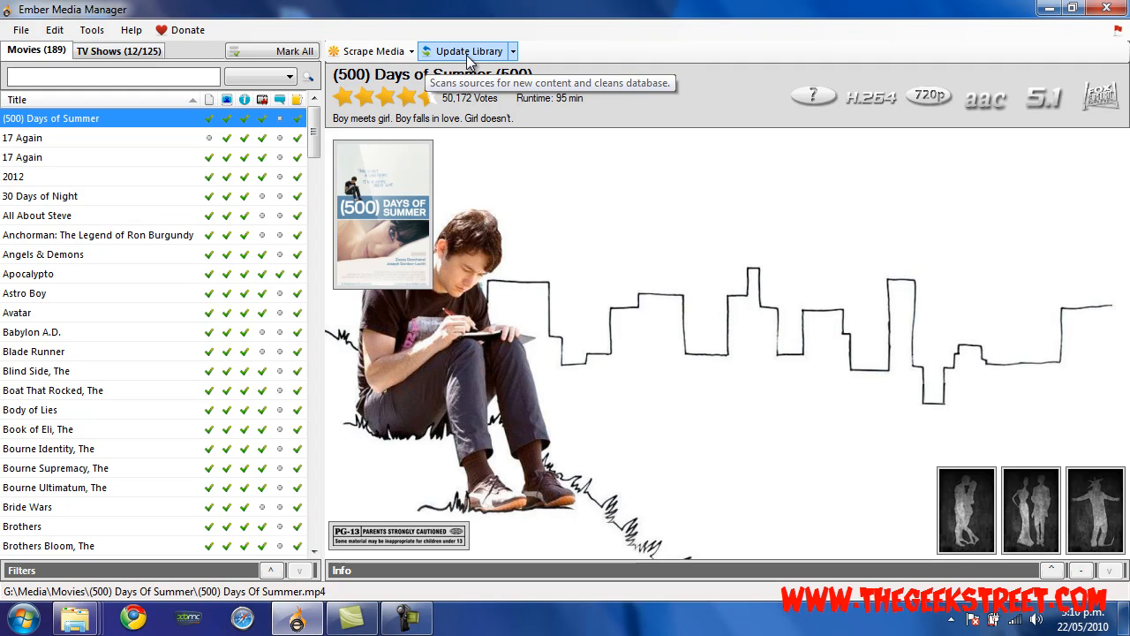
mouse_move(181, 143)
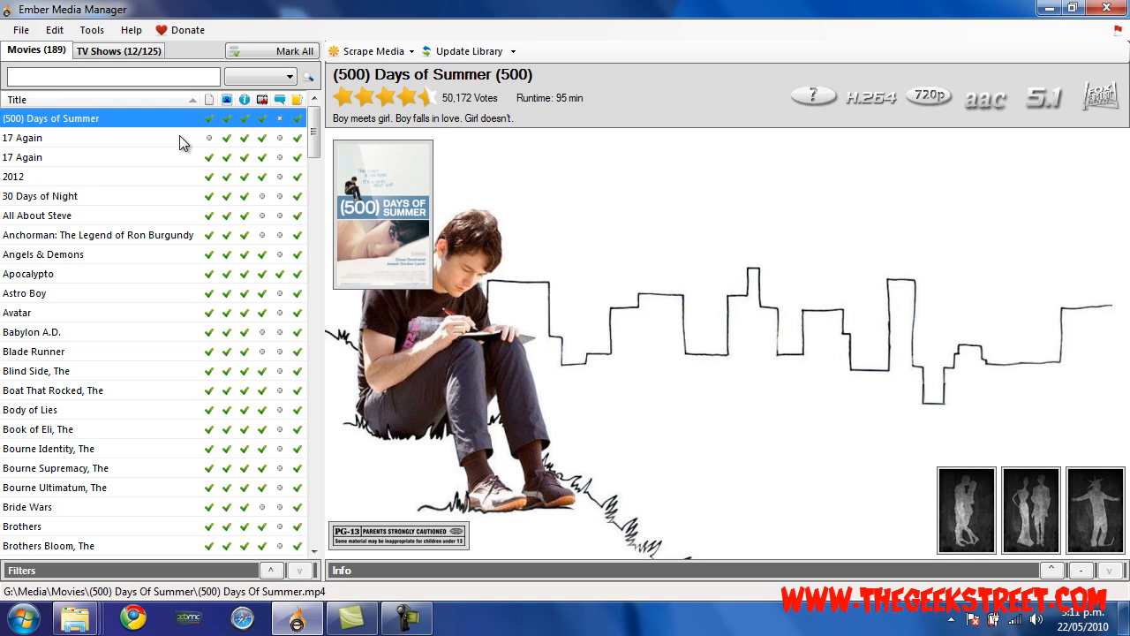
left_click(54, 29)
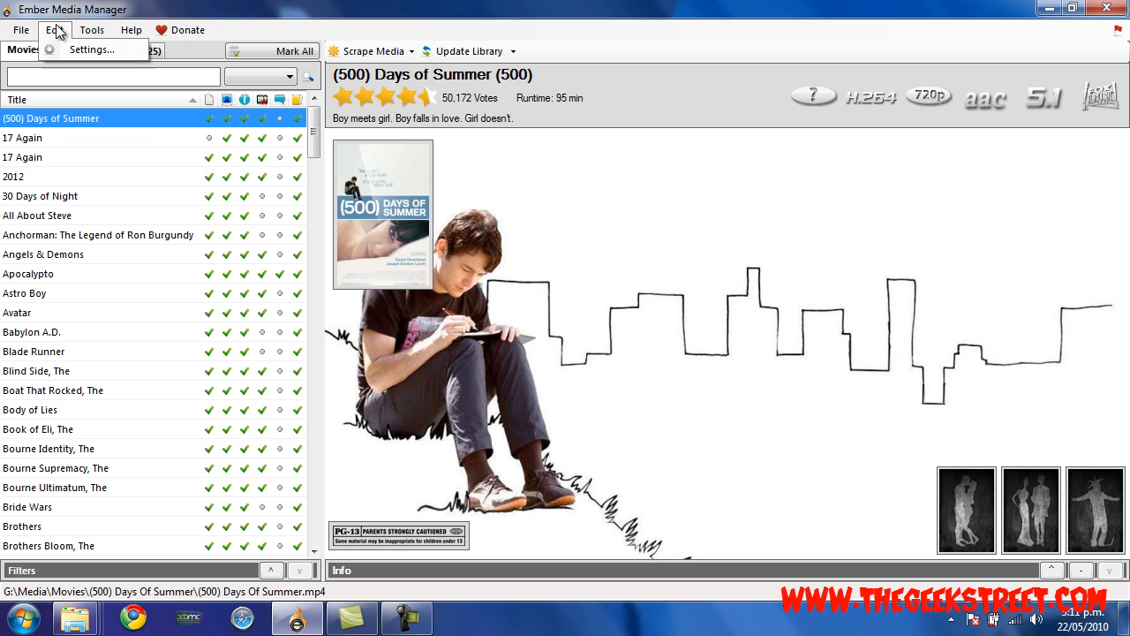
Review image and trailer scraper settings with 720p preferred trailers, apply and close.
left_click(92, 49)
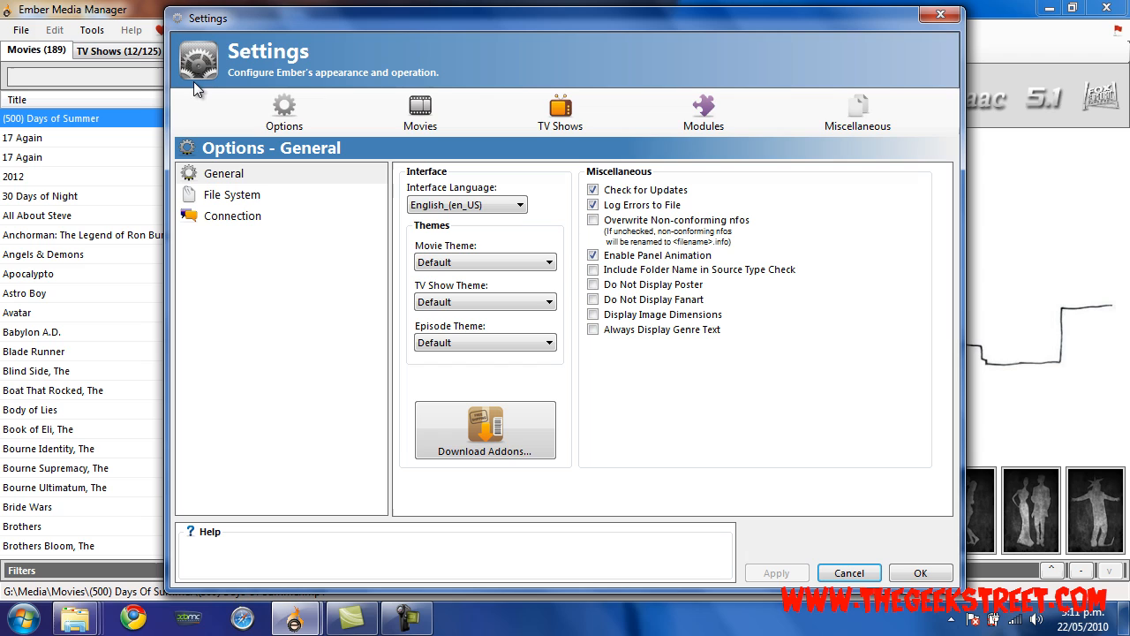
left_click(421, 106)
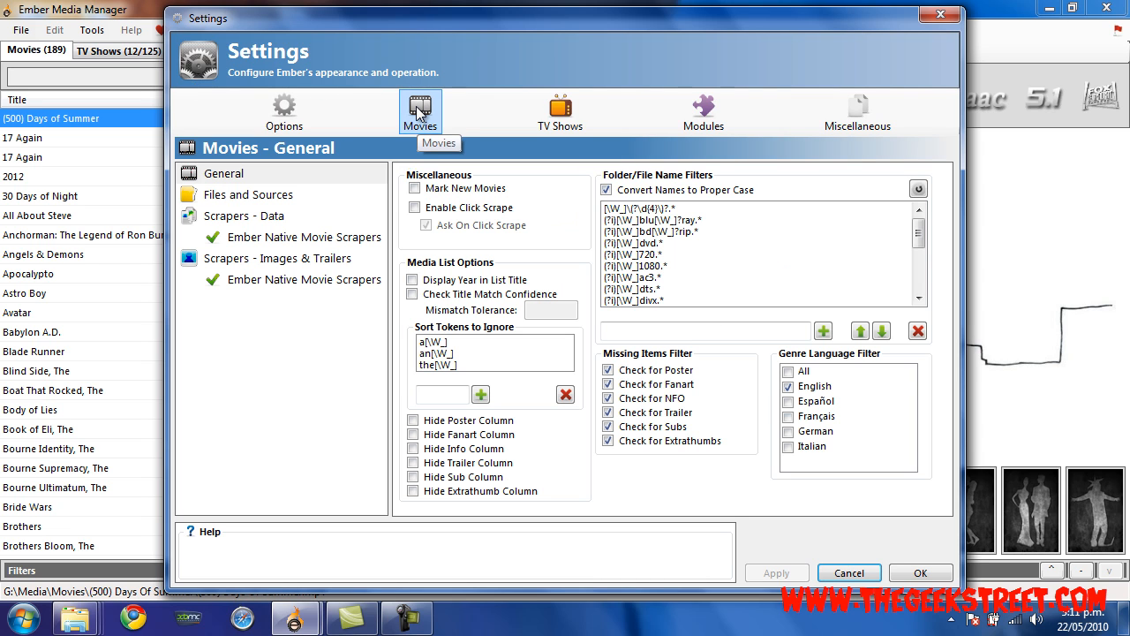
mouse_move(269, 271)
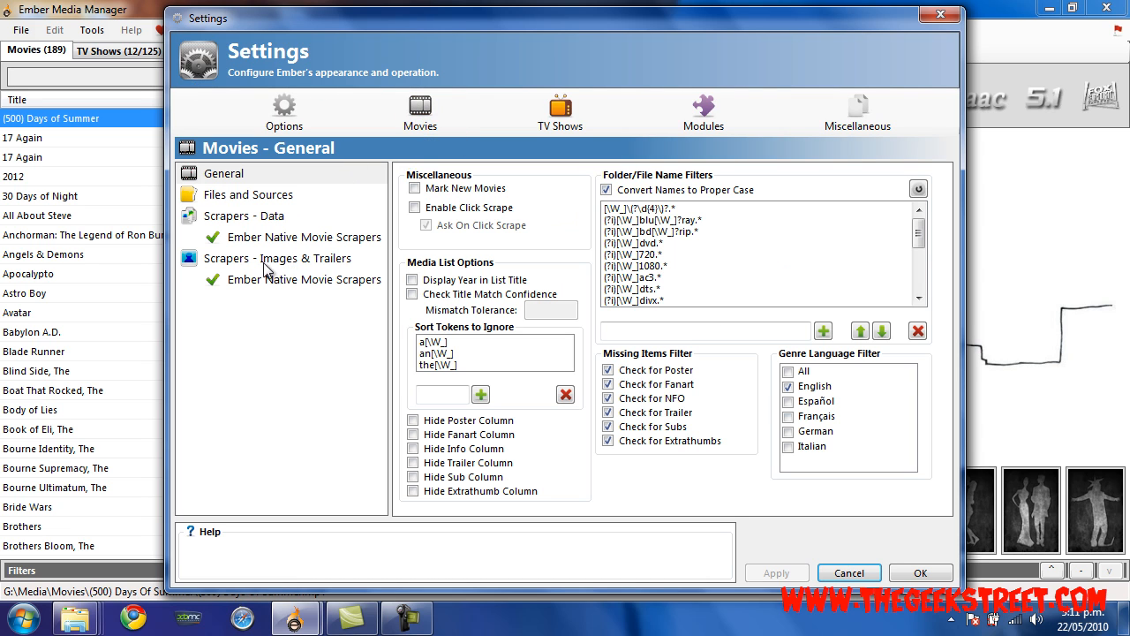
left_click(279, 258)
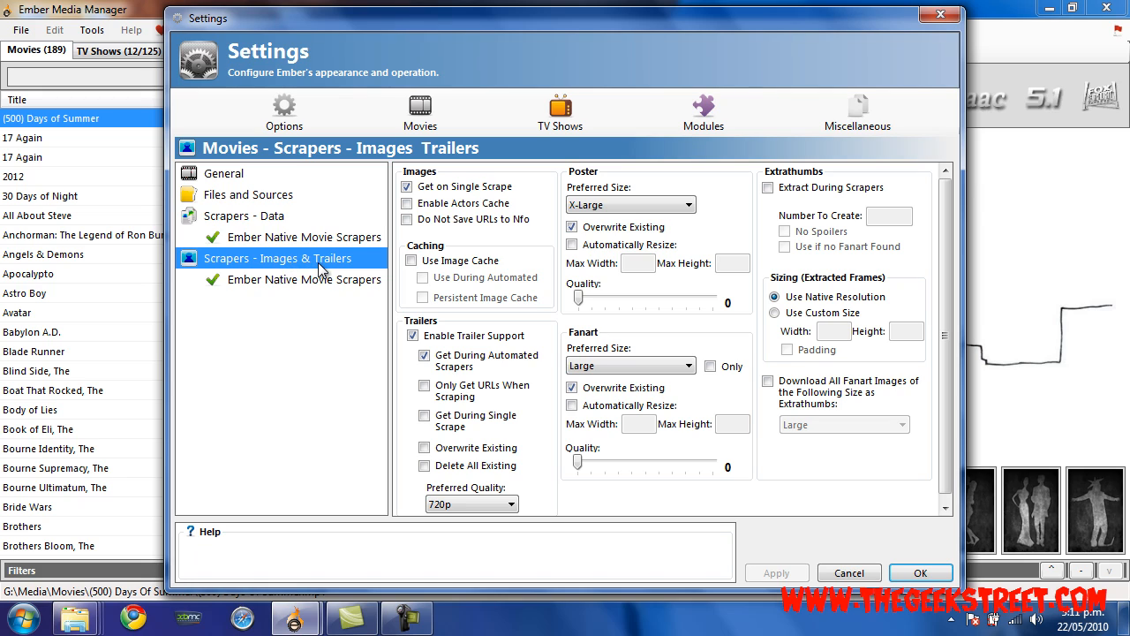
mouse_move(434, 333)
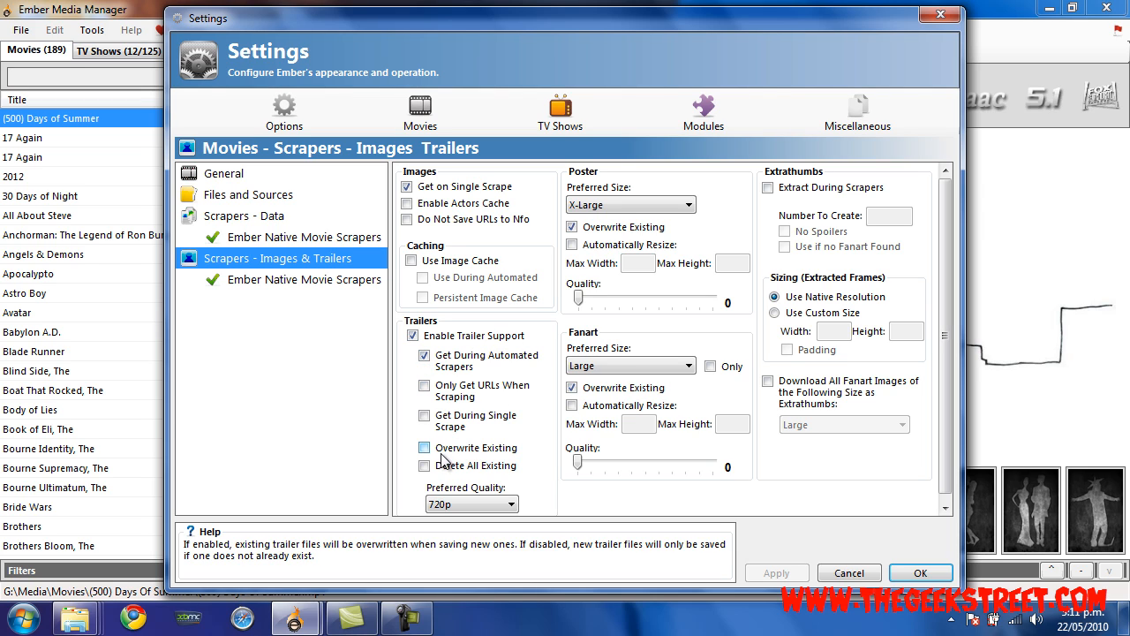
left_click(506, 504)
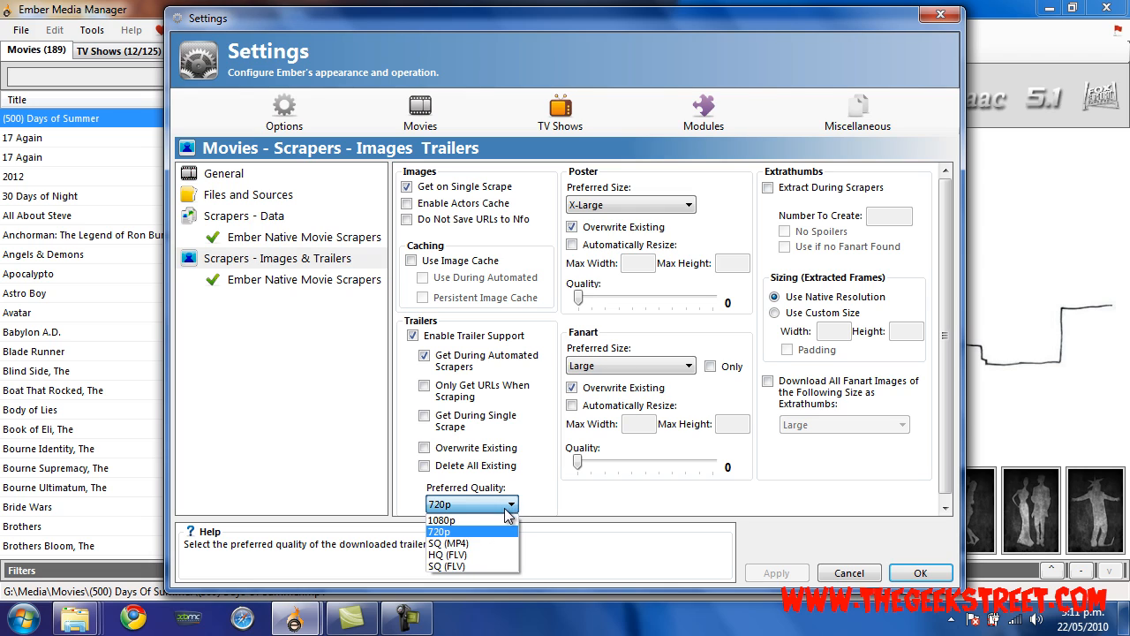
left_click(439, 530)
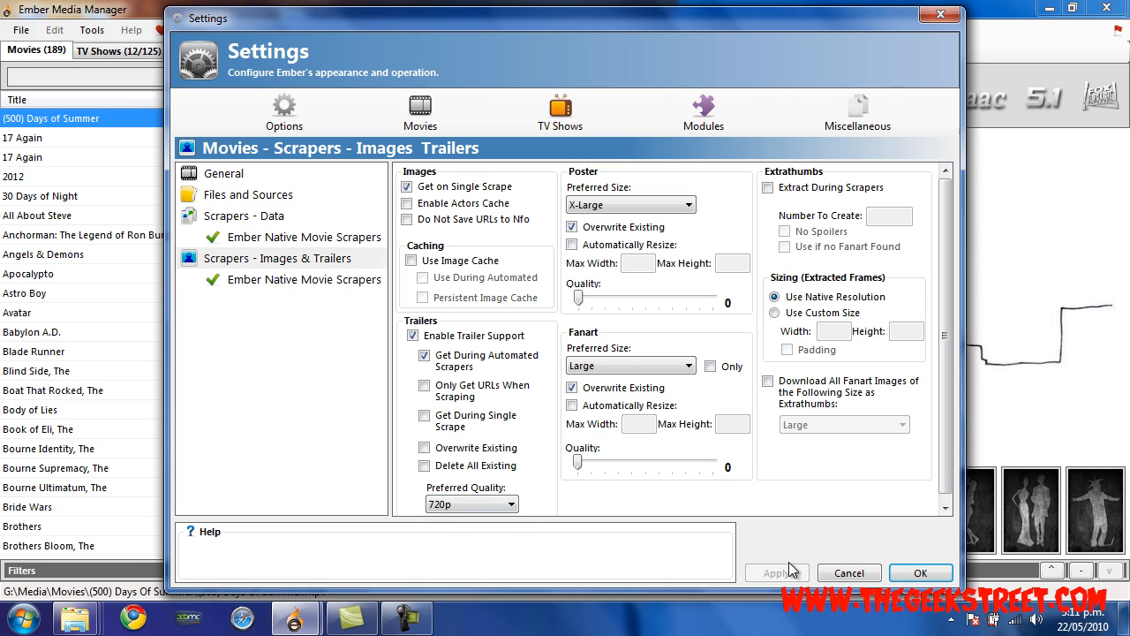
left_click(920, 572)
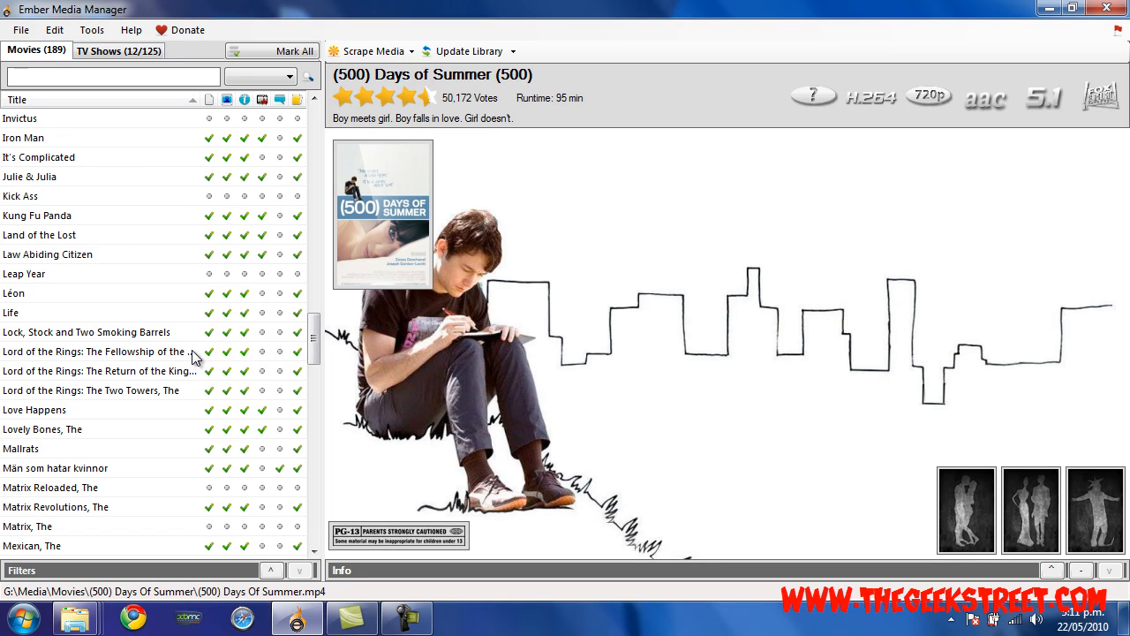
Scroll the movie list down to Ghost Busters, whose status columns are all unticked.
scroll("up", 3)
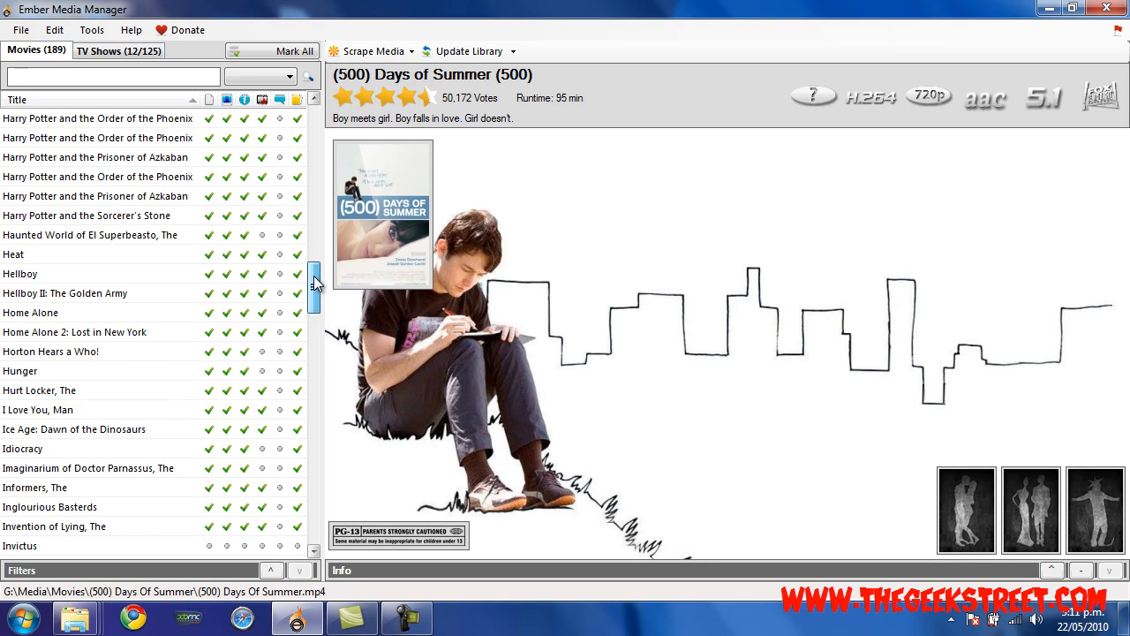
scroll("up", 3)
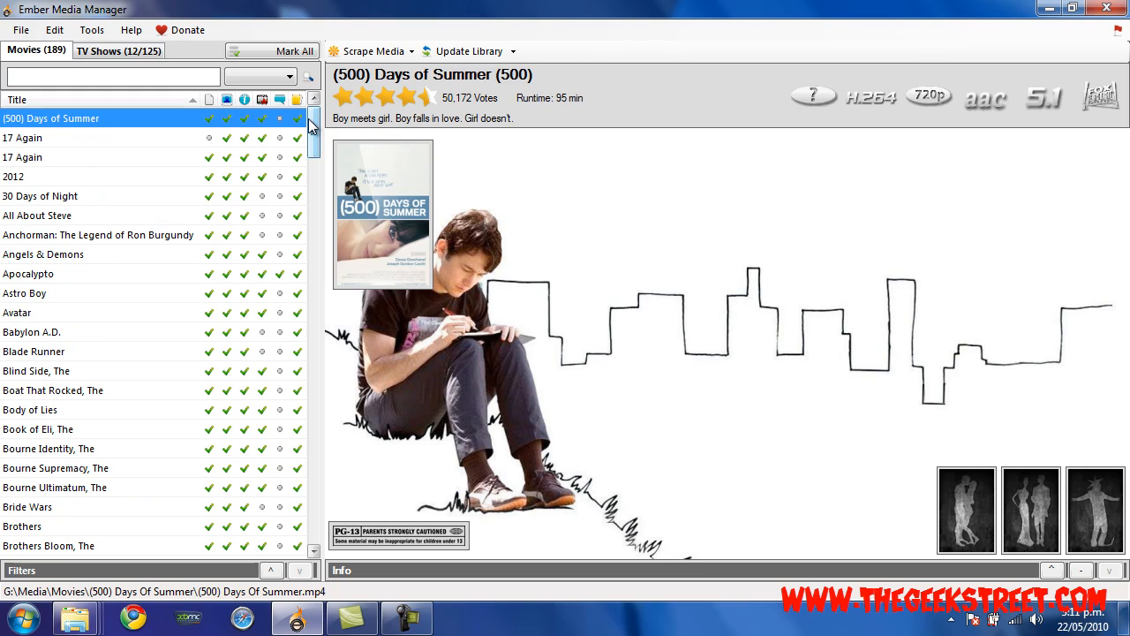
mouse_move(433, 212)
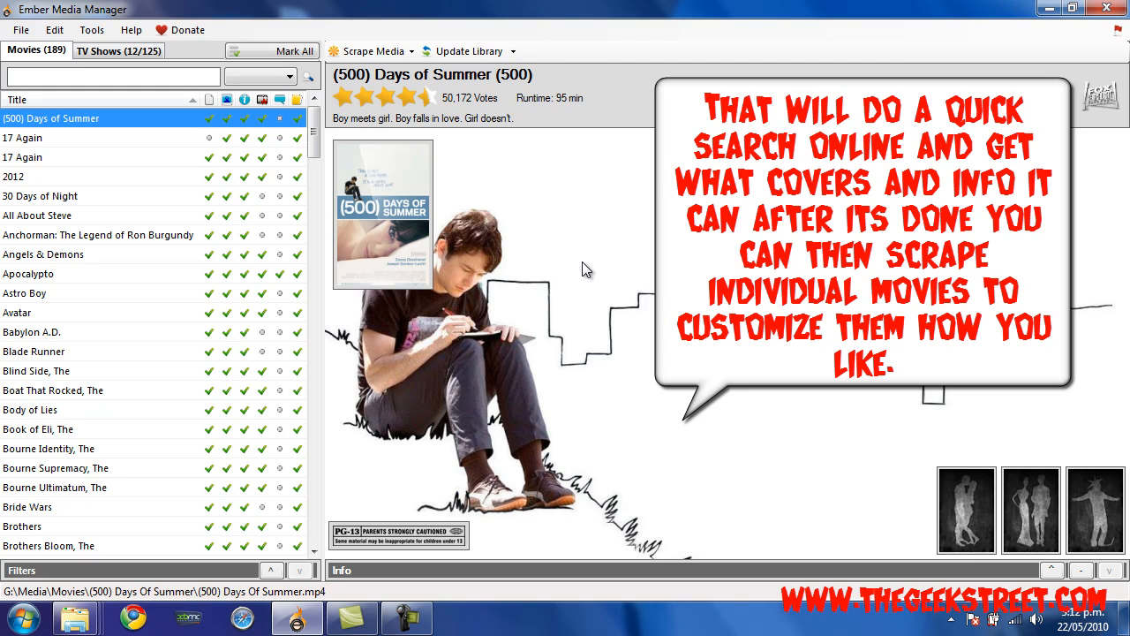
mouse_move(582, 297)
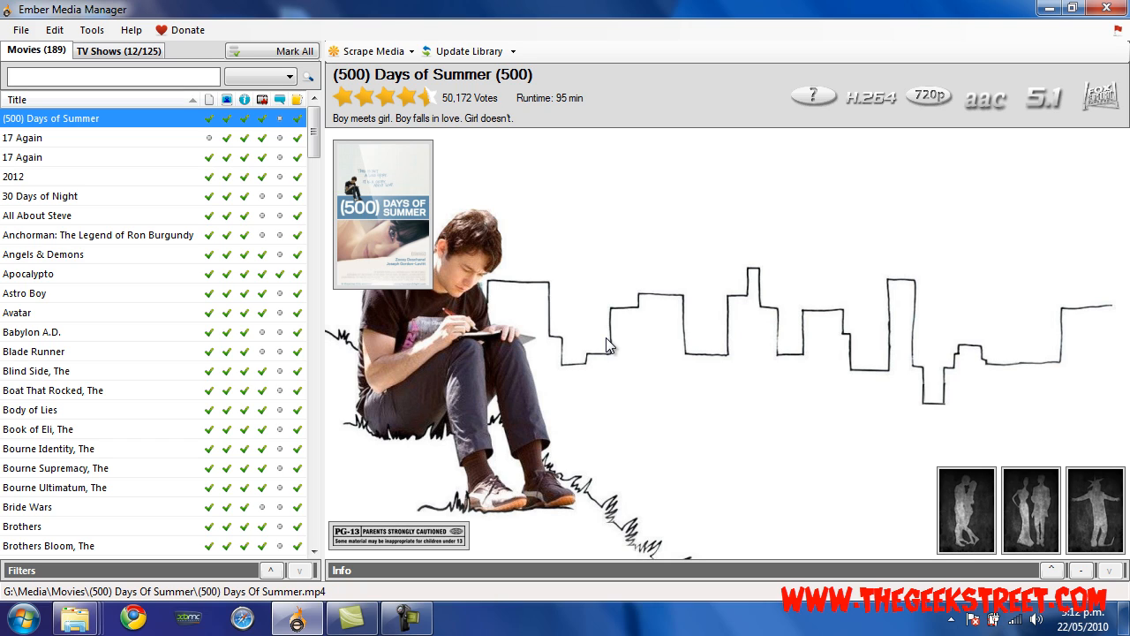
mouse_move(475, 180)
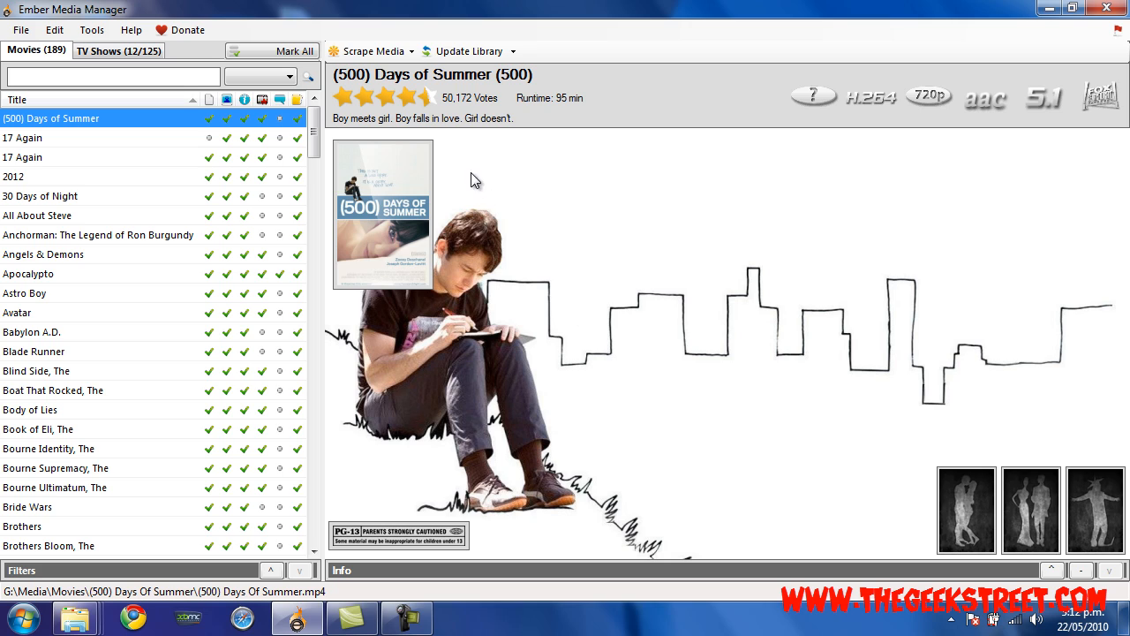
mouse_move(209, 99)
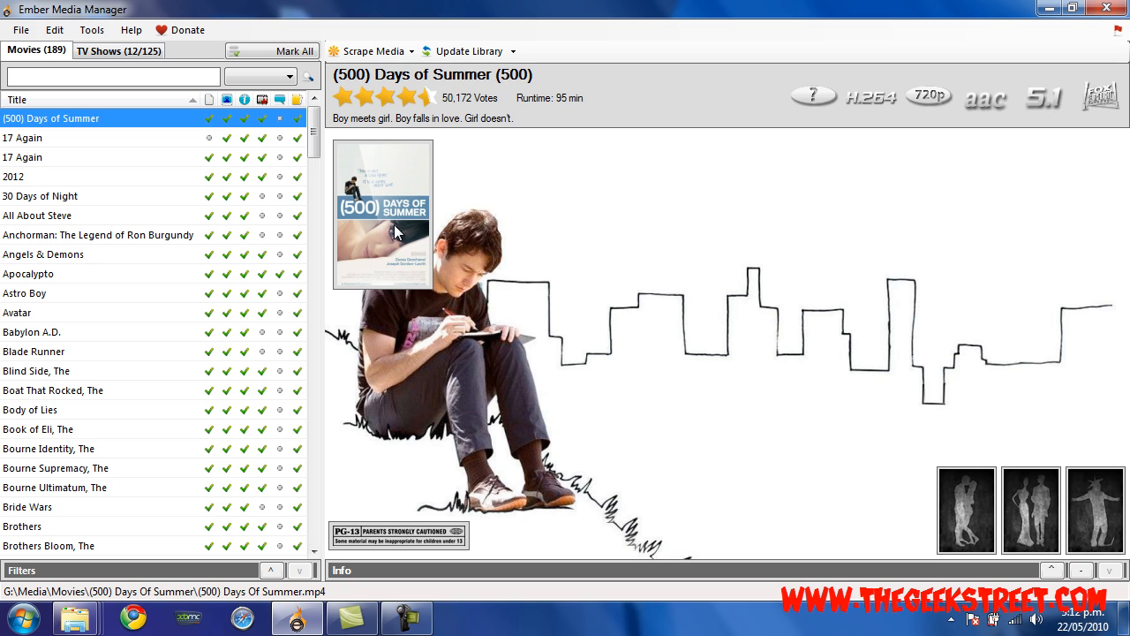
mouse_move(353, 193)
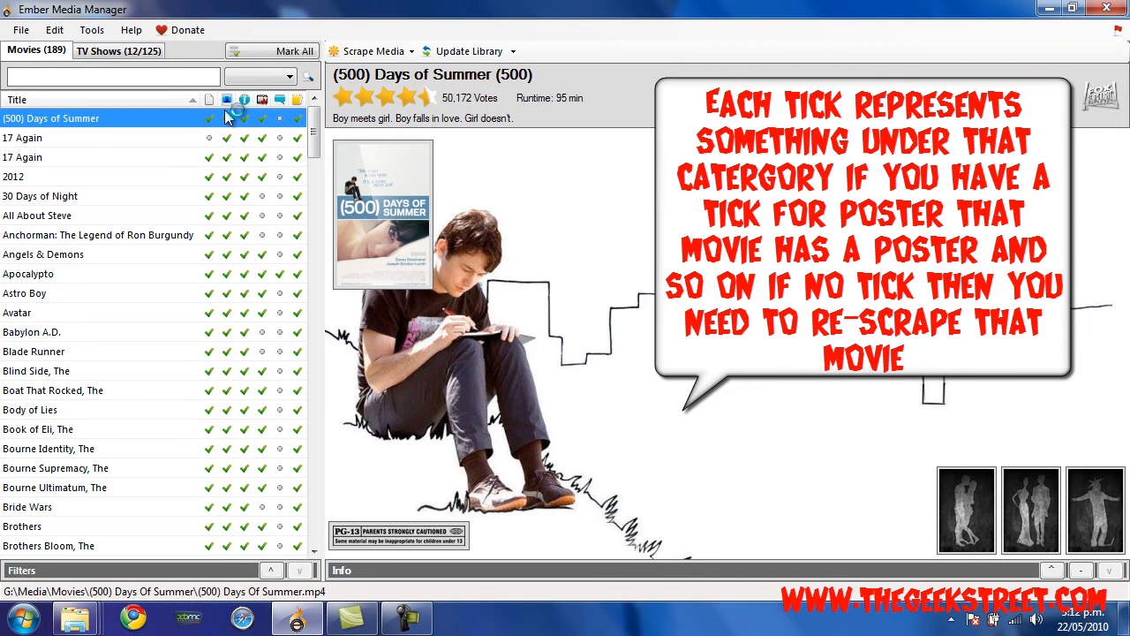
mouse_move(530, 265)
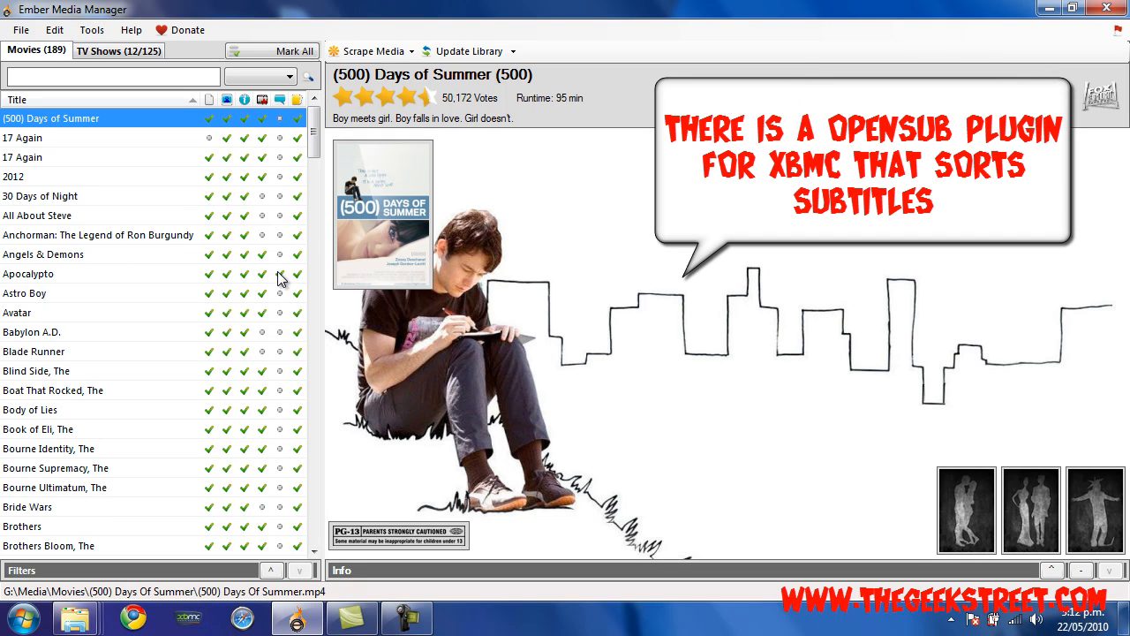
mouse_move(415, 214)
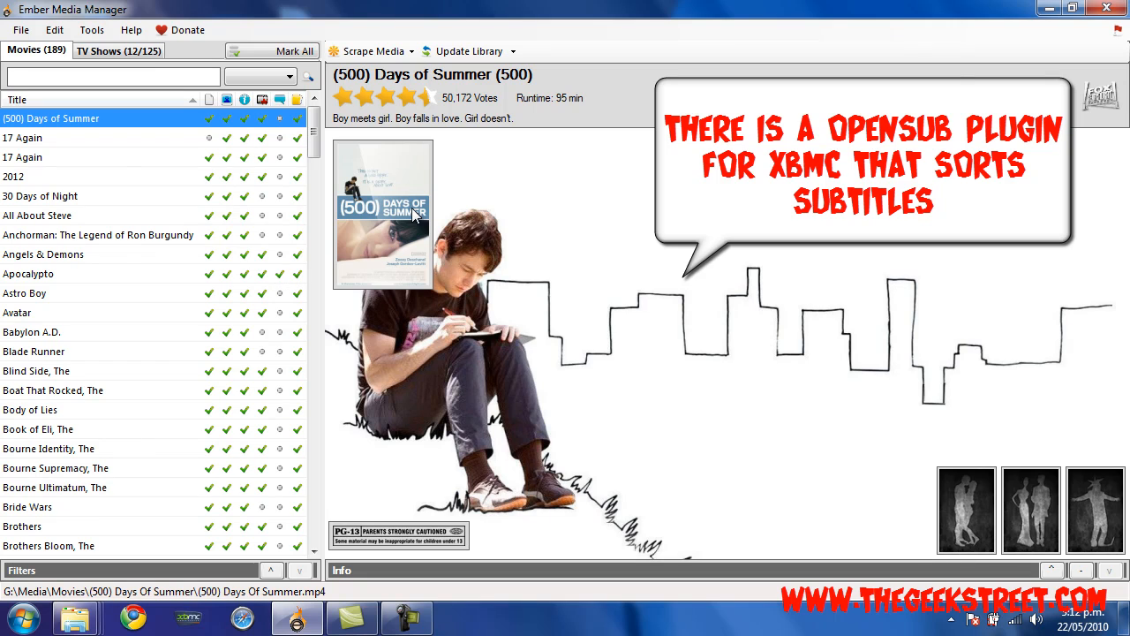
mouse_move(499, 220)
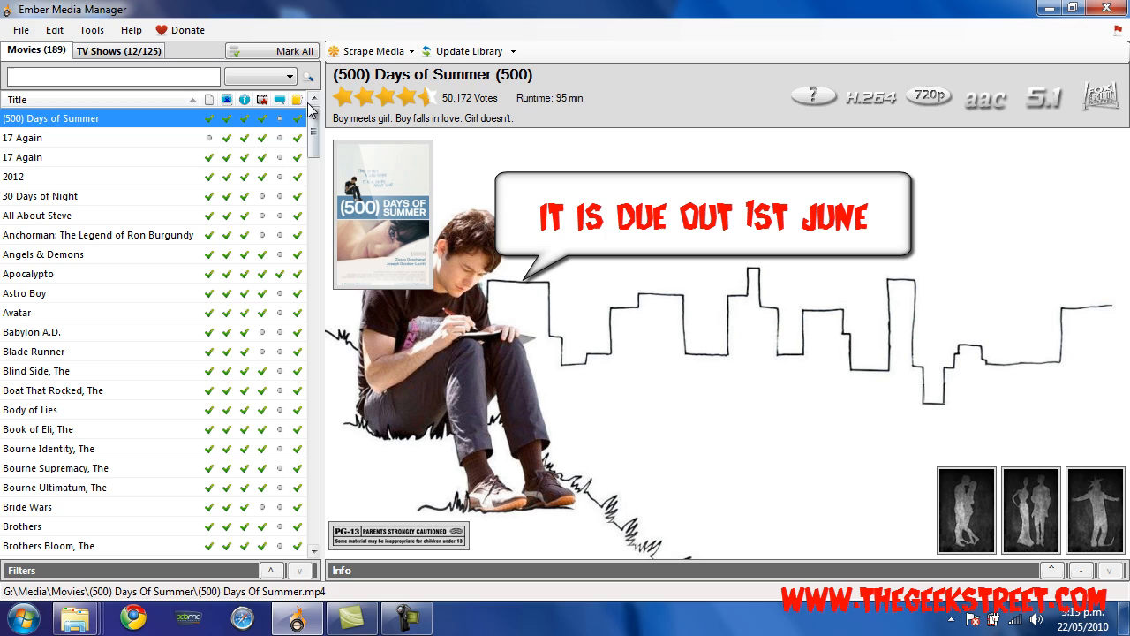
mouse_move(298, 100)
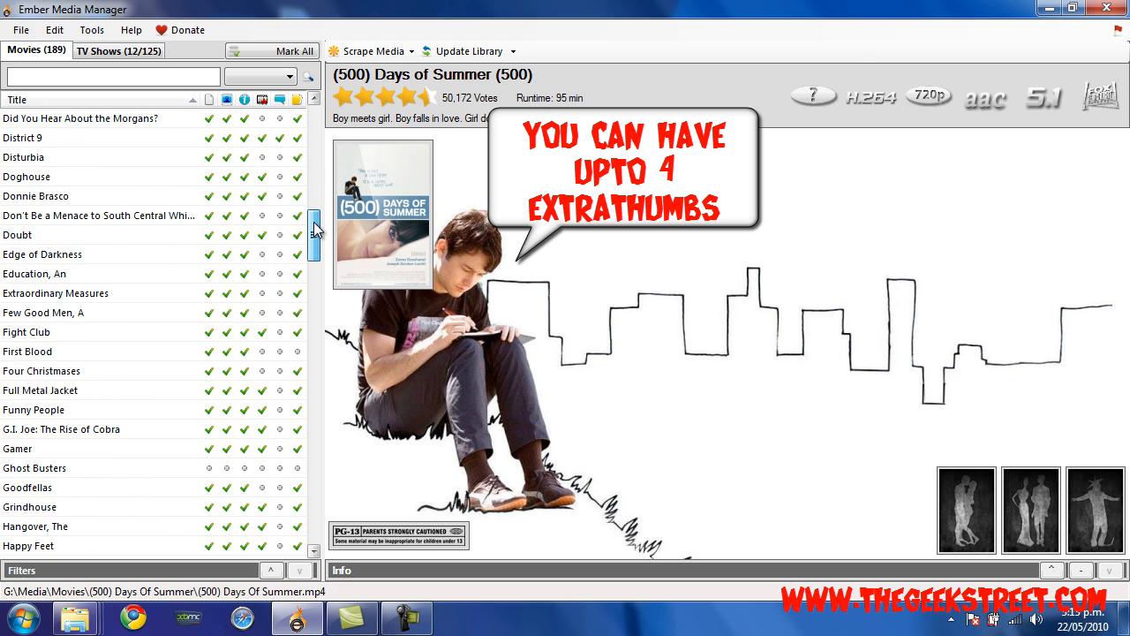
scroll("down", 3)
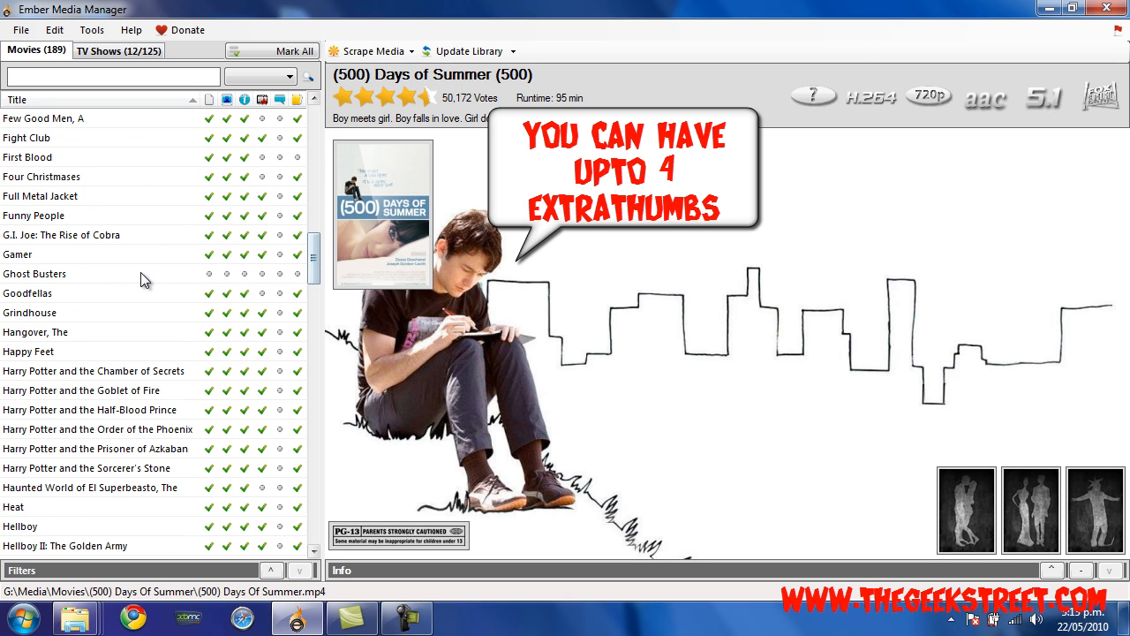
Run (Re)Scrape Movie on Ghost Busters to bring up the Select Poster window.
left_click(35, 273)
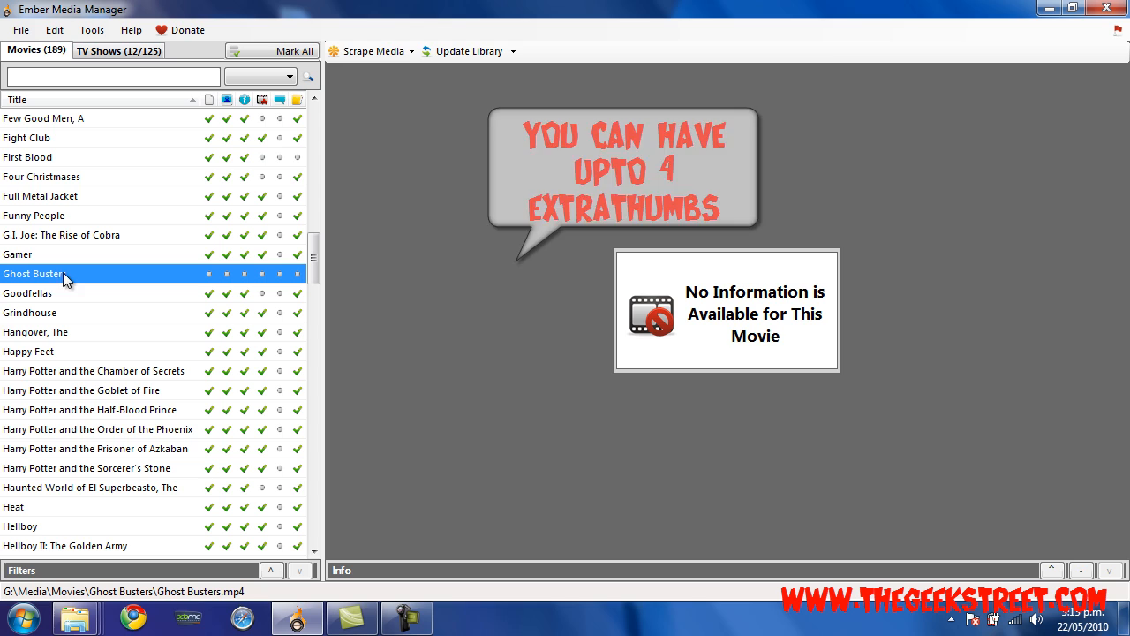
right_click(35, 273)
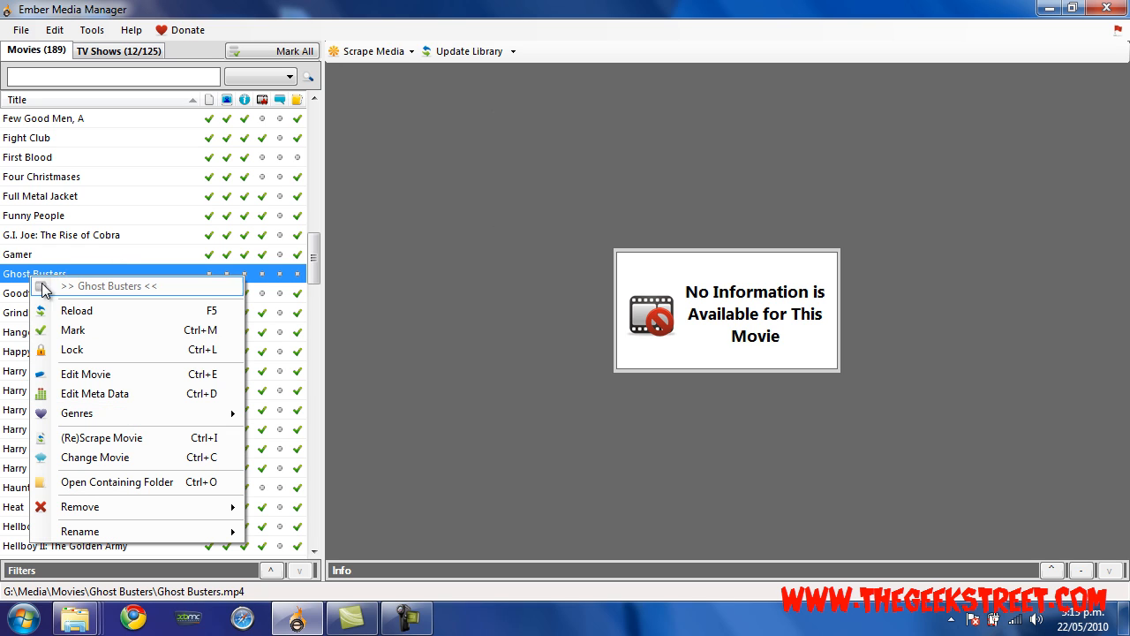
mouse_move(101, 437)
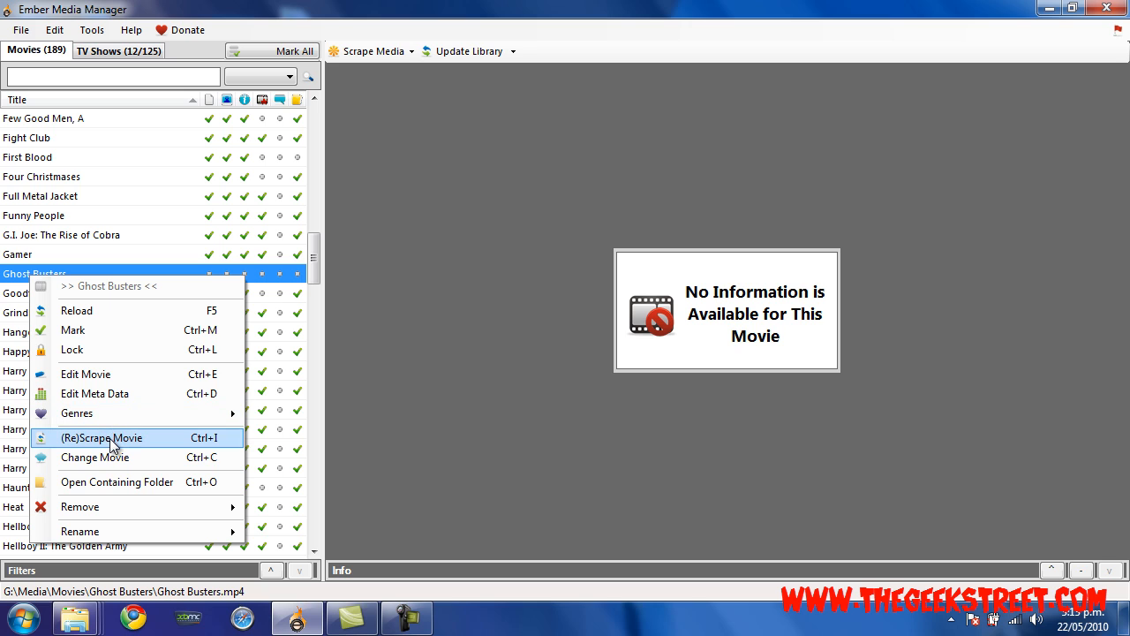
left_click(102, 438)
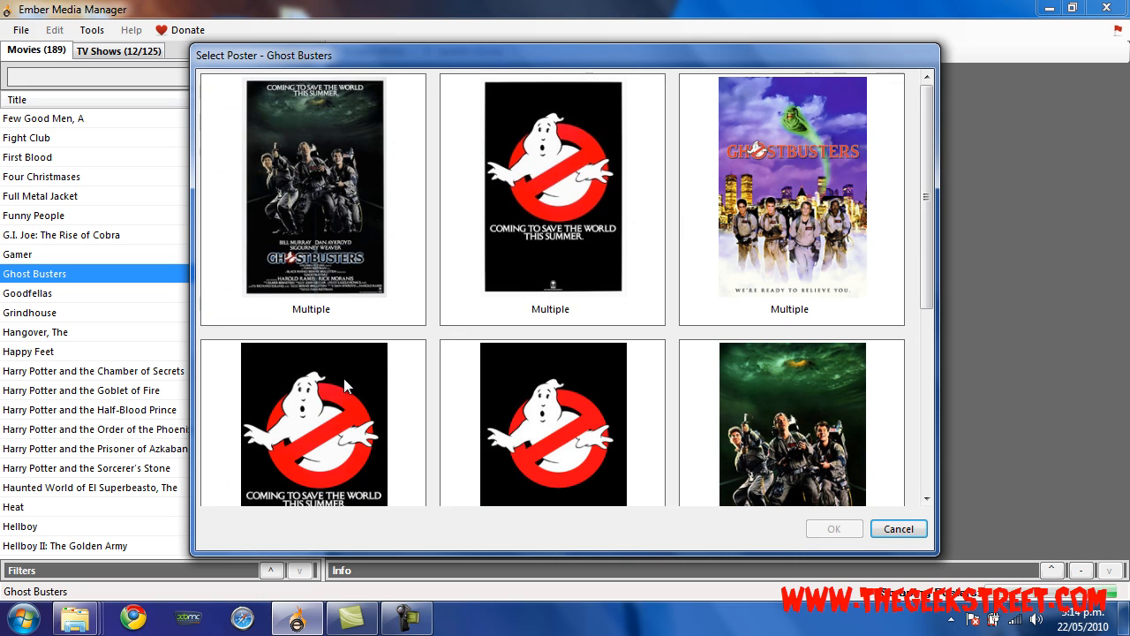
mouse_move(925, 294)
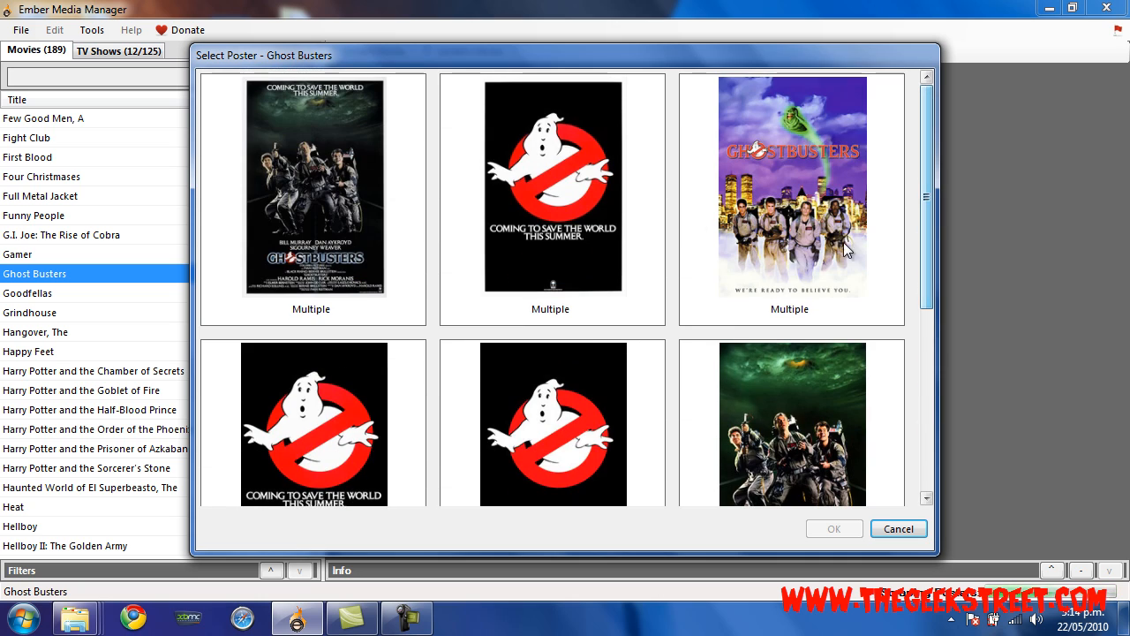
Pick the dark team-shot poster at Original 1975x3001 and confirm it.
left_click(311, 186)
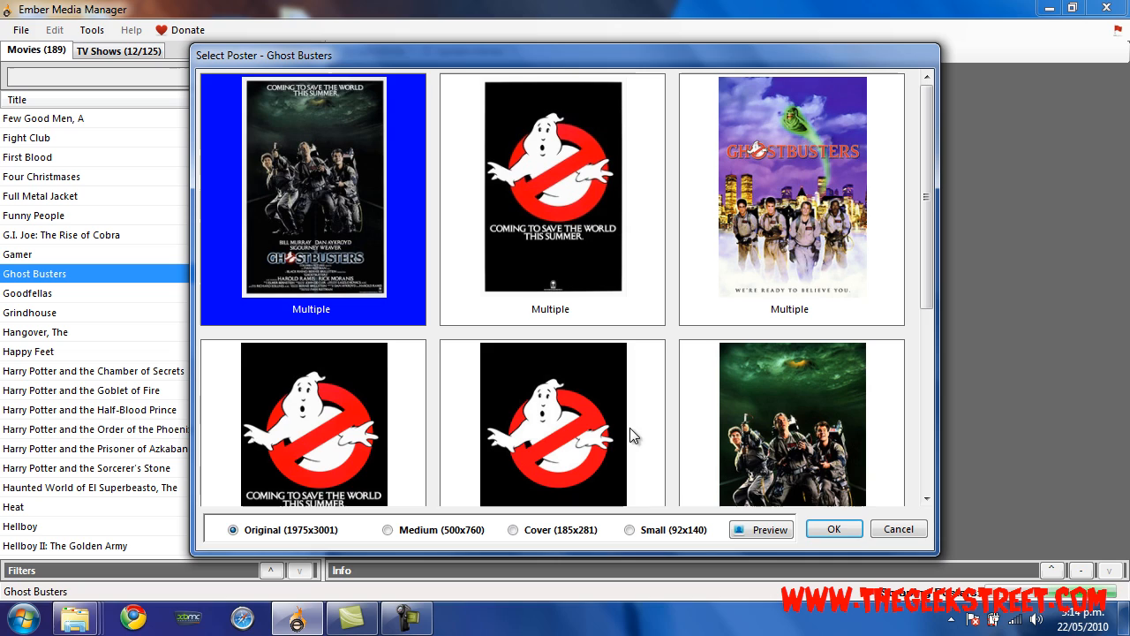
left_click(833, 528)
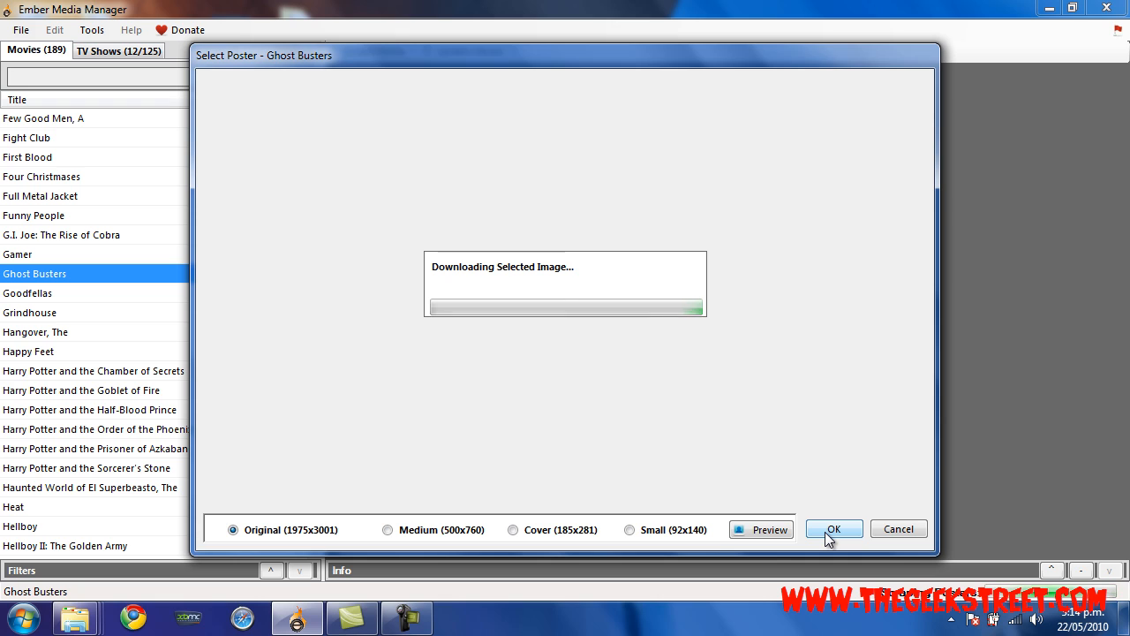
left_click(833, 528)
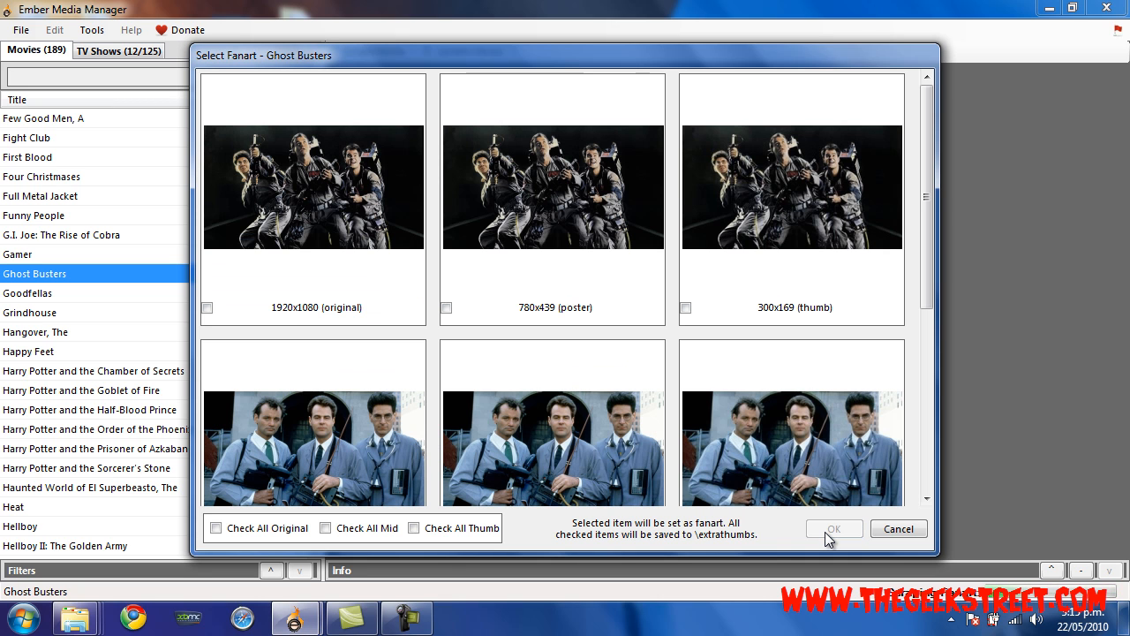
mouse_move(897, 278)
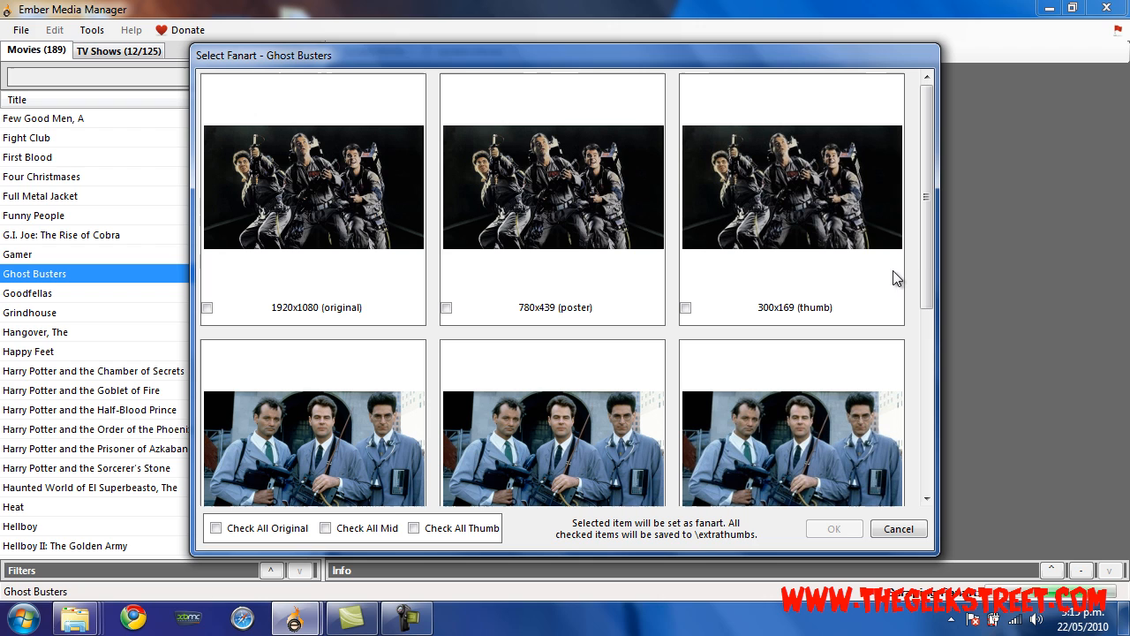
Choose the 1920x1080 proton-pack team image as the Ghost Busters fanart.
scroll("down", 3)
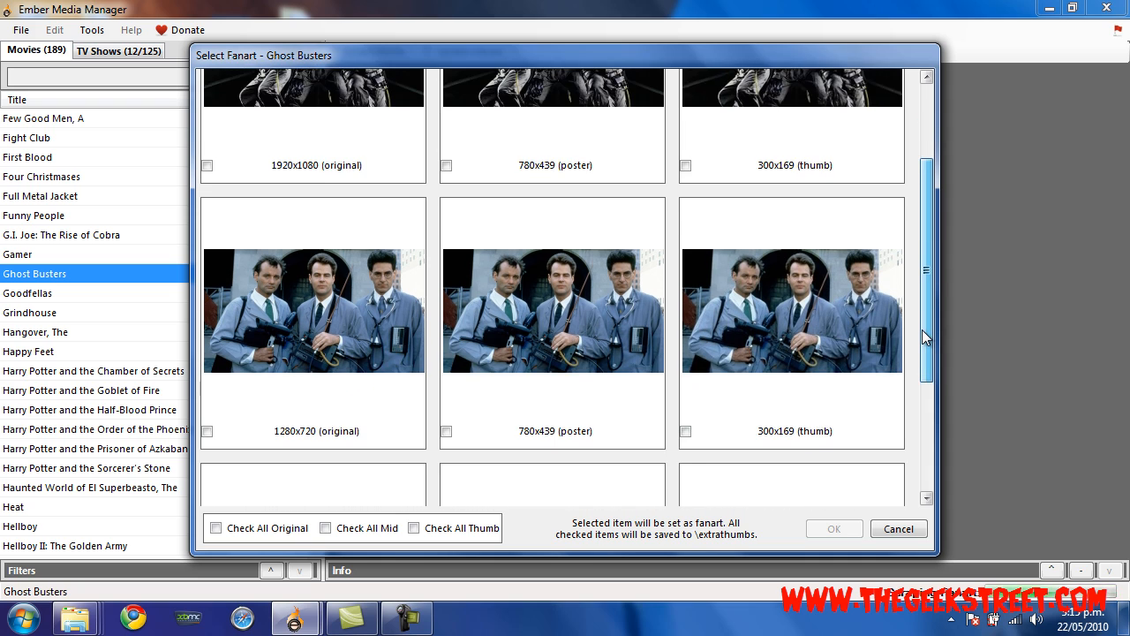
scroll("down", 3)
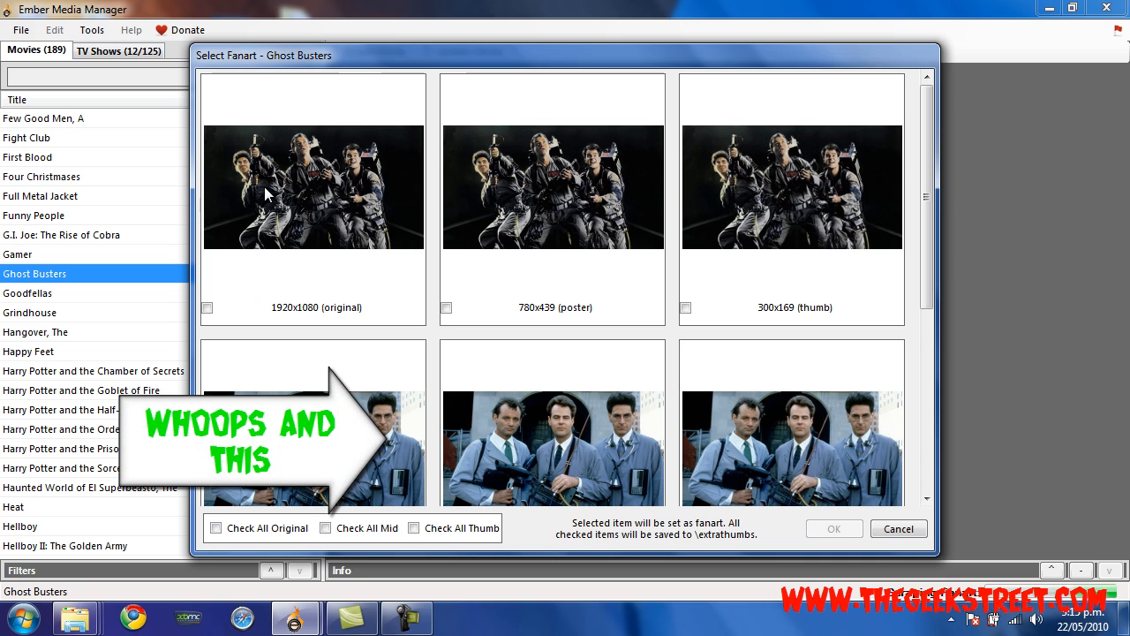
mouse_move(318, 182)
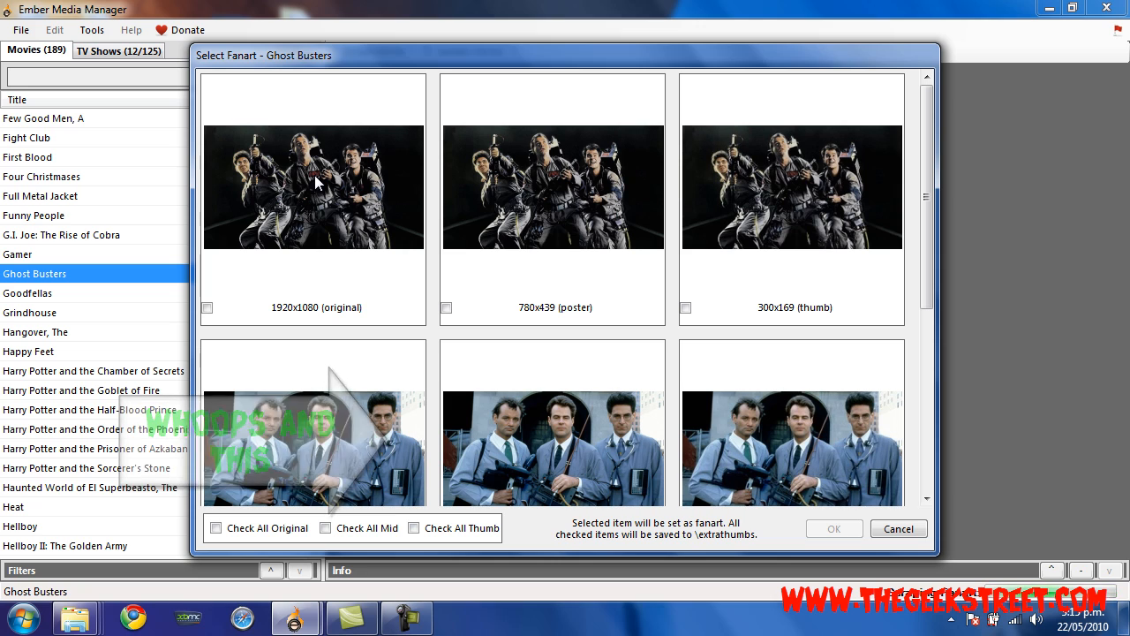
left_click(314, 187)
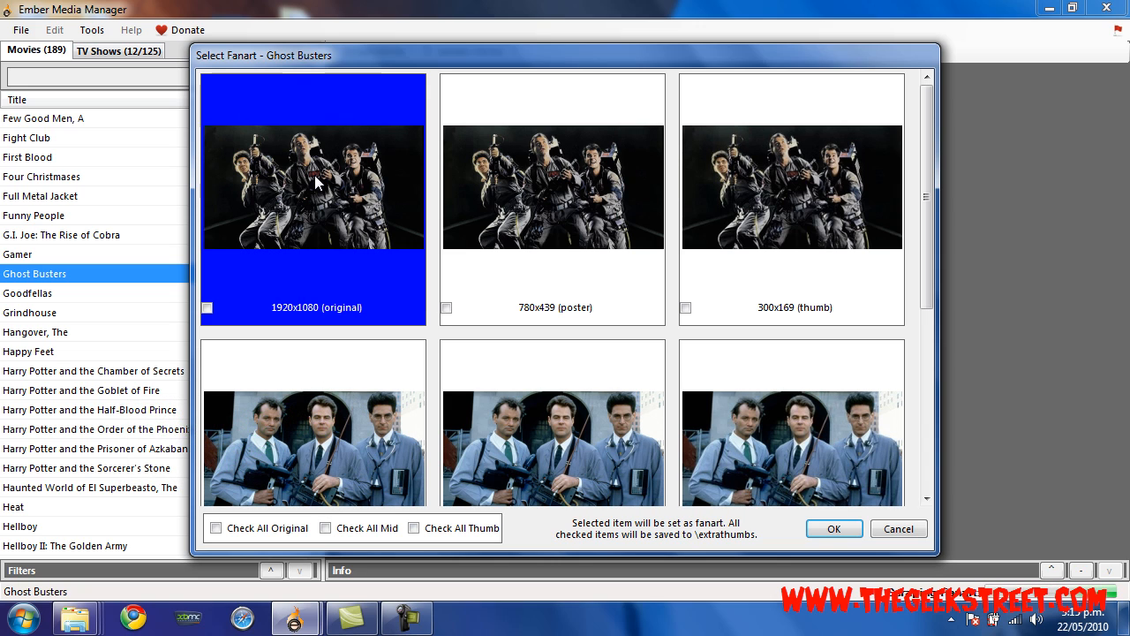
mouse_move(343, 219)
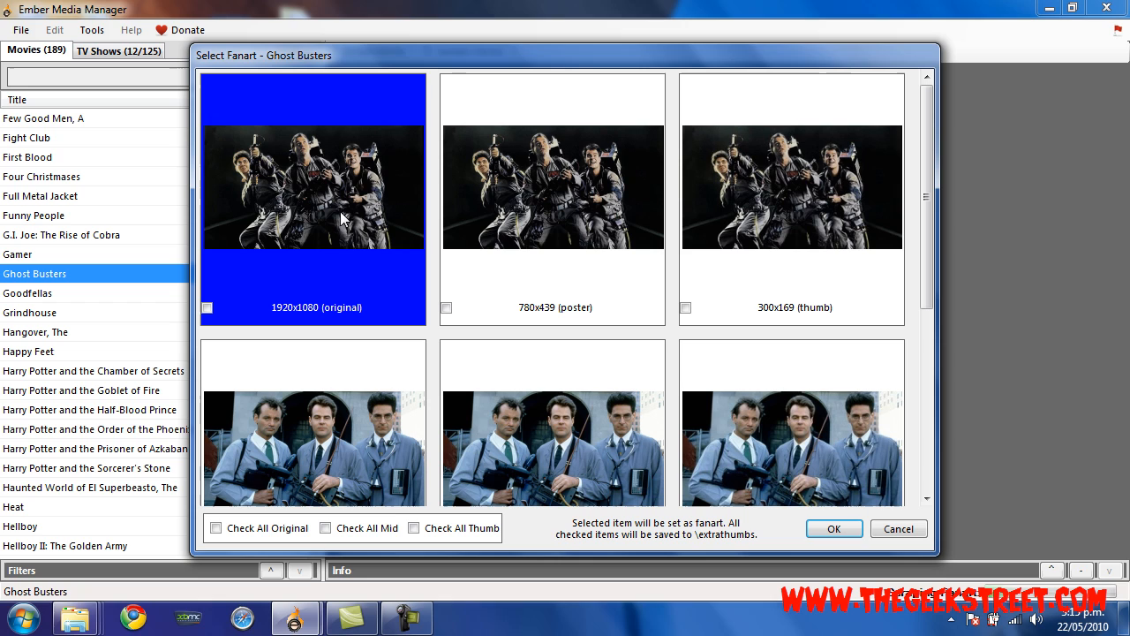
mouse_move(941, 264)
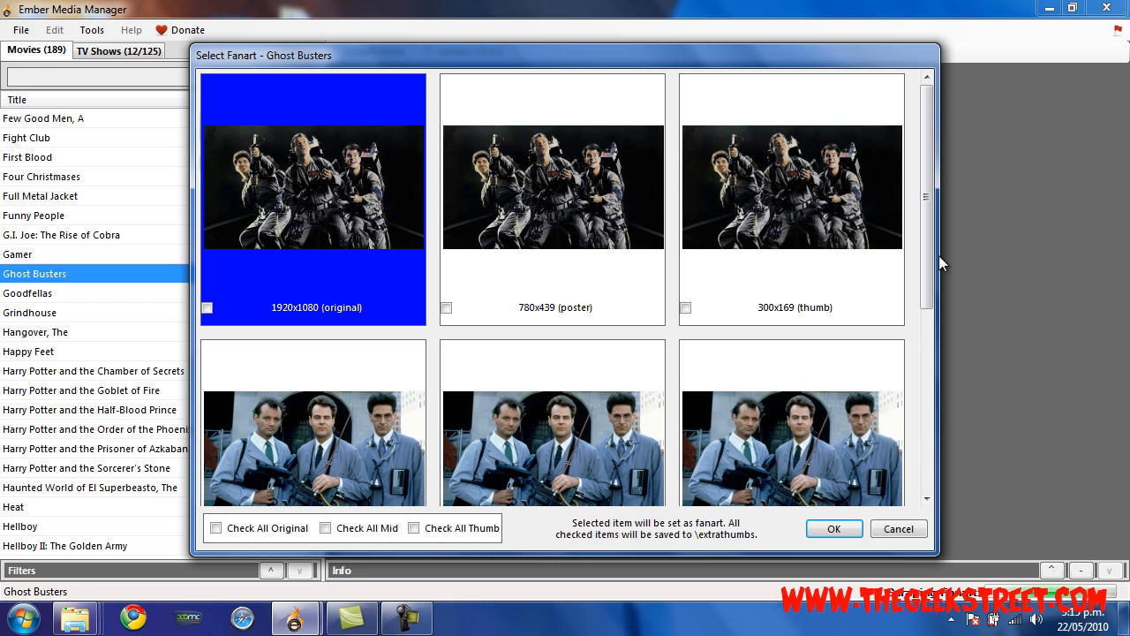
Mark the 1920x1080 No Smoking crew still for extrathumbs.
scroll("down", 3)
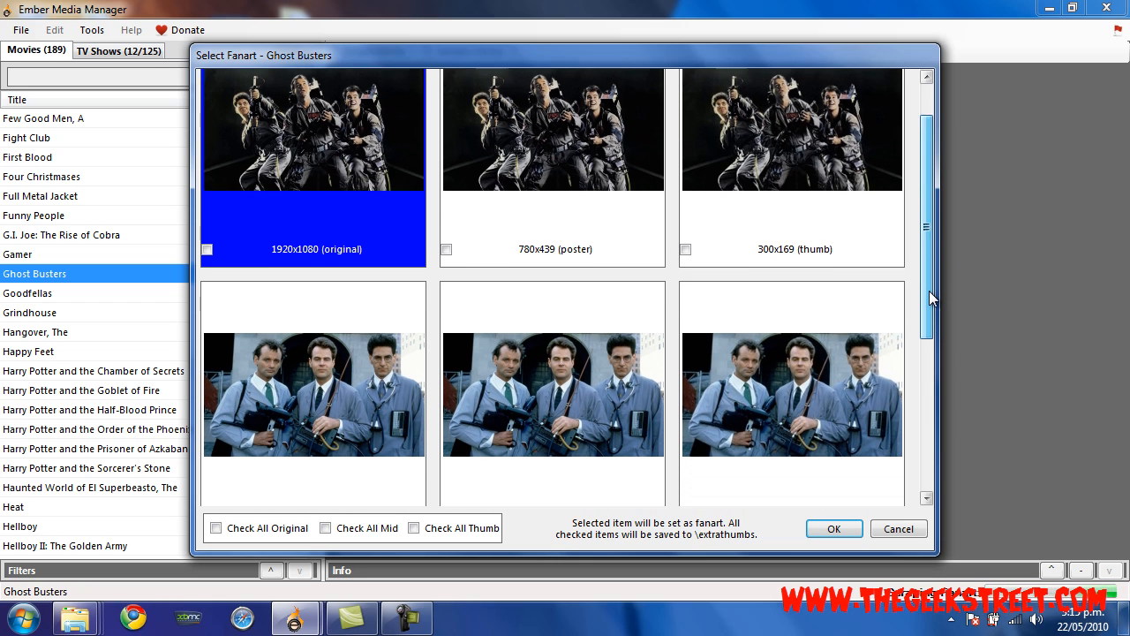
scroll("down", 3)
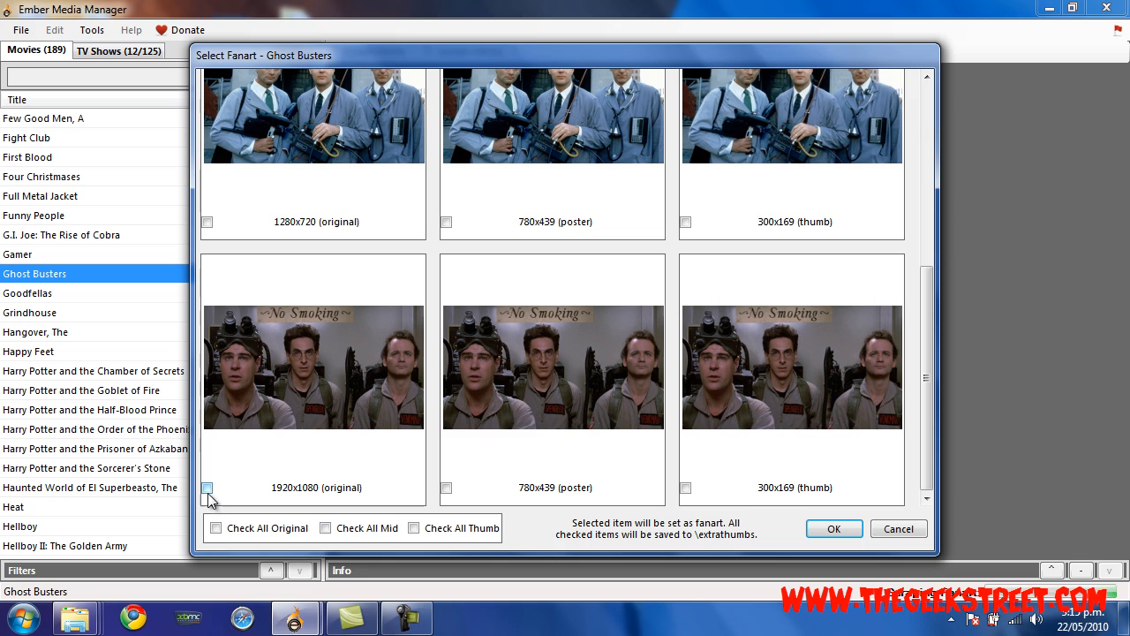
left_click(206, 488)
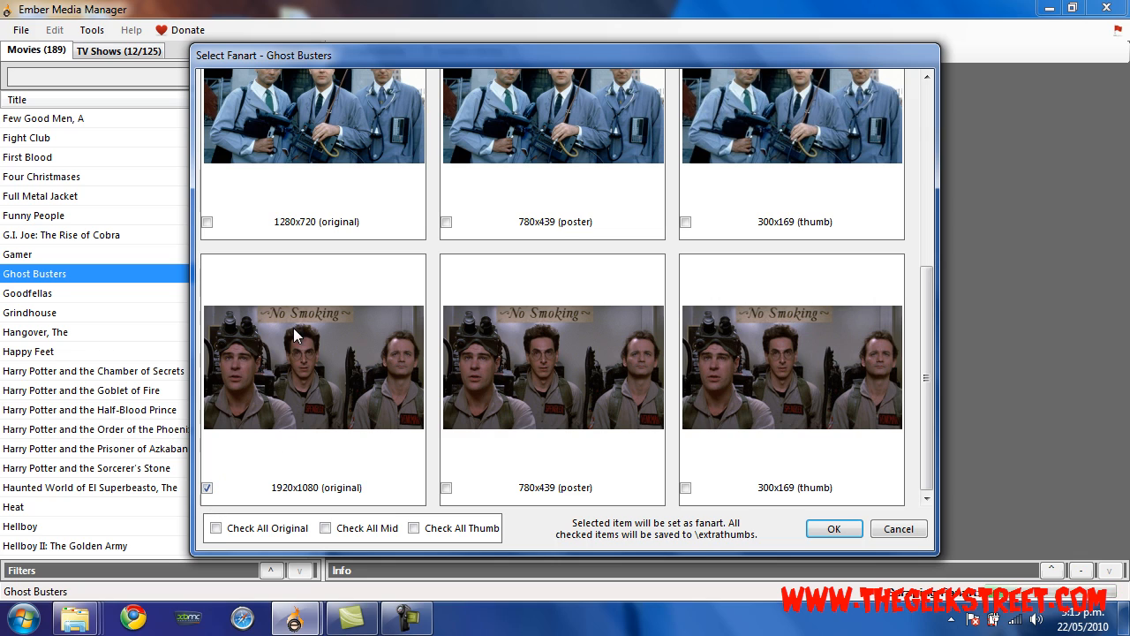
mouse_move(711, 455)
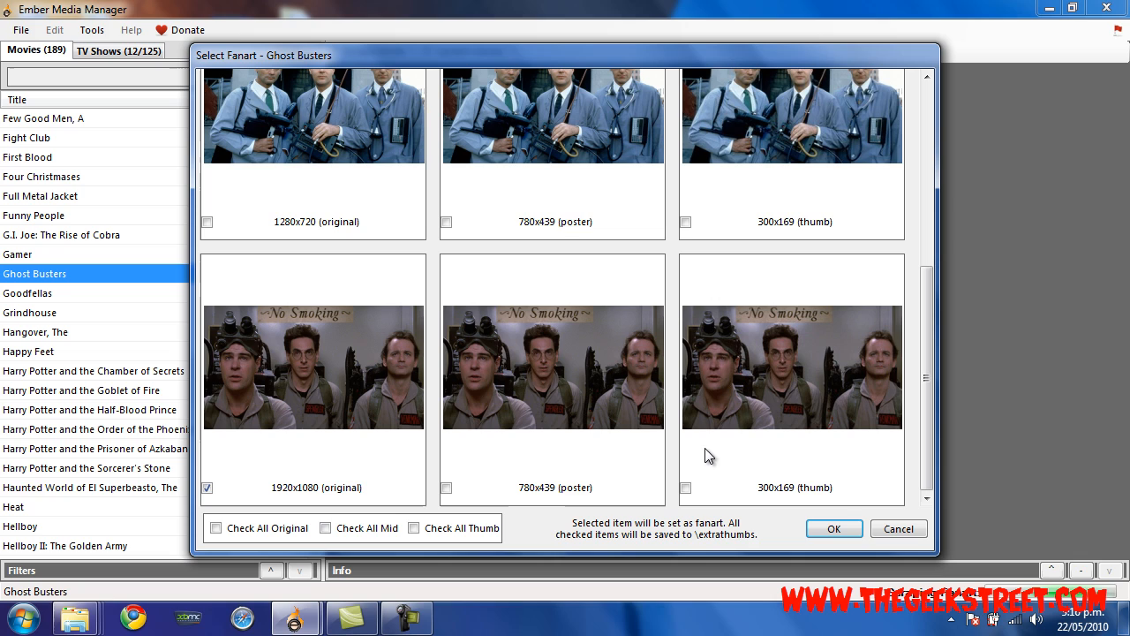
mouse_move(834, 528)
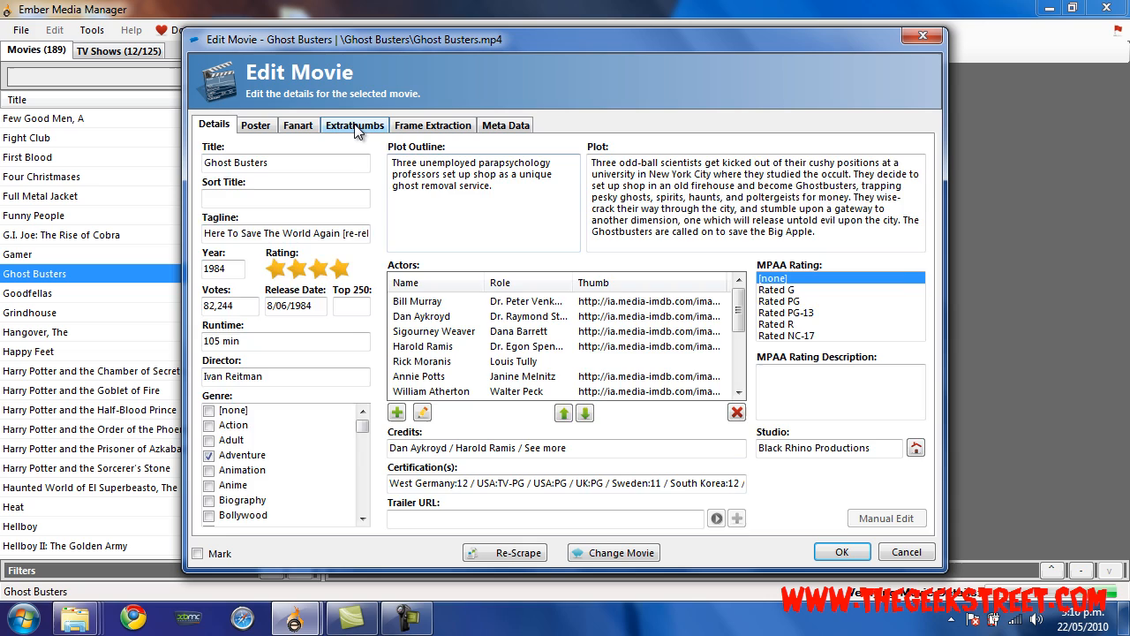
Transfer the queued No Smoking still to extrathumbs, check the fanart, and return to Extrathumbs.
left_click(355, 125)
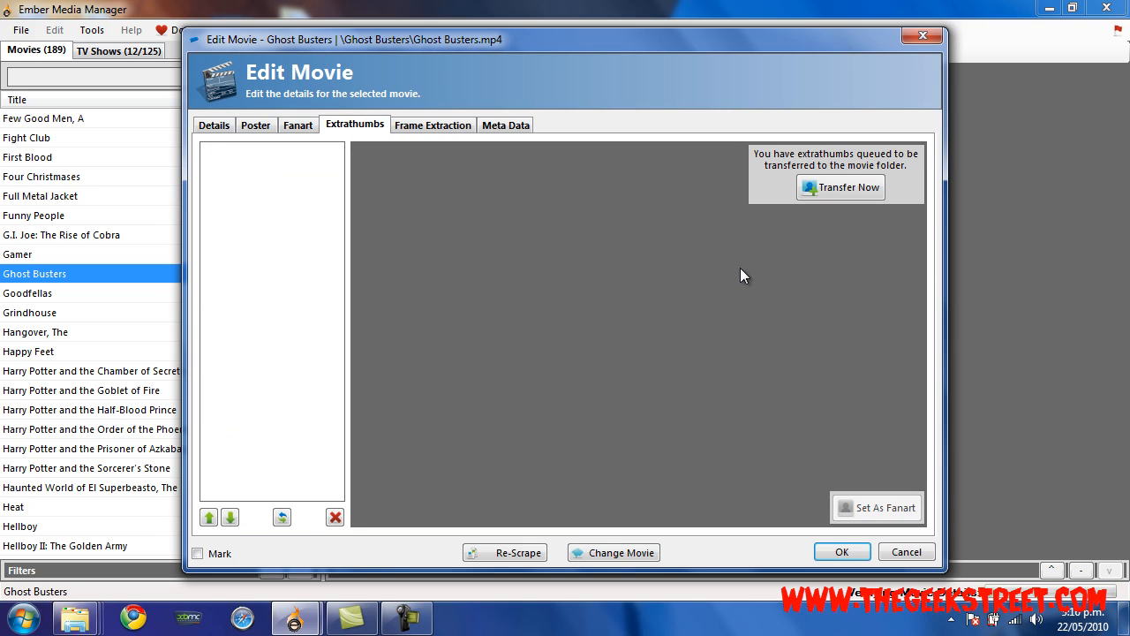
left_click(839, 186)
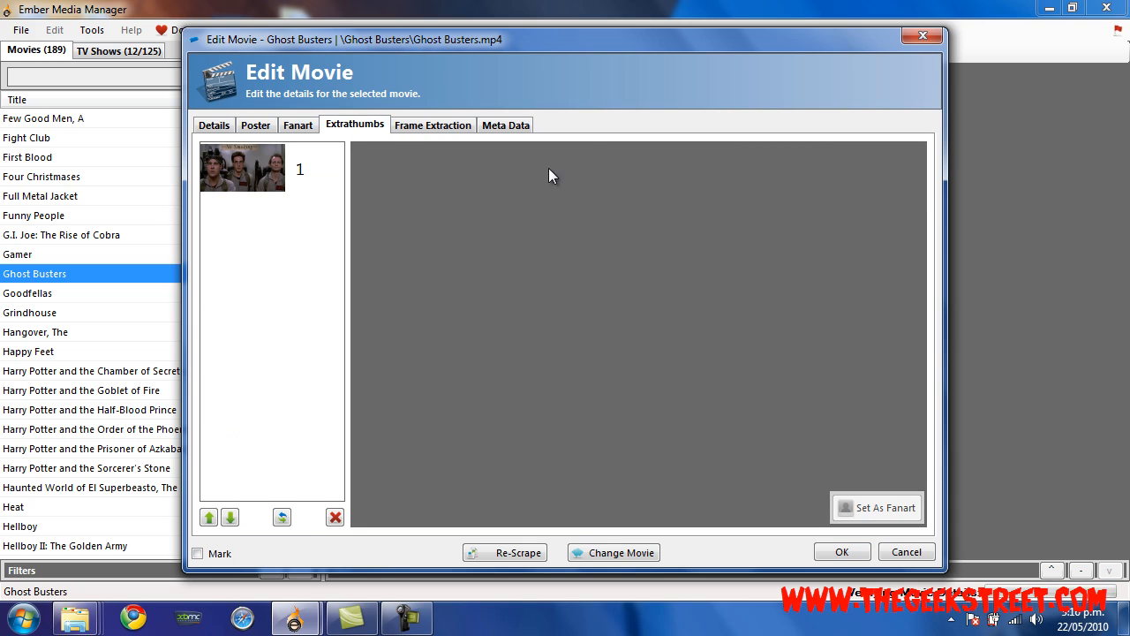
mouse_move(441, 251)
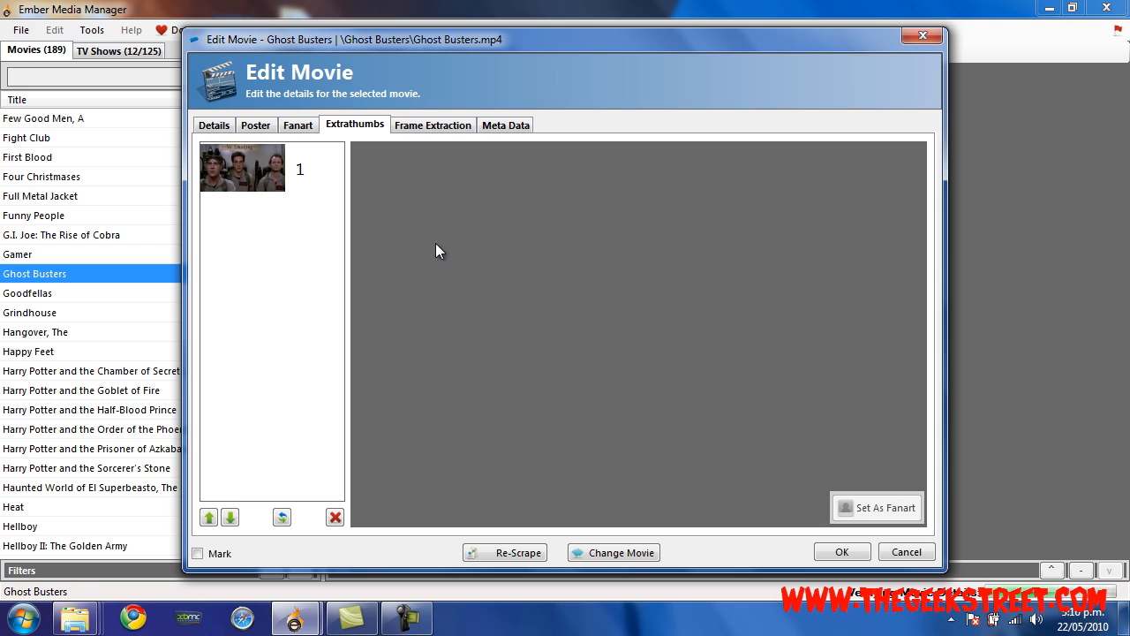
mouse_move(247, 181)
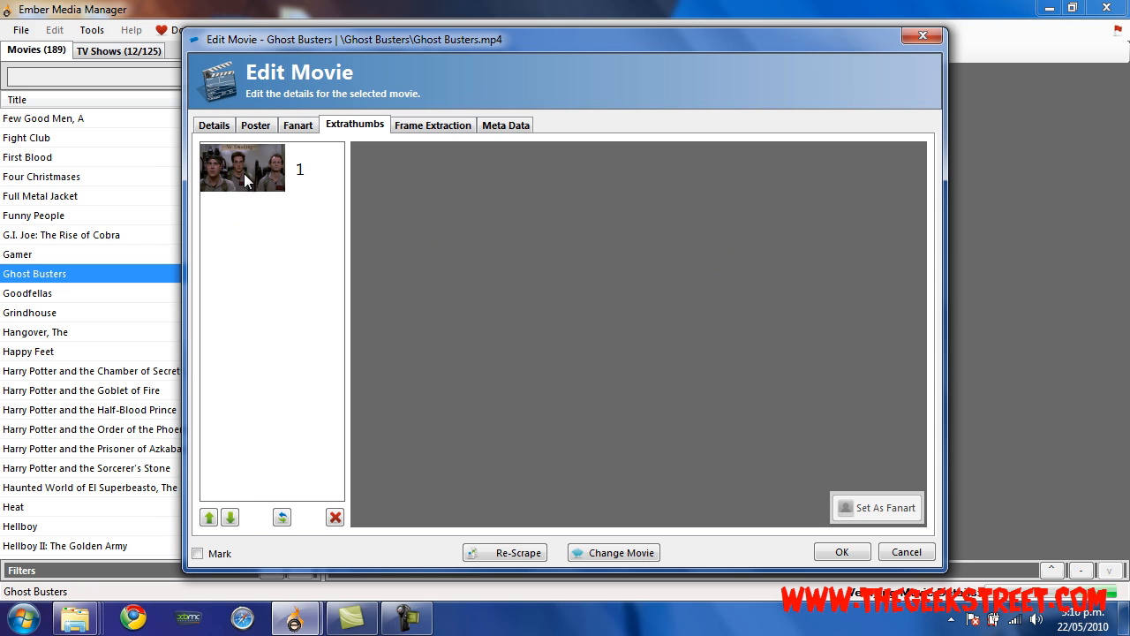
left_click(298, 124)
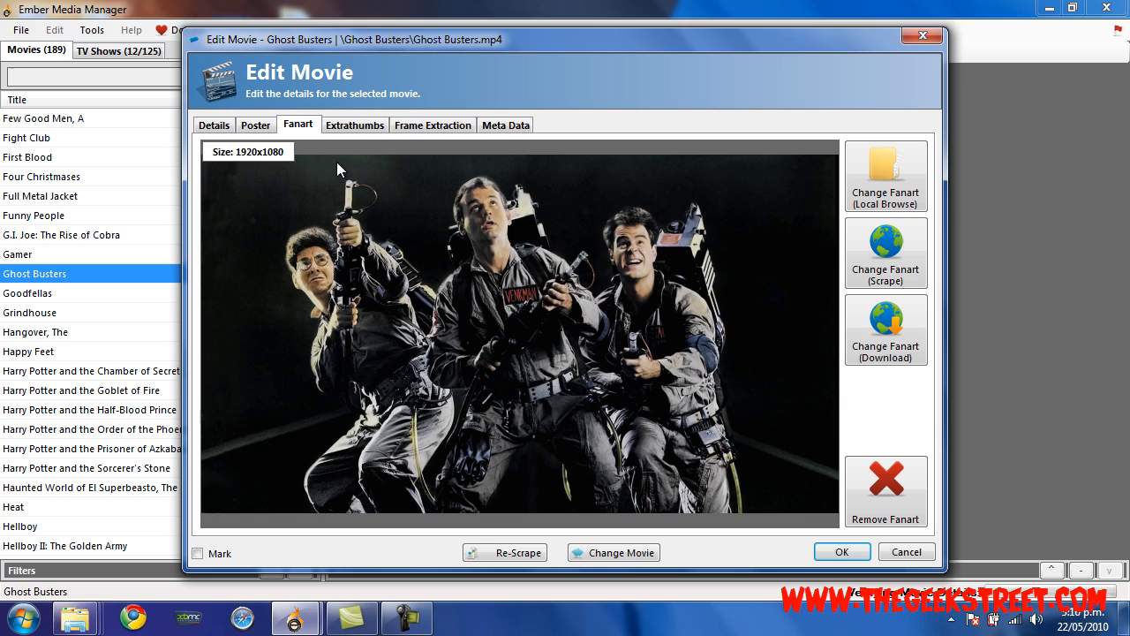
left_click(354, 124)
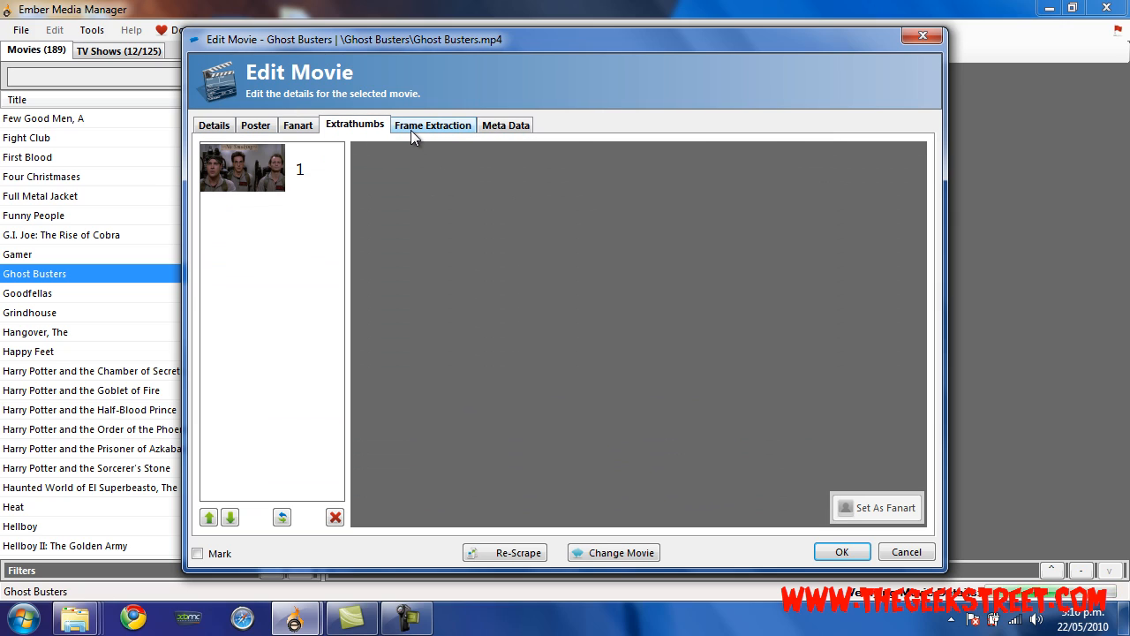
mouse_move(355, 128)
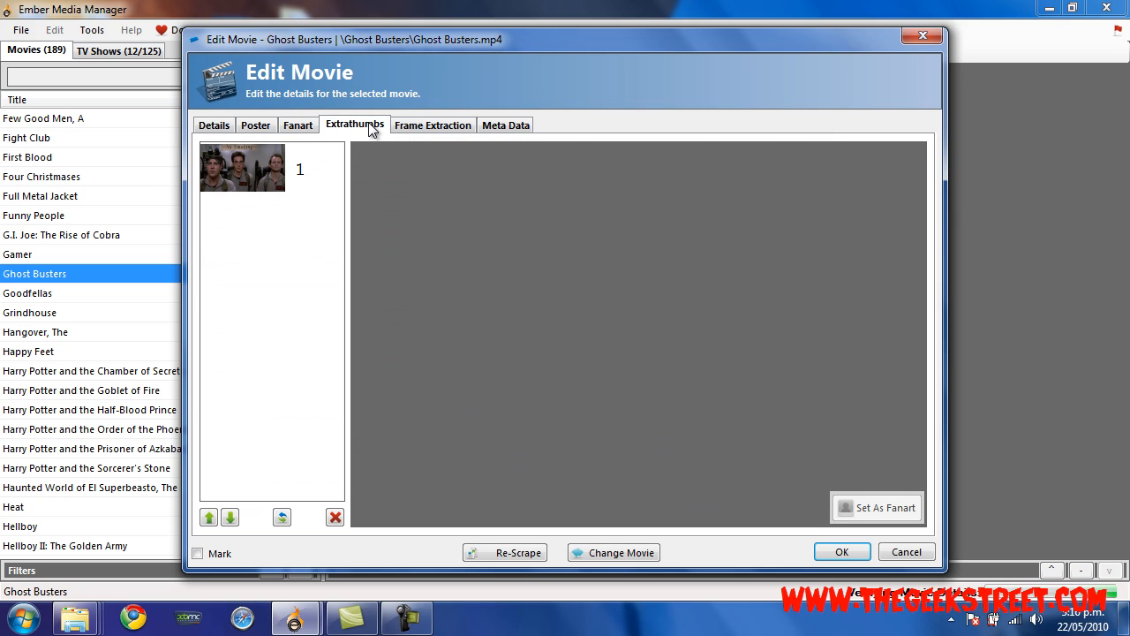
mouse_move(442, 125)
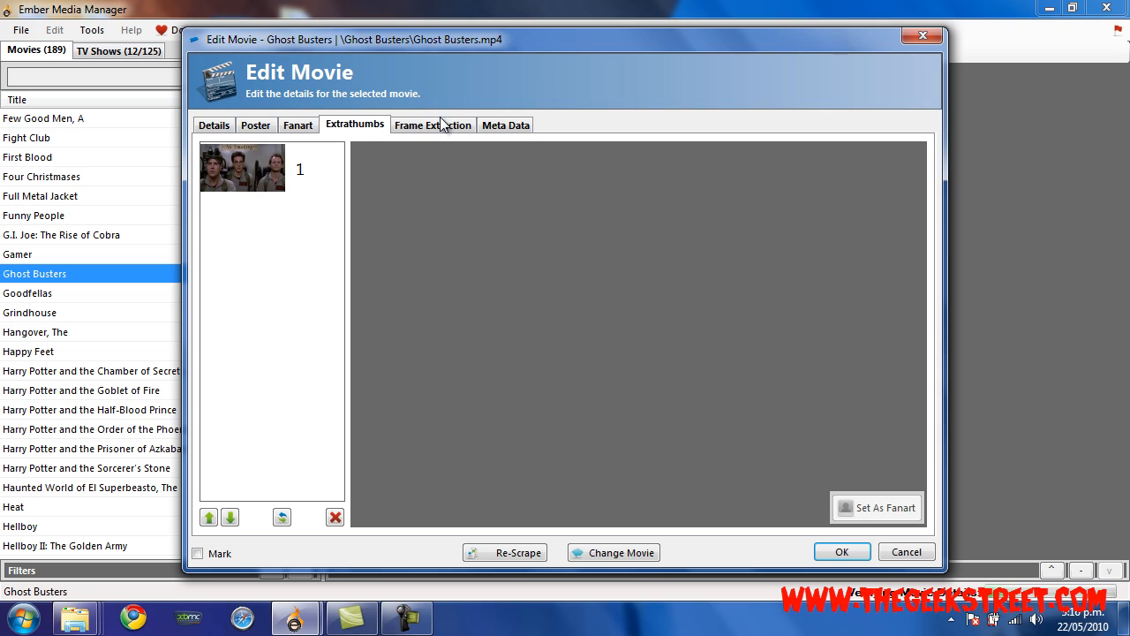
Auto-generate 8 frames in Frame Extraction with '# to Create' set to 8.
left_click(433, 124)
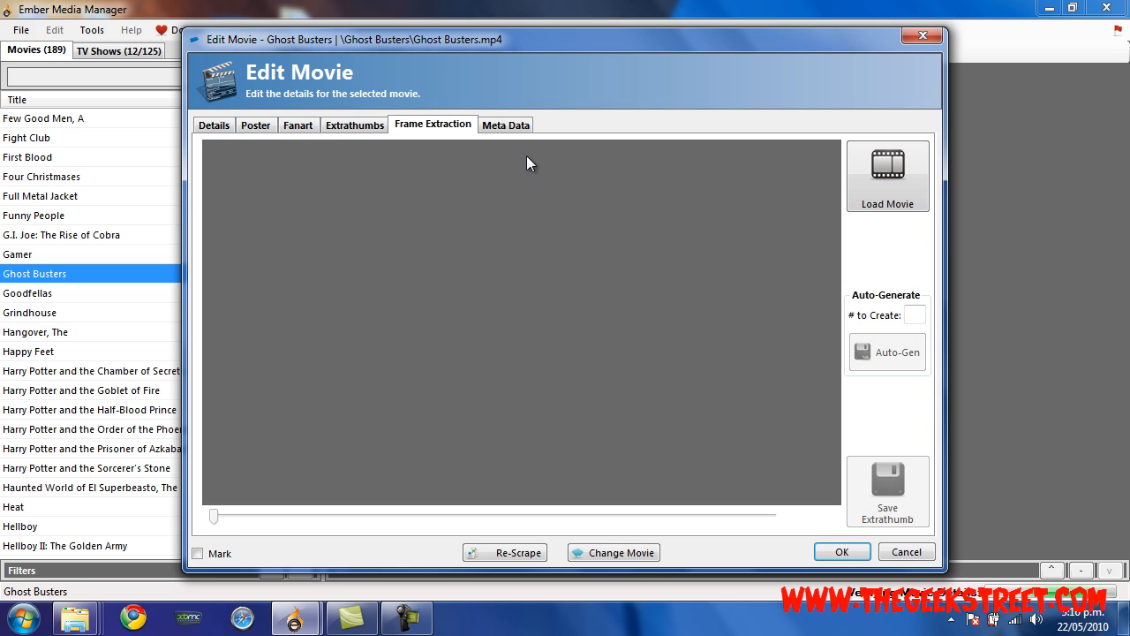
left_click(914, 315)
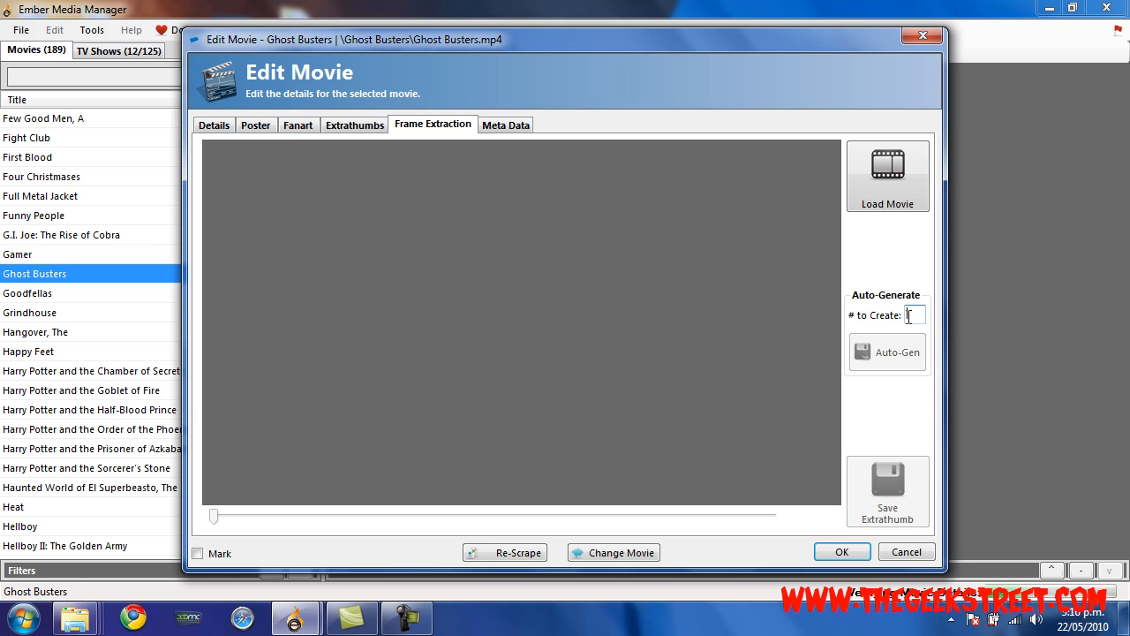
left_click(887, 351)
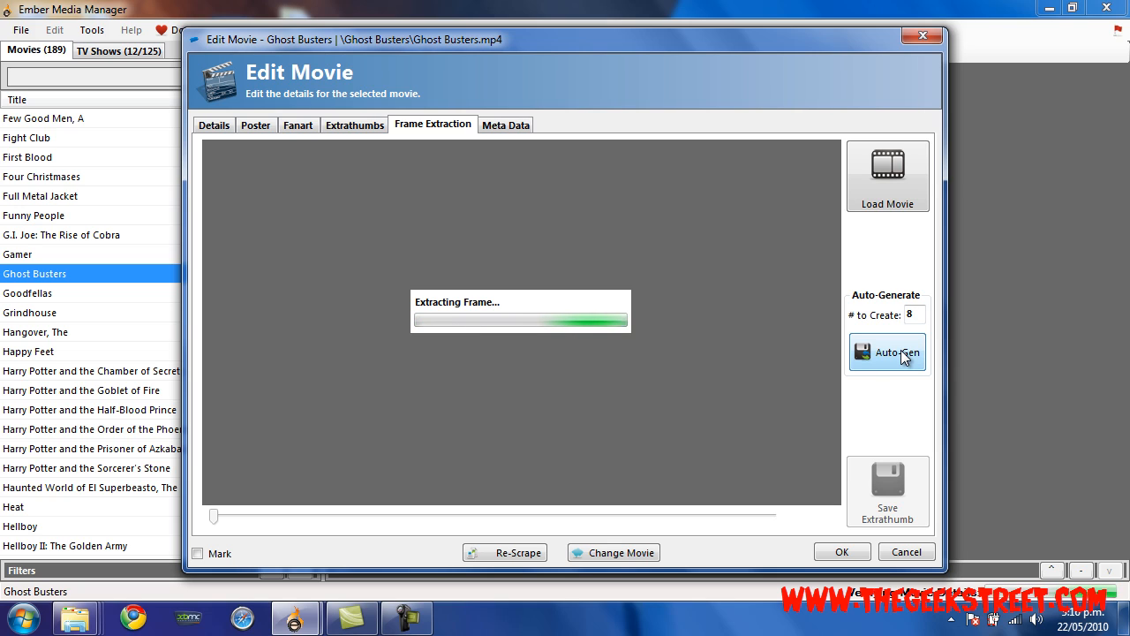
mouse_move(437, 178)
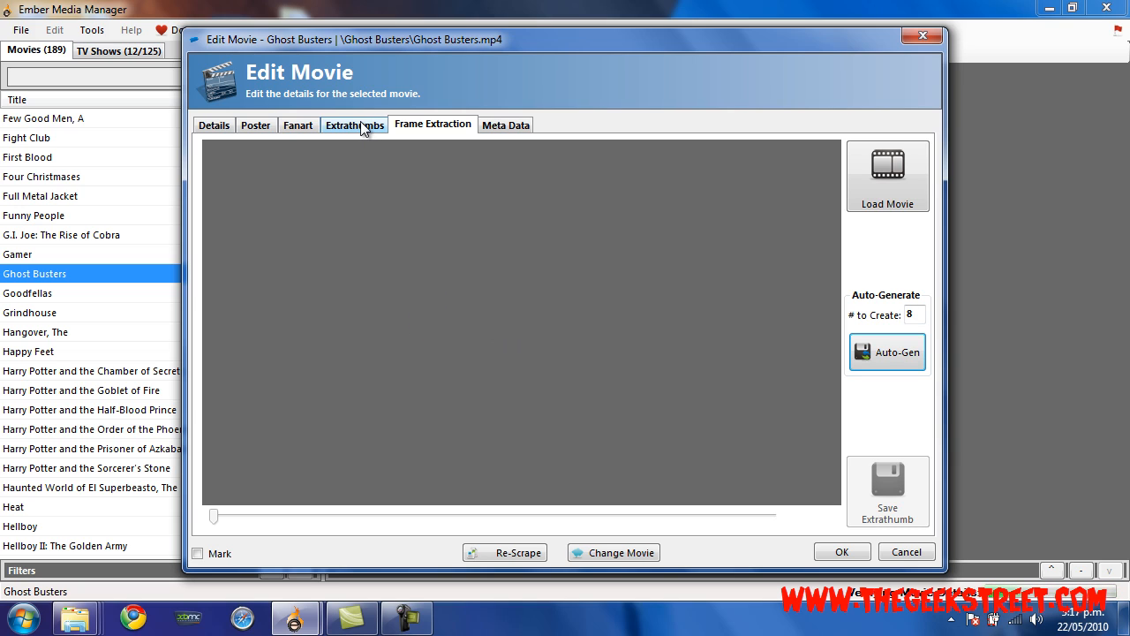
Preview the newly generated extrathumbs 8, 6 and 2.
left_click(354, 124)
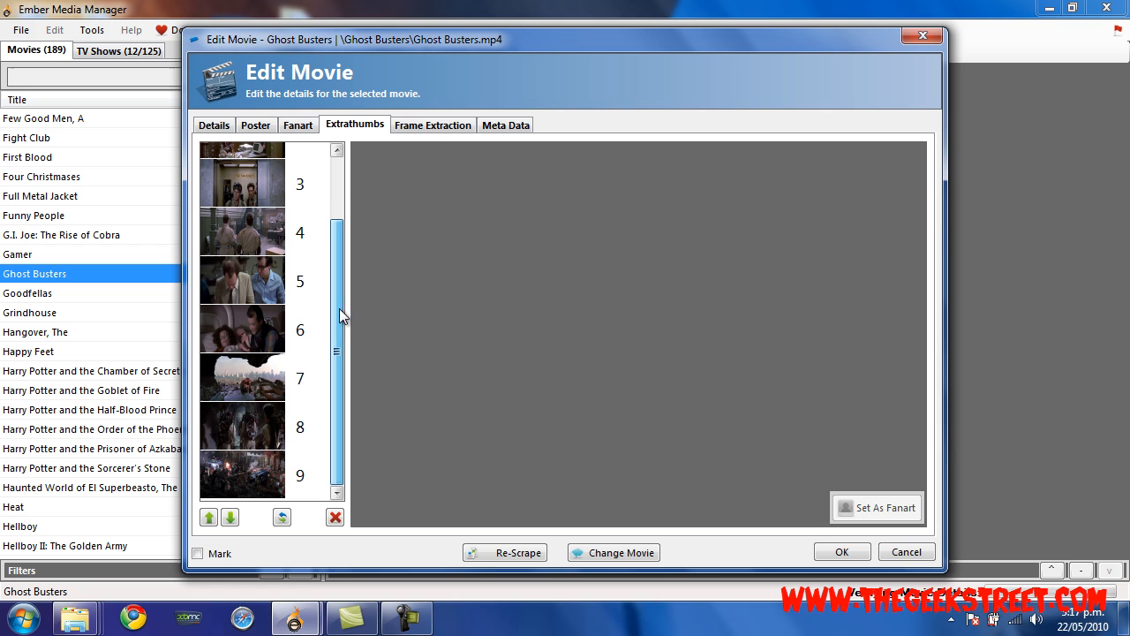
left_click(248, 425)
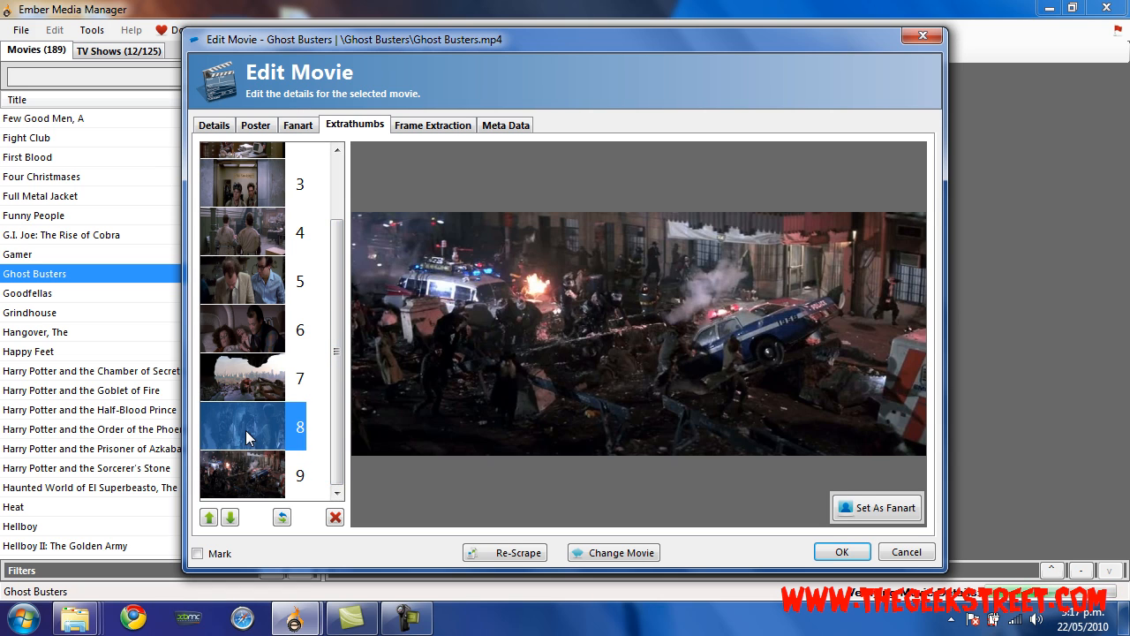
left_click(251, 328)
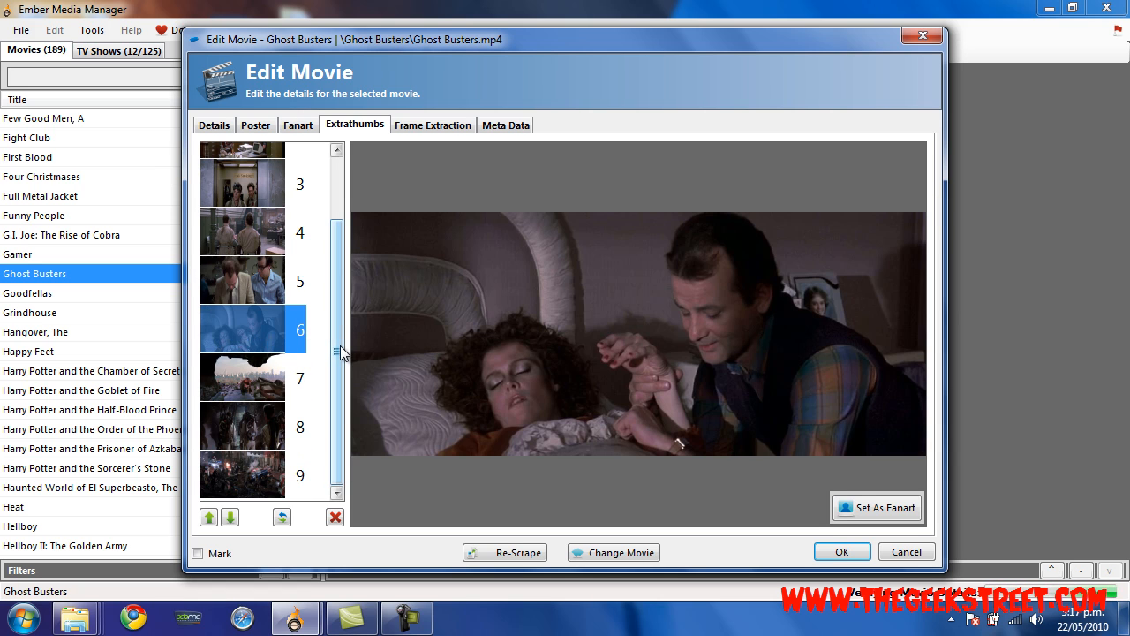
scroll("up", 3)
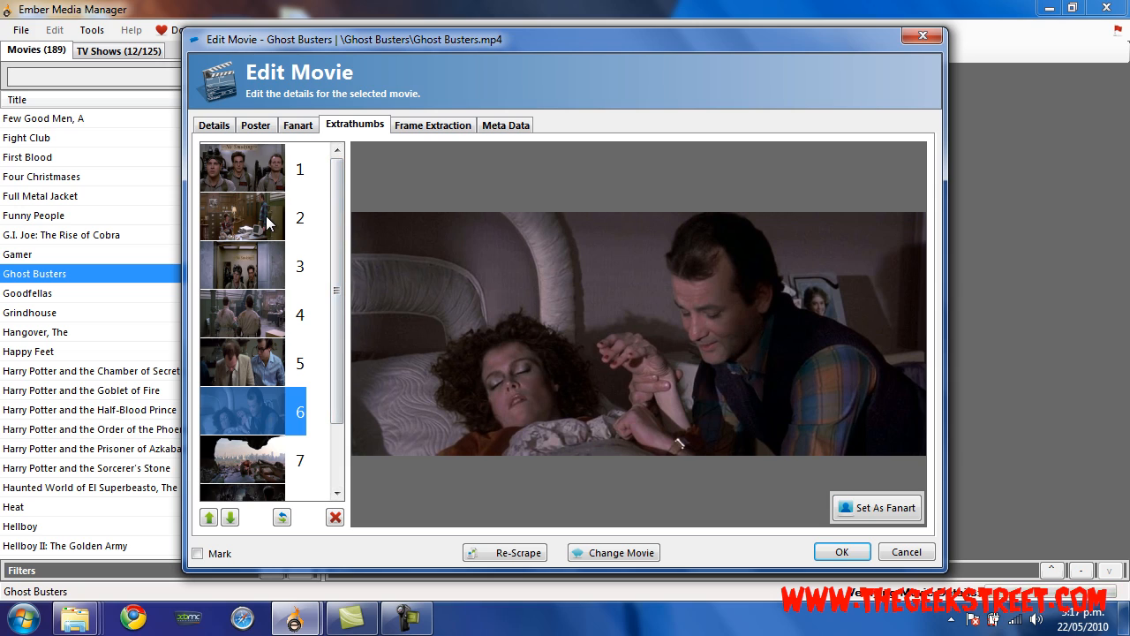
scroll("down", 3)
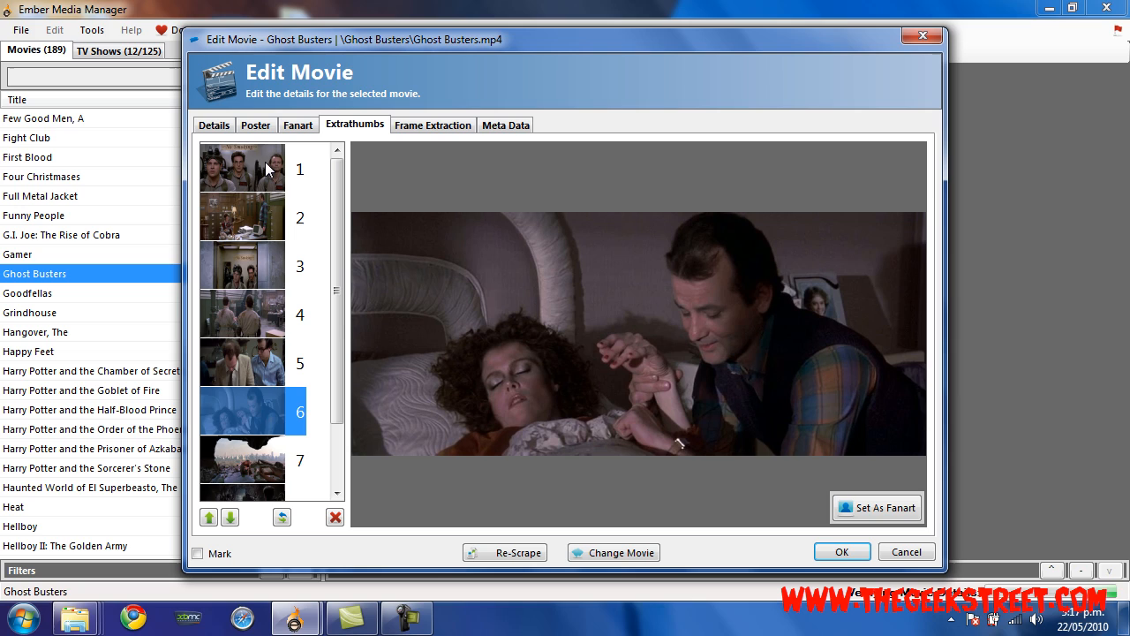
mouse_move(321, 246)
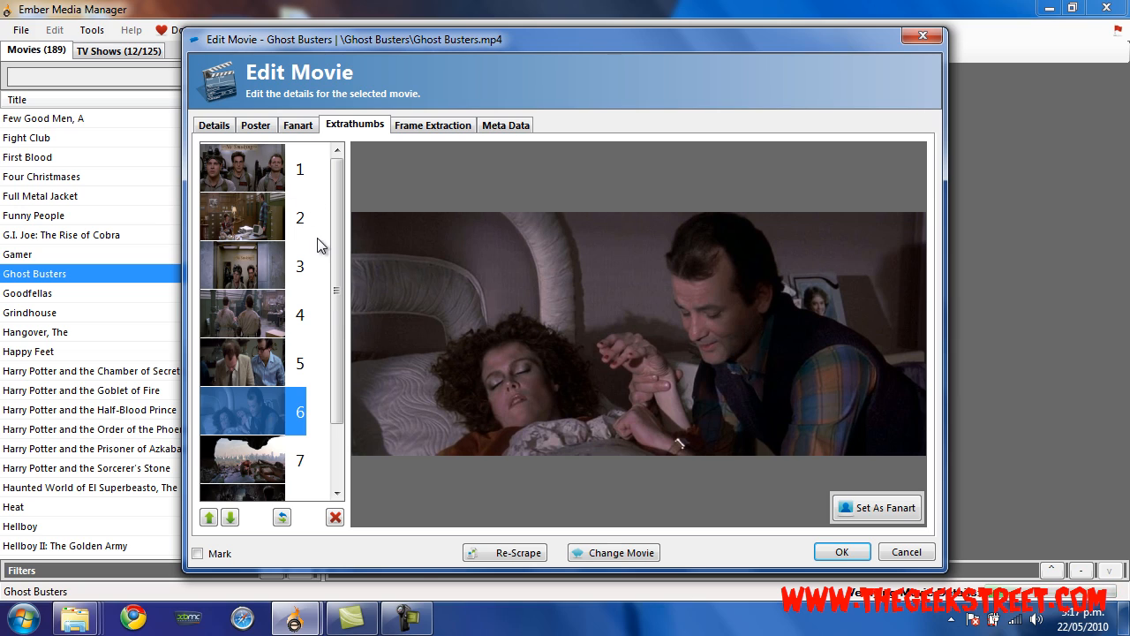
mouse_move(274, 369)
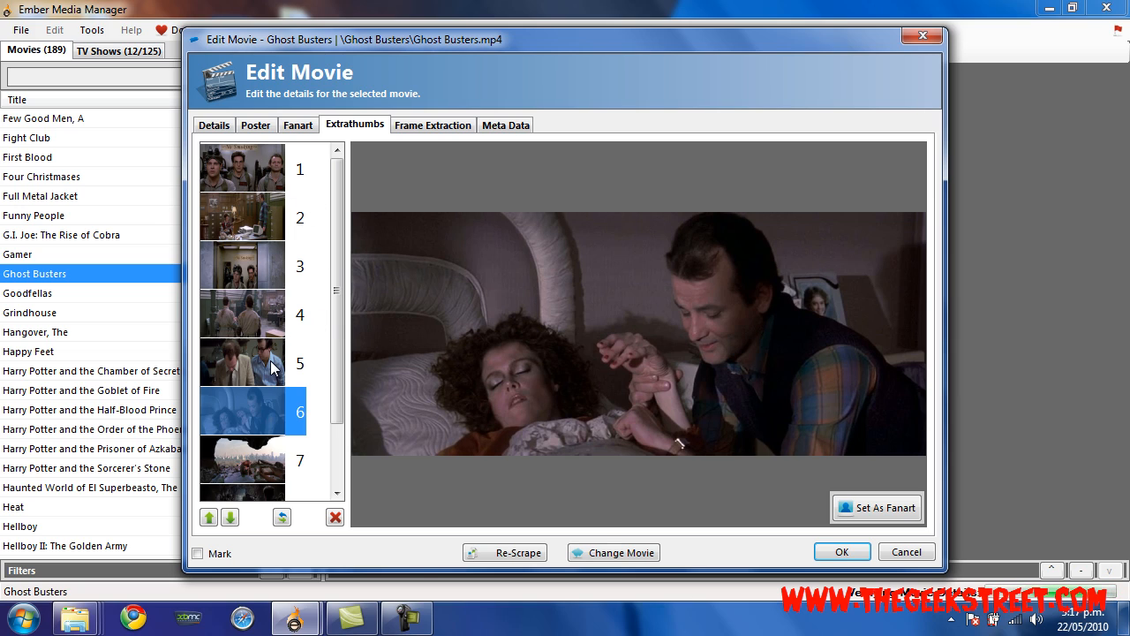
left_click(241, 217)
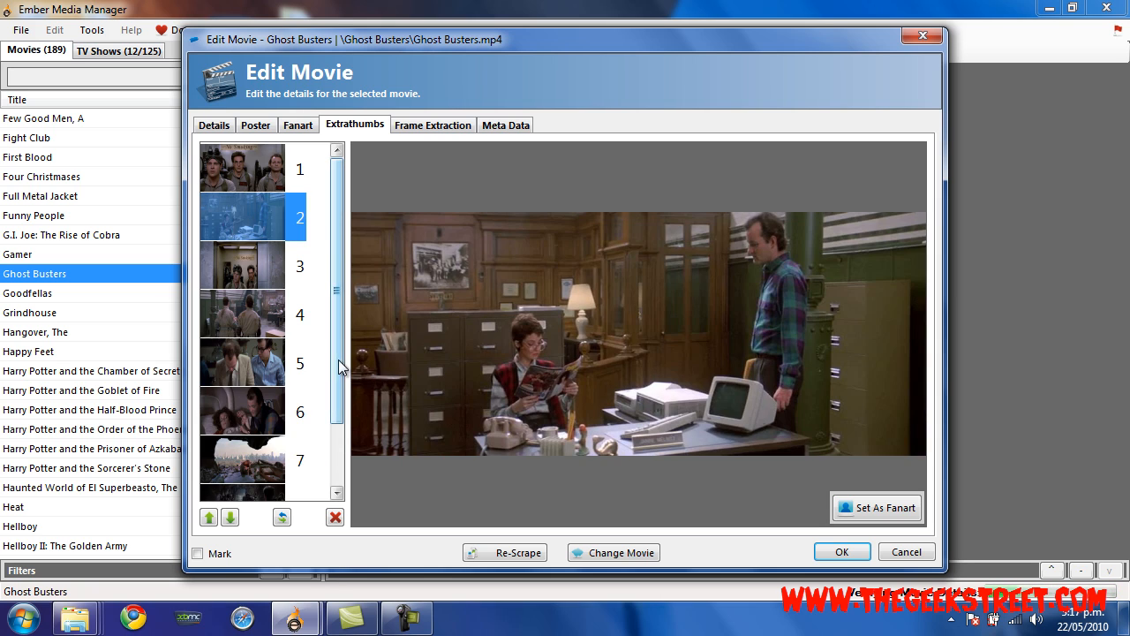
Delete the elevator shot and move the skyline-rubble and dark ghostbusters shots up.
left_click(334, 516)
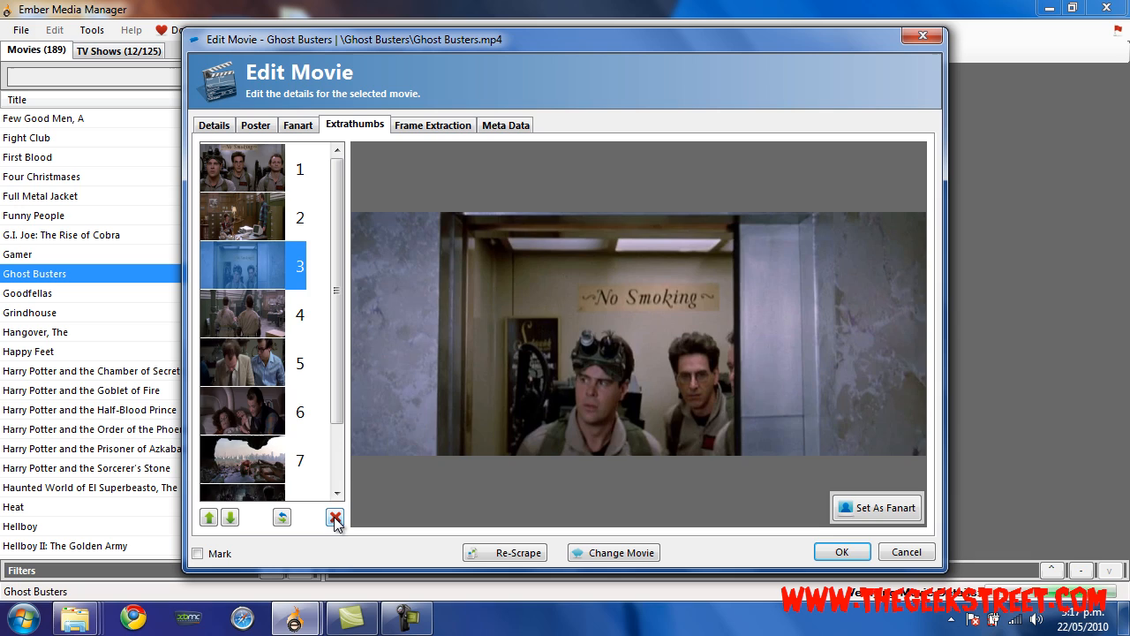
left_click(335, 516)
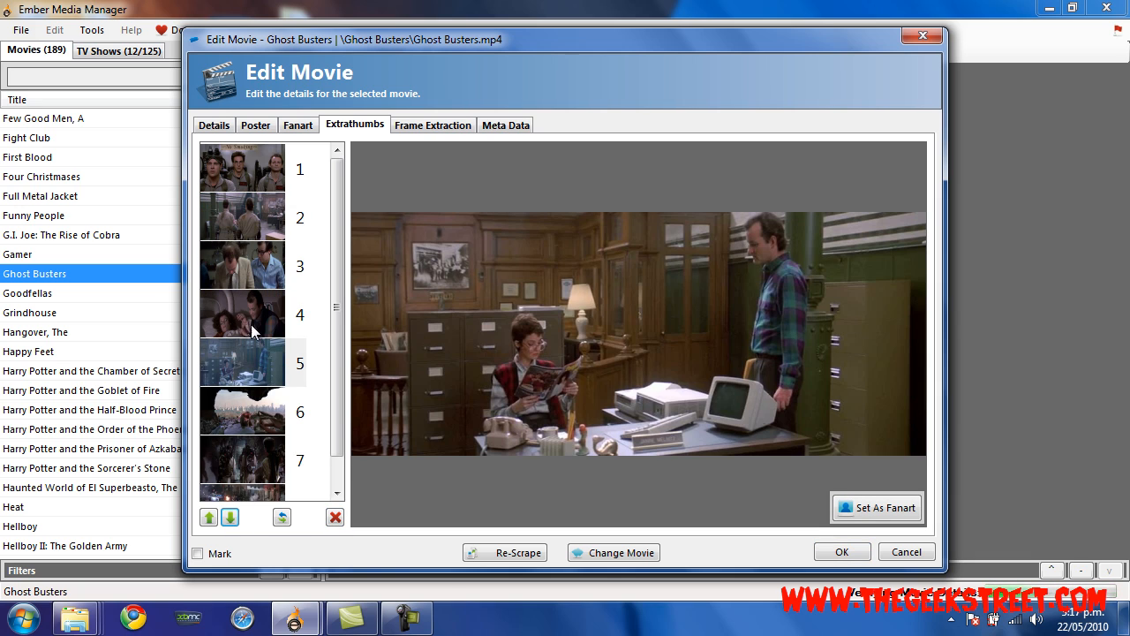
left_click(209, 518)
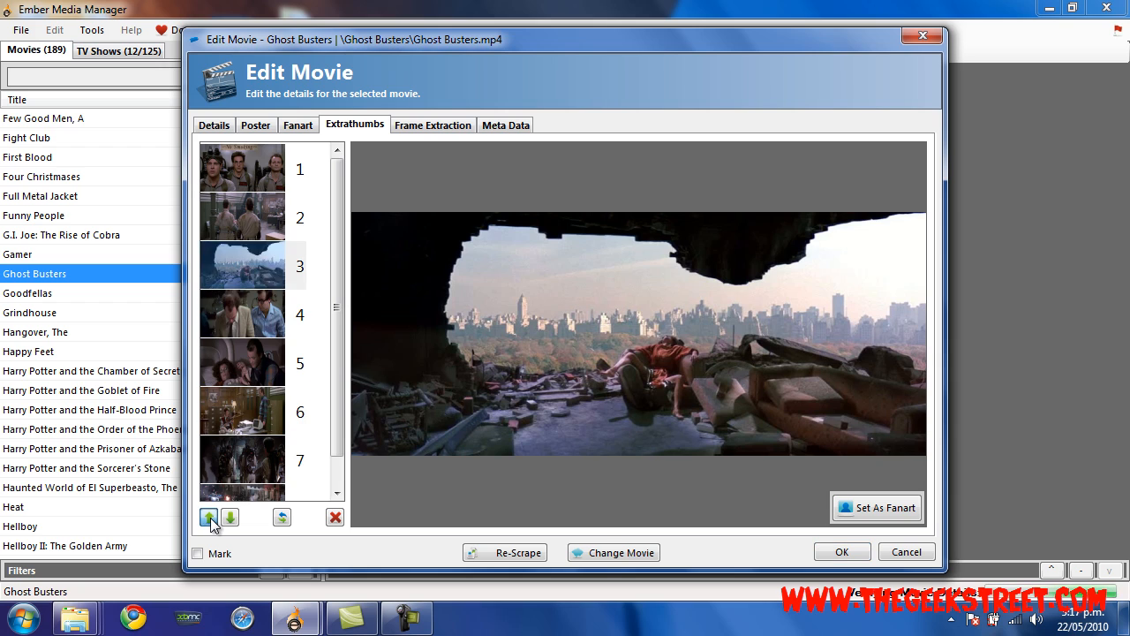
left_click(242, 464)
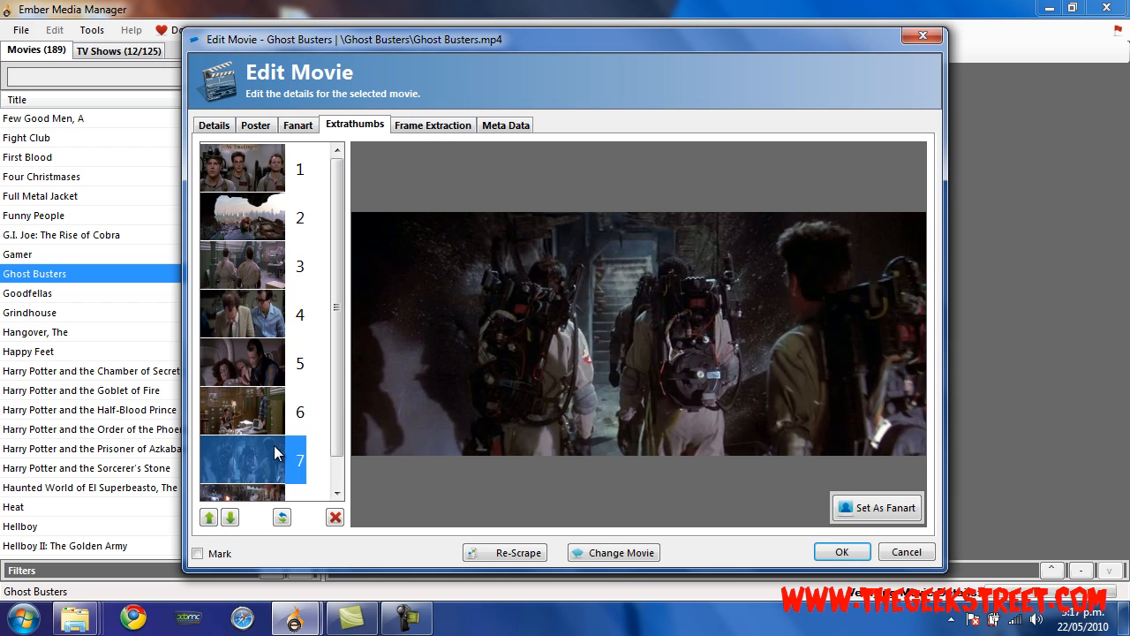
left_click(209, 516)
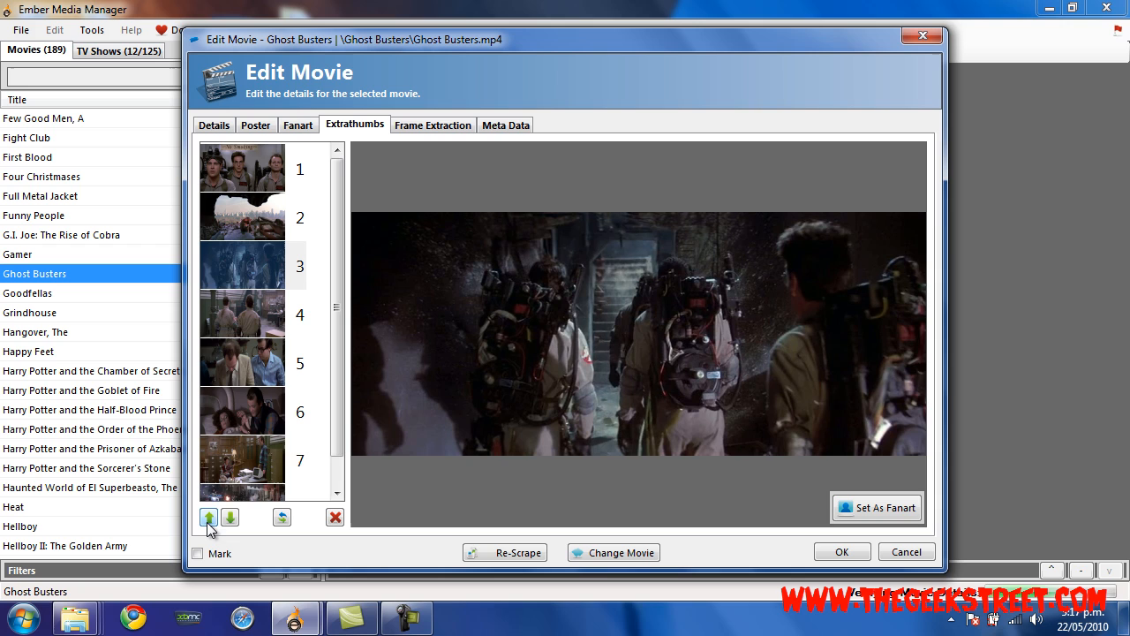
left_click(242, 459)
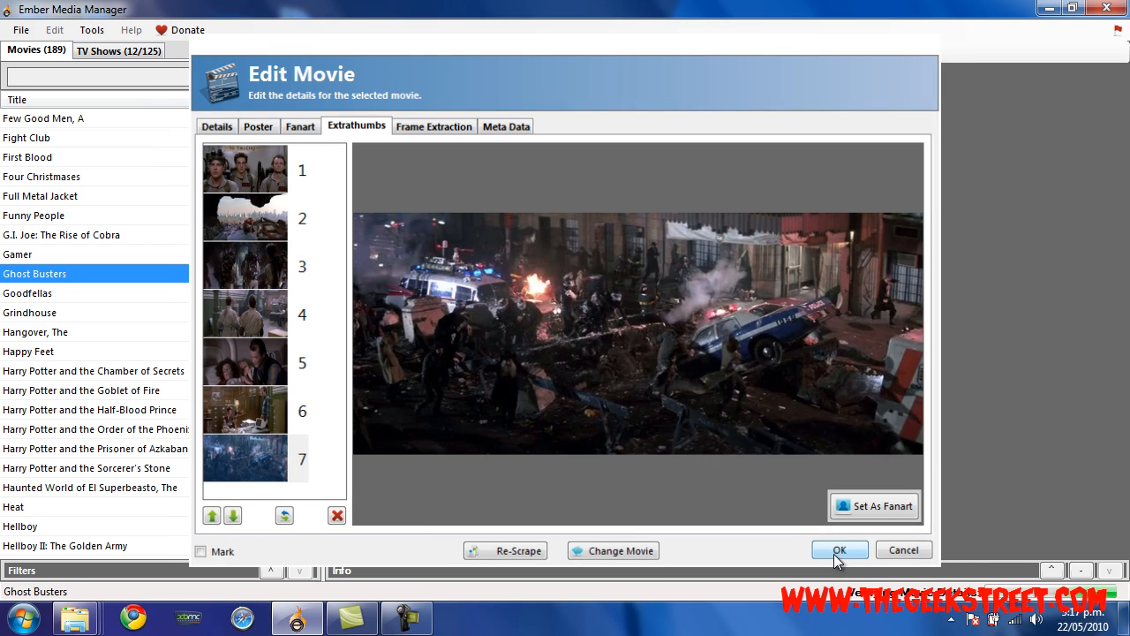
Save the movie edits, select Ghost Busters in the movie list, and scroll the library.
left_click(839, 549)
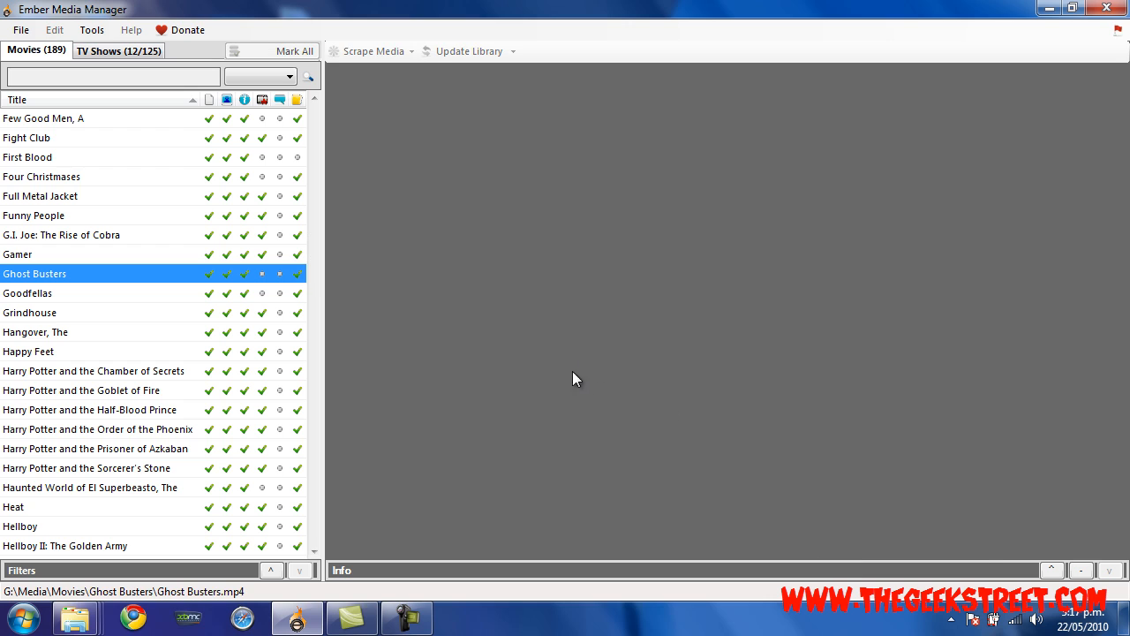
left_click(35, 273)
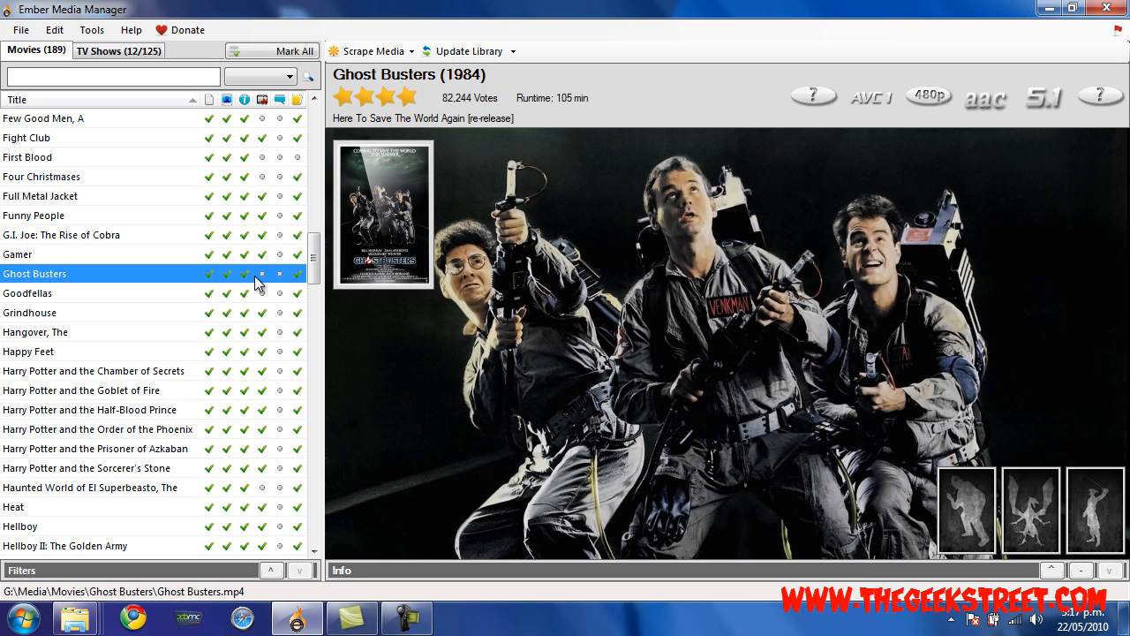
mouse_move(280, 284)
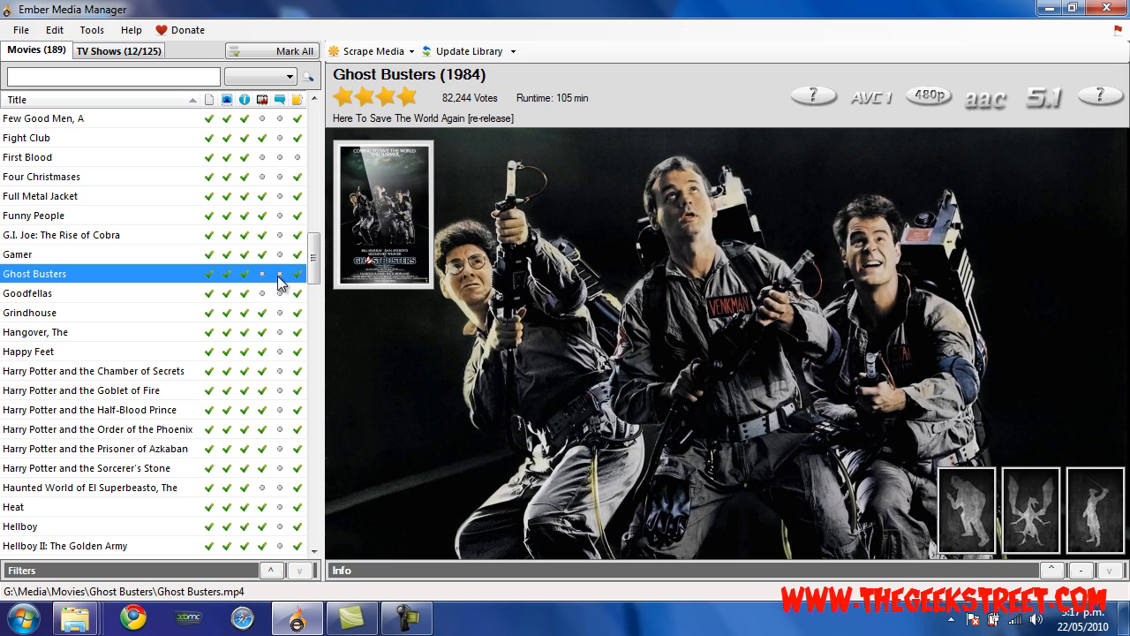
mouse_move(528, 216)
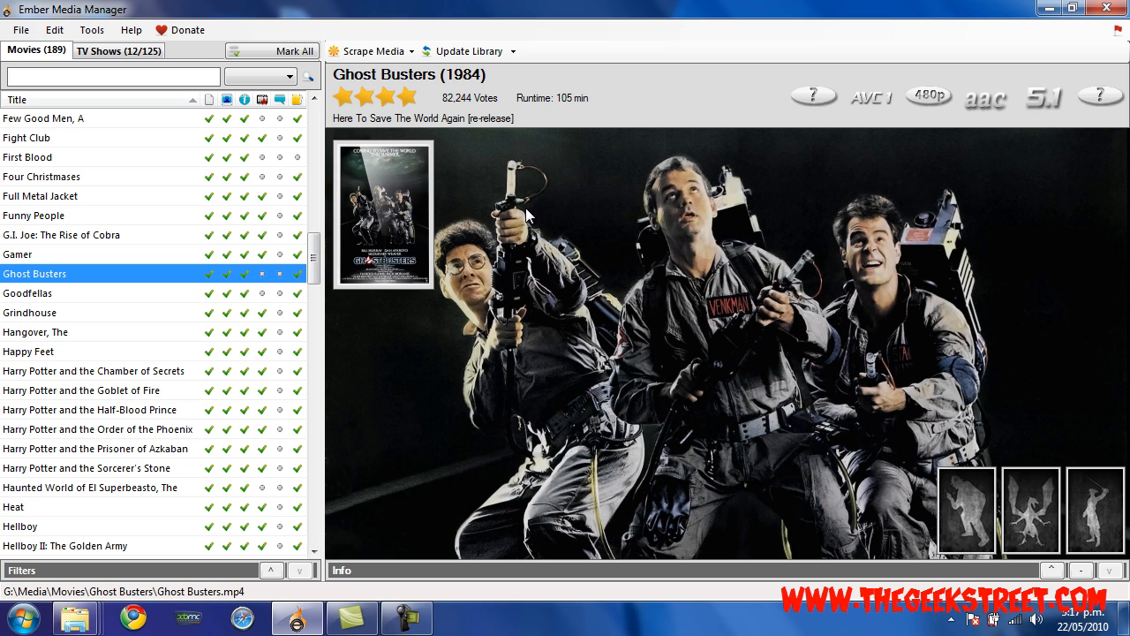
mouse_move(1042, 108)
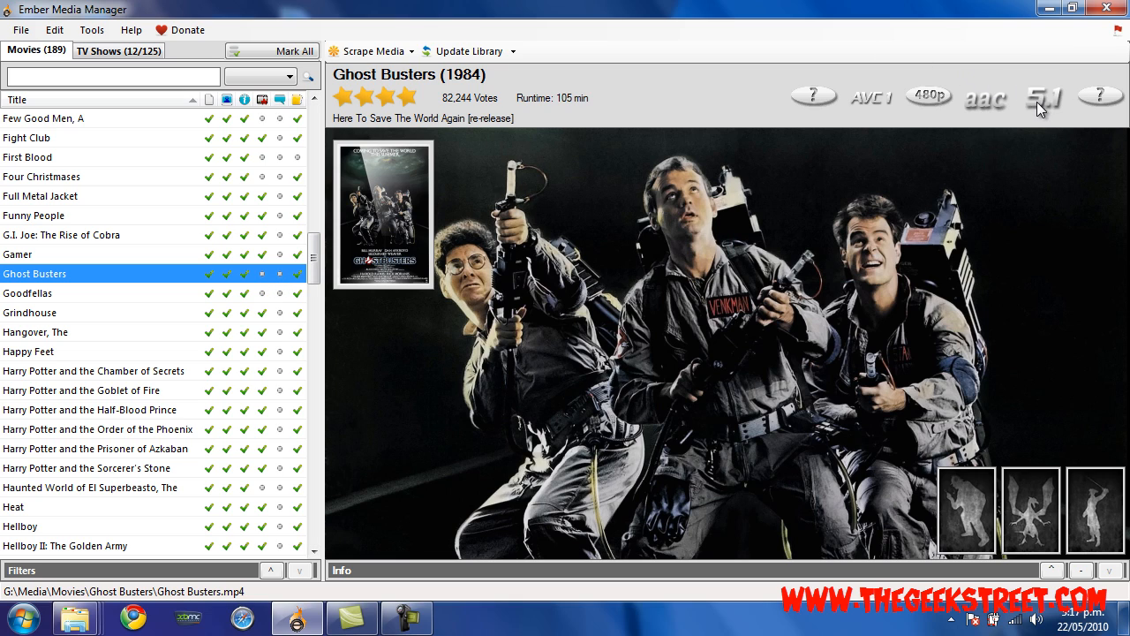
mouse_move(458, 147)
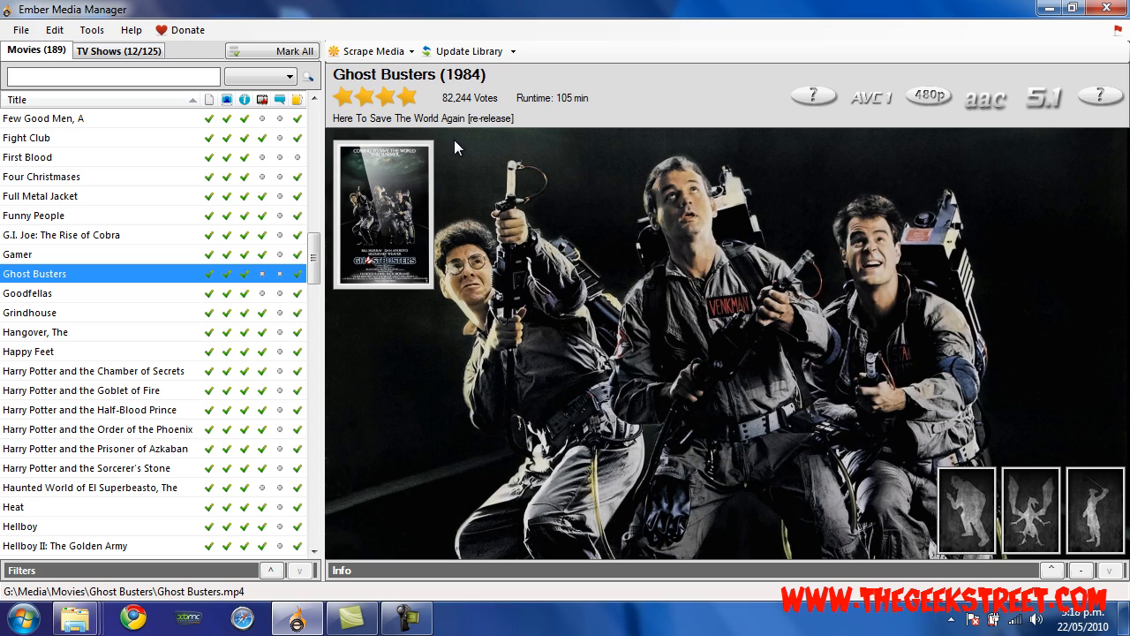
mouse_move(314, 260)
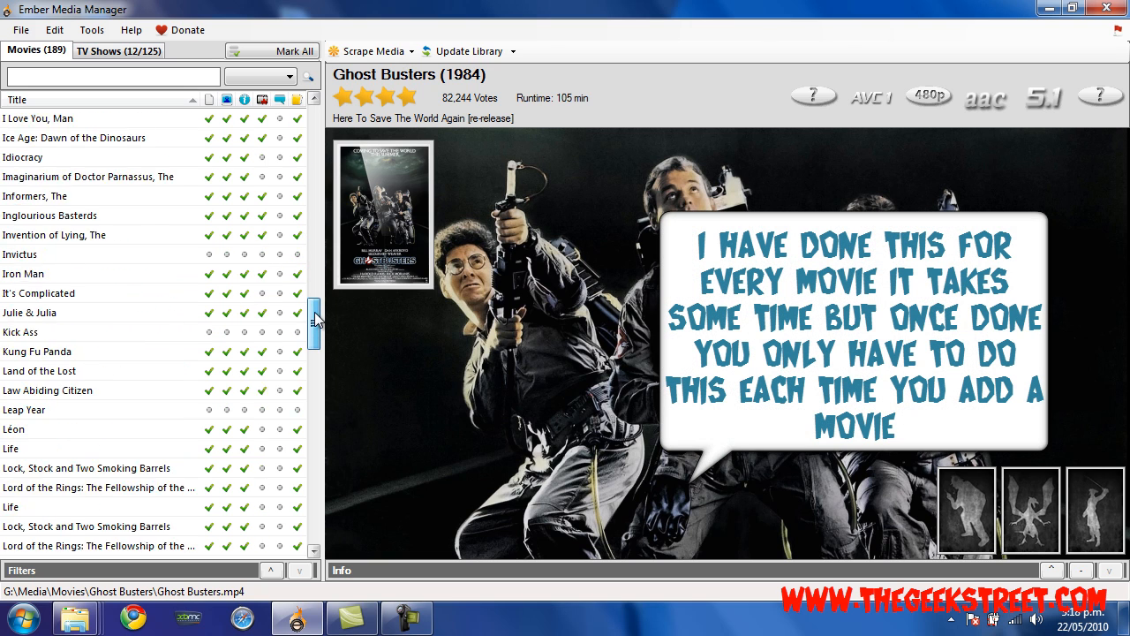
scroll("down", 3)
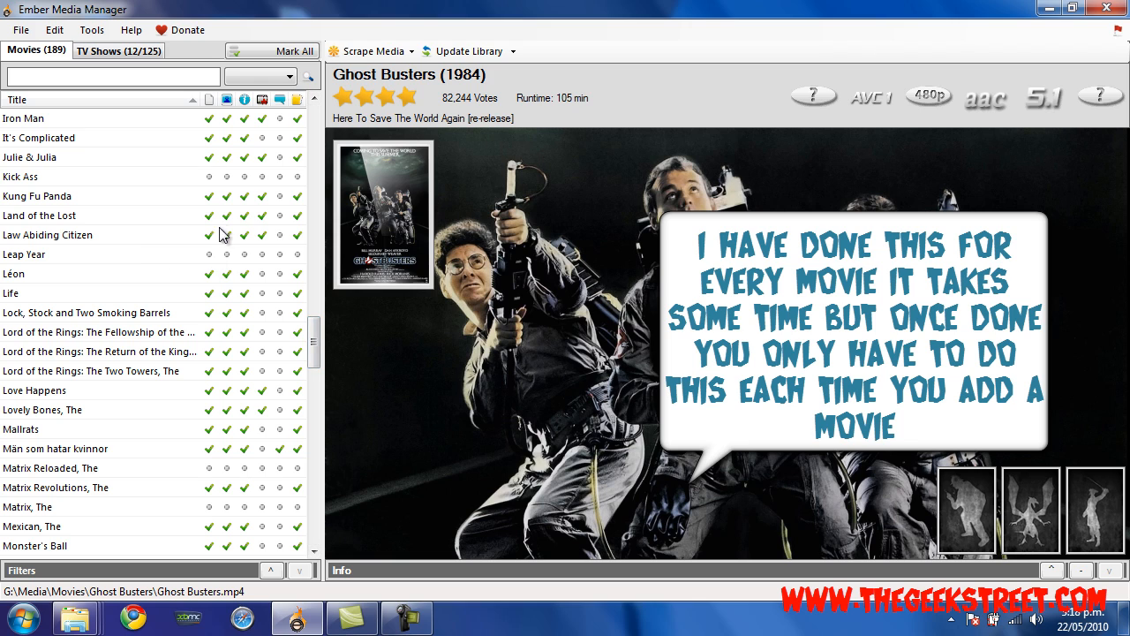
scroll("down", 3)
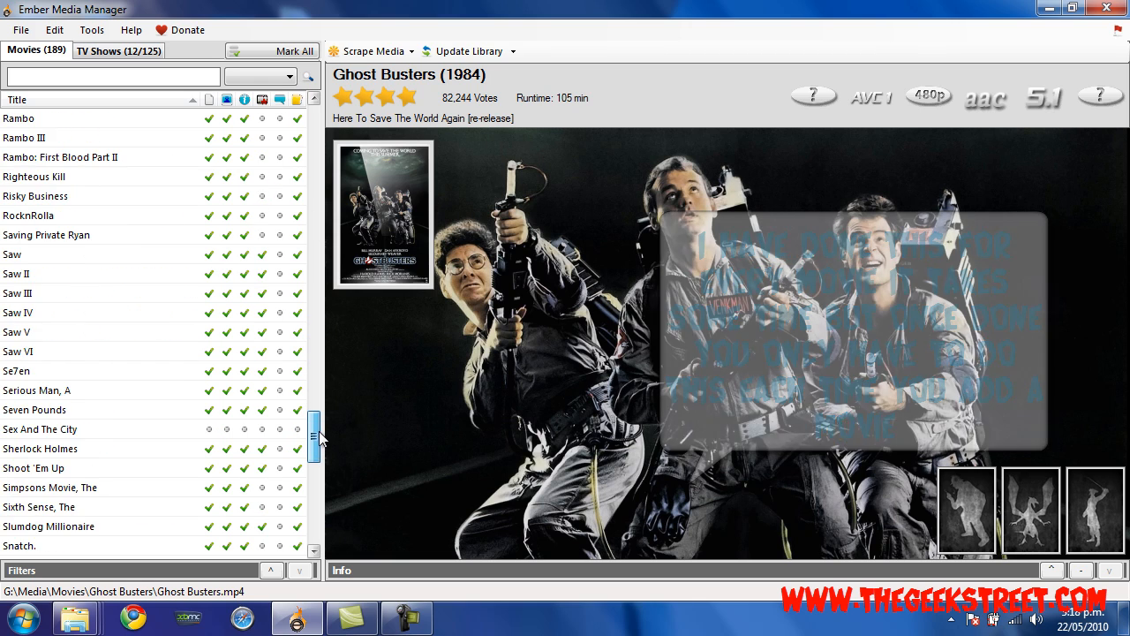
scroll("down", 3)
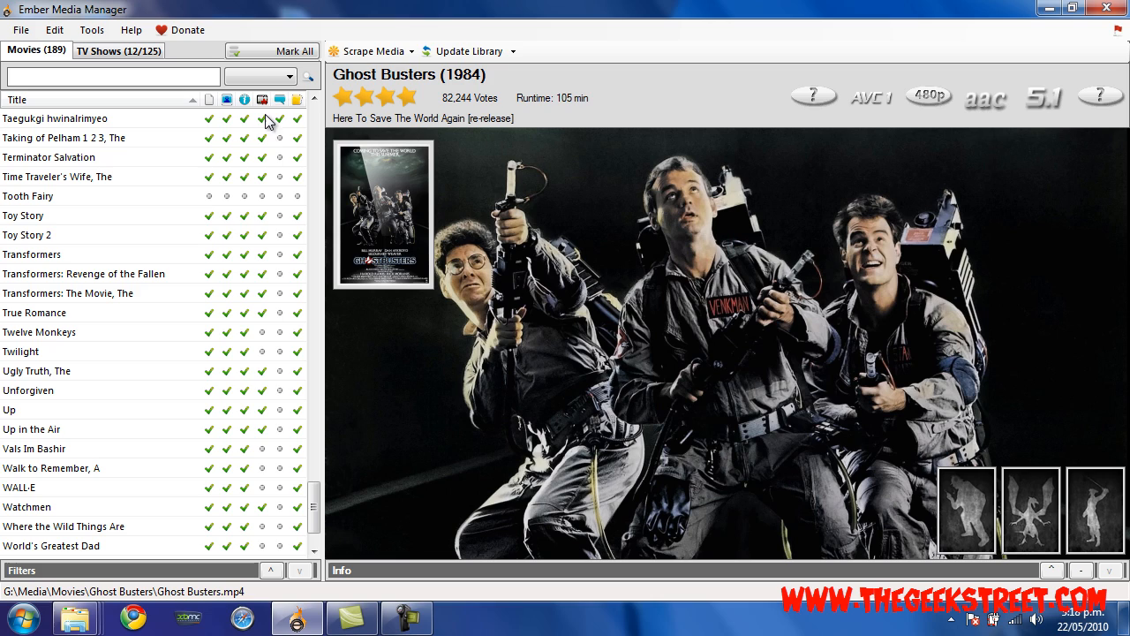
mouse_move(280, 99)
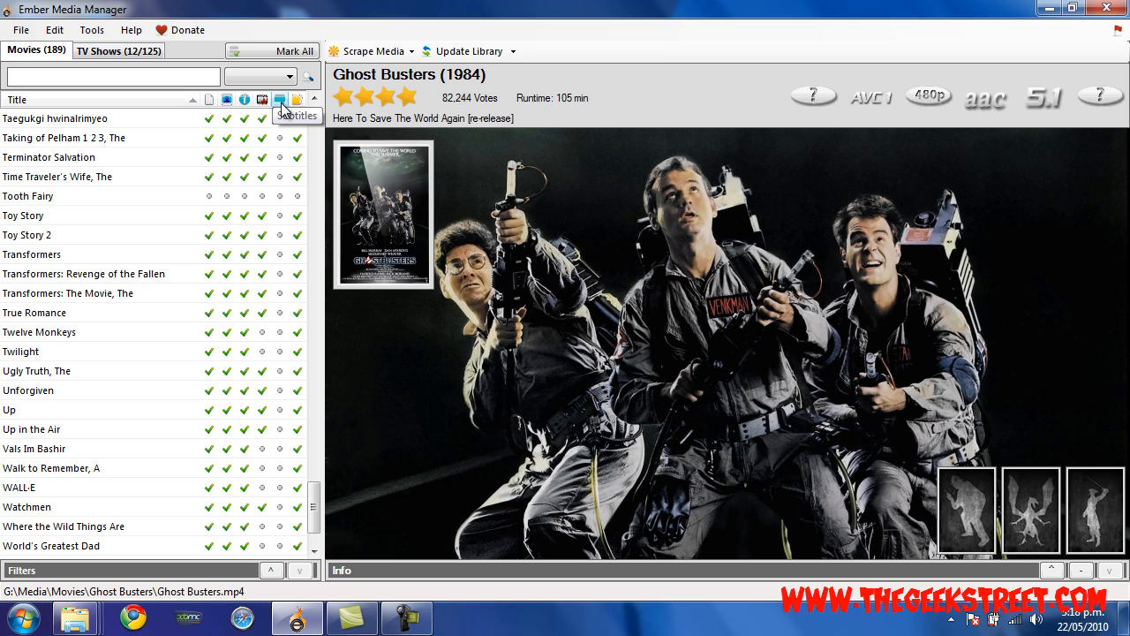
mouse_move(274, 277)
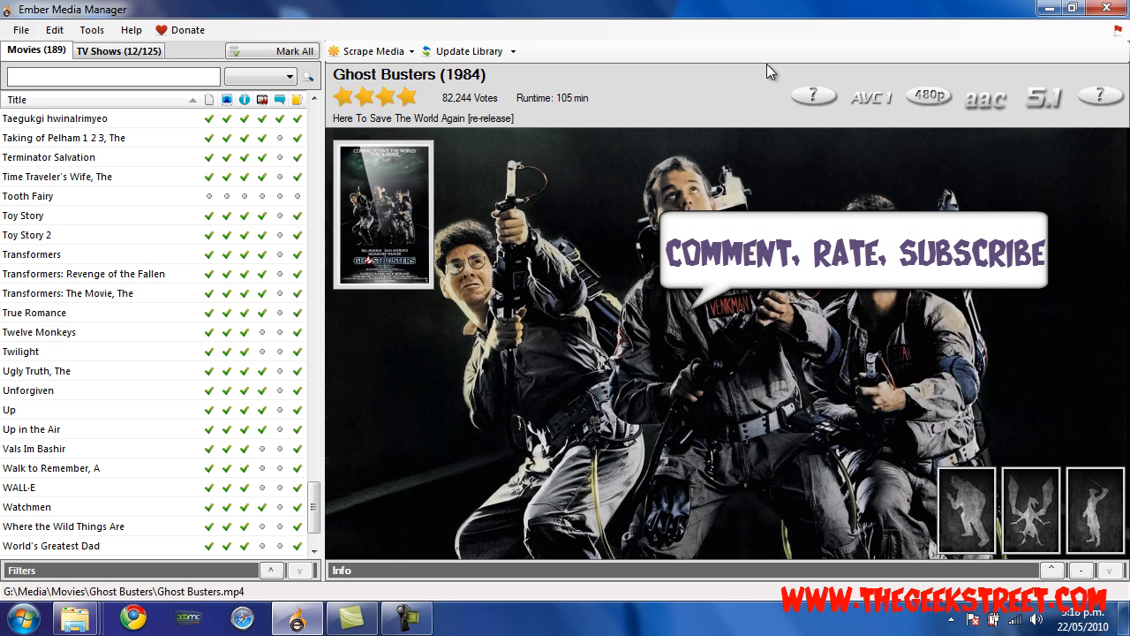
left_click(118, 51)
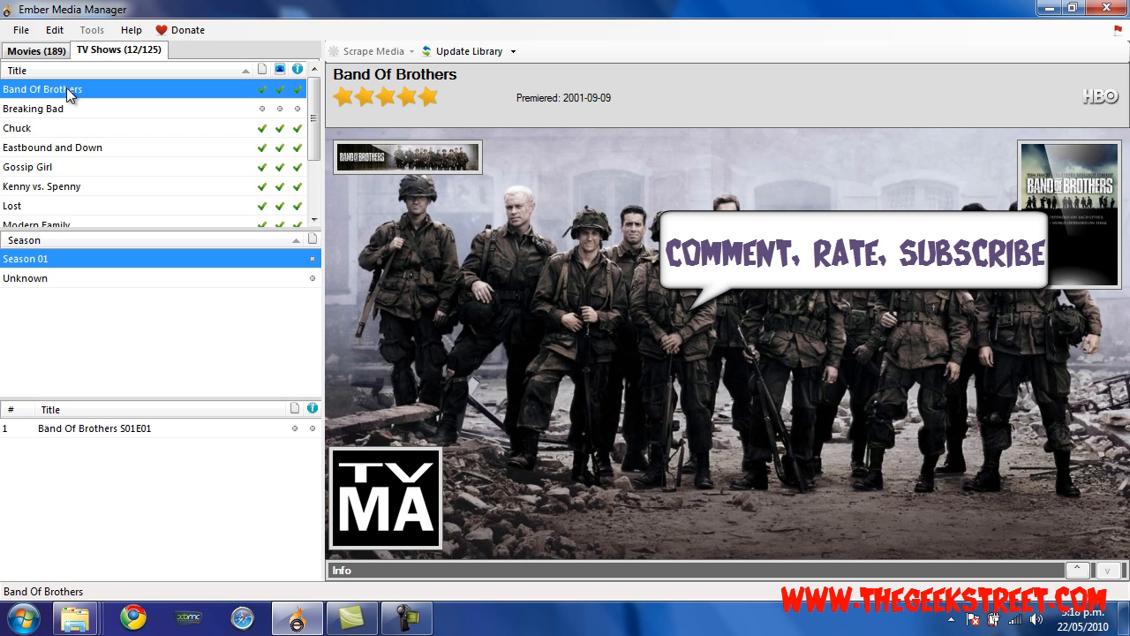
mouse_move(59, 94)
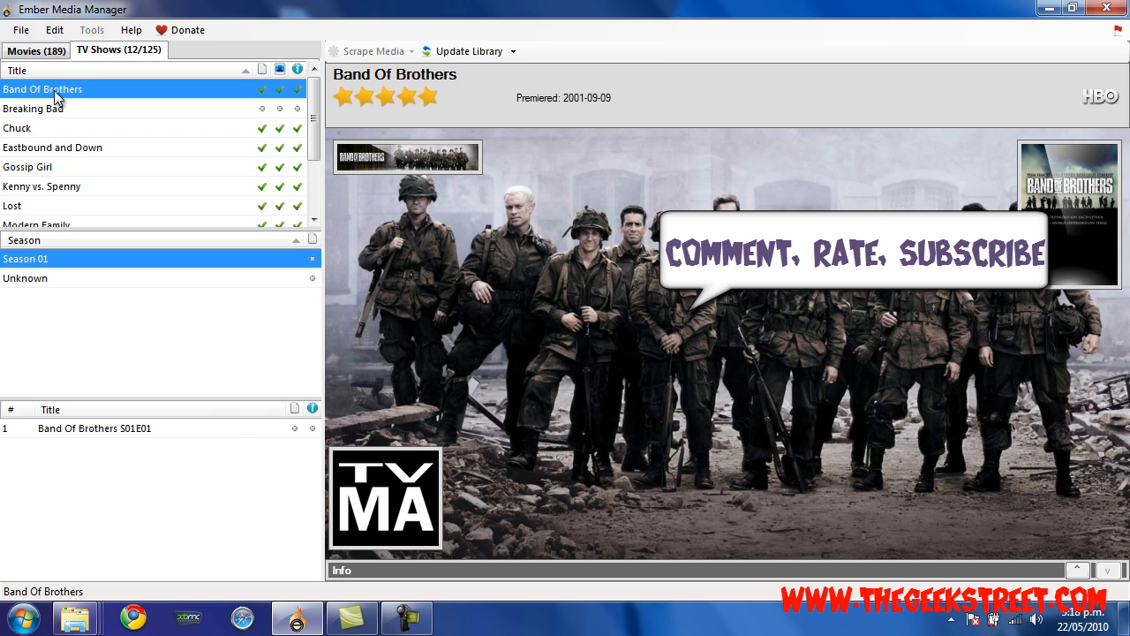
right_click(42, 89)
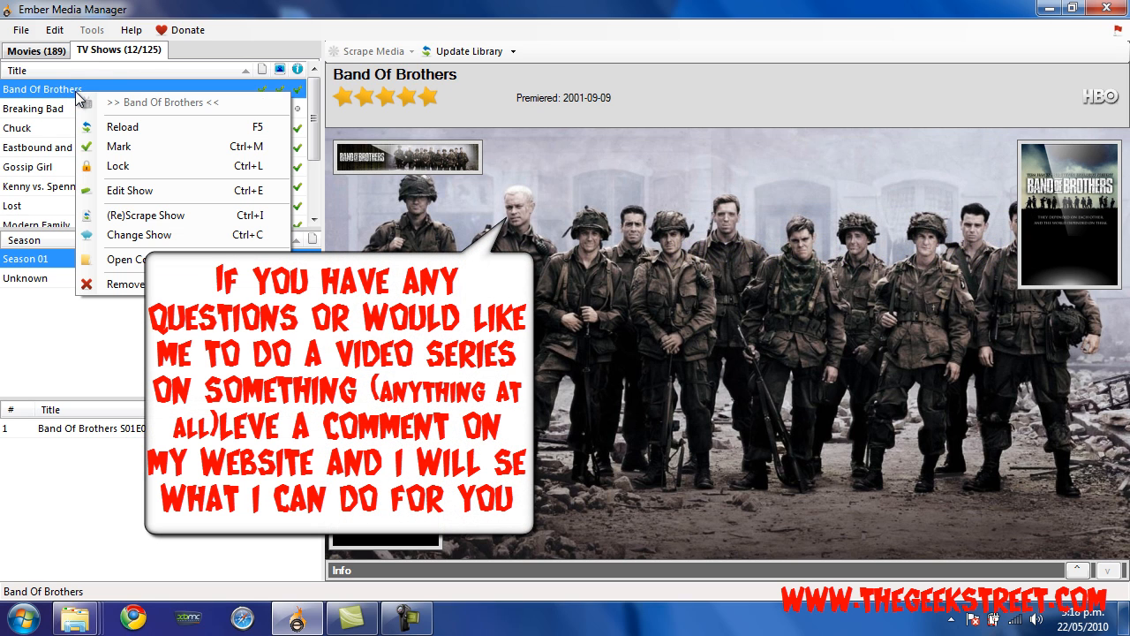
mouse_move(177, 215)
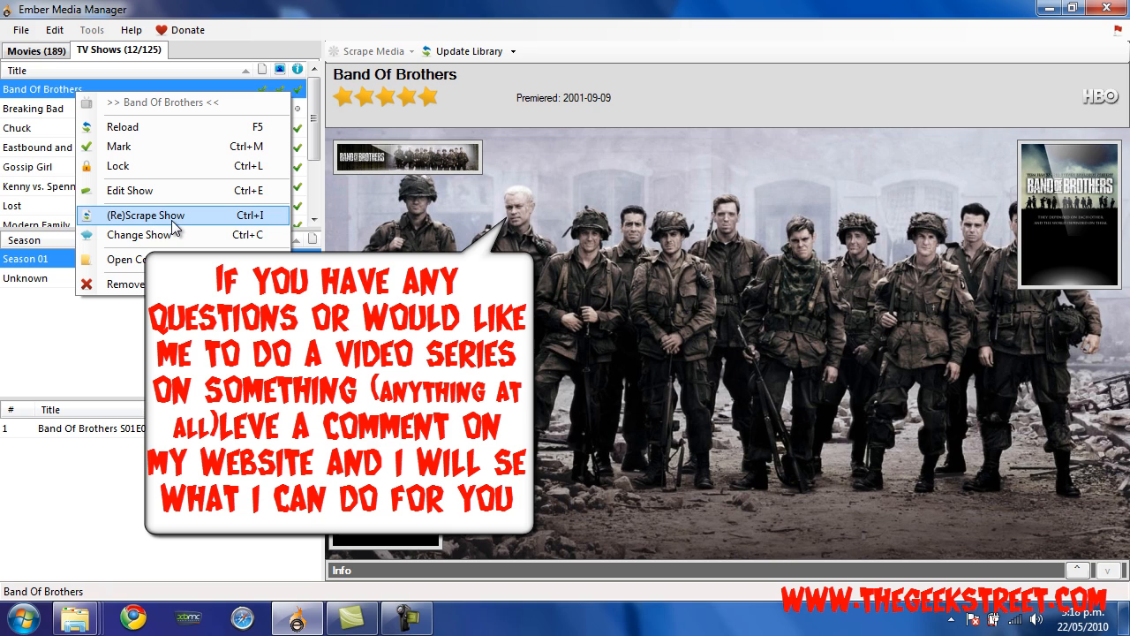
left_click(43, 108)
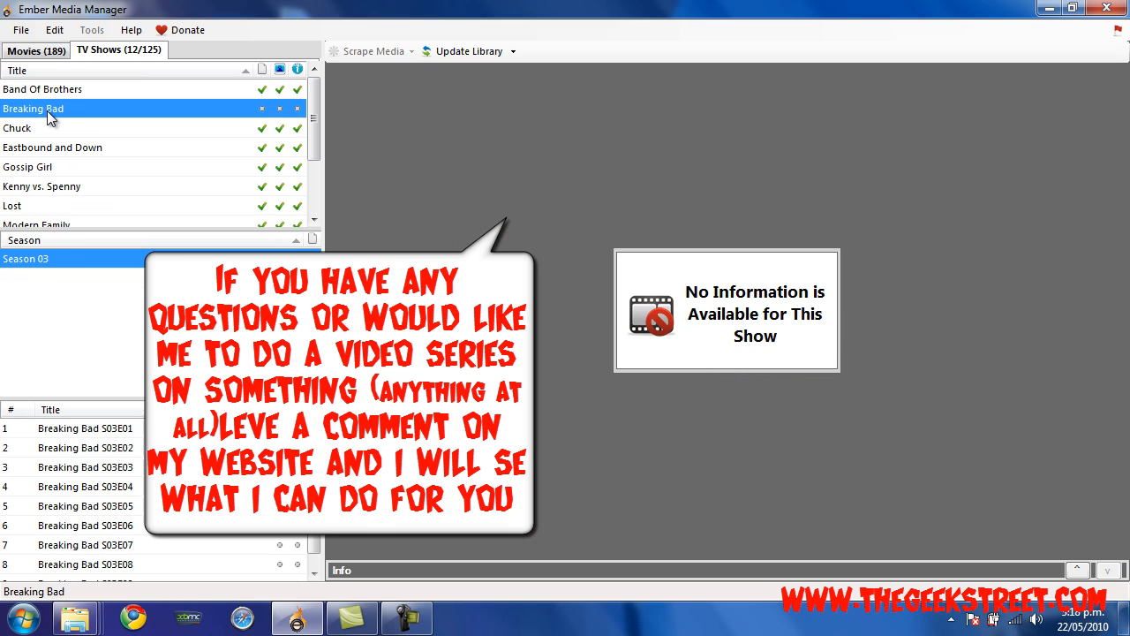
left_click(35, 127)
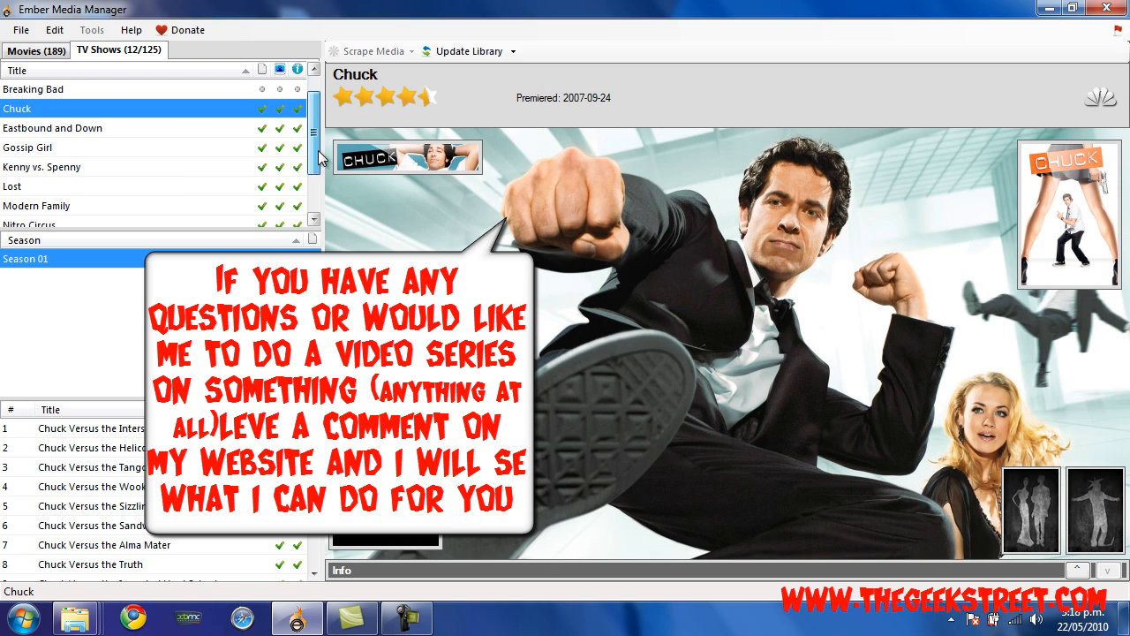
scroll("up", 3)
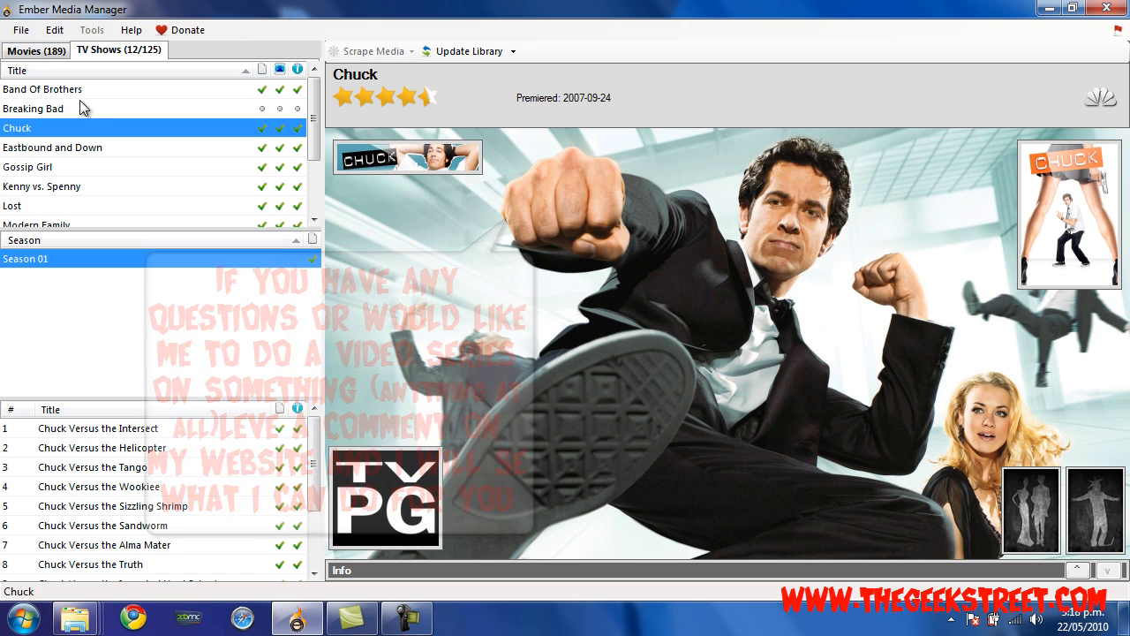
left_click(35, 49)
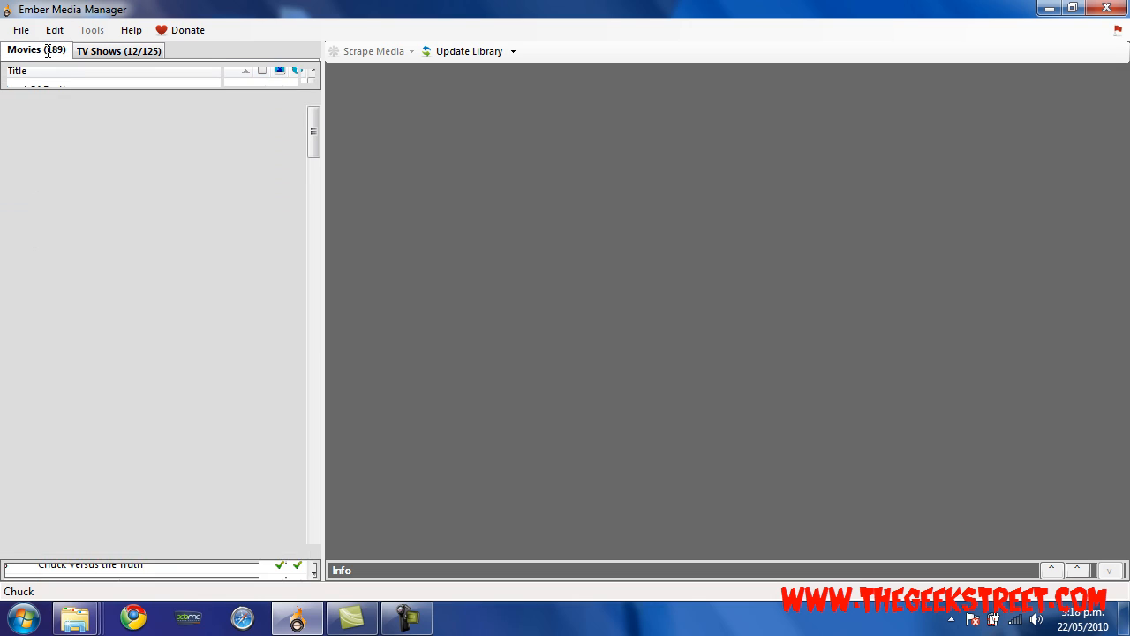